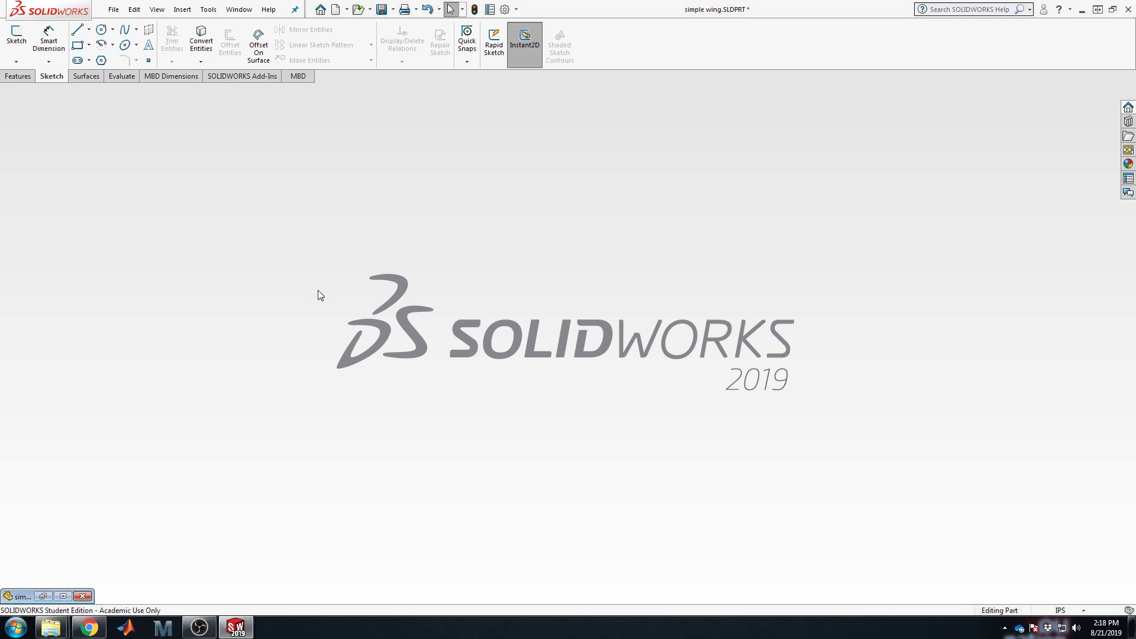
mouse_move(266, 285)
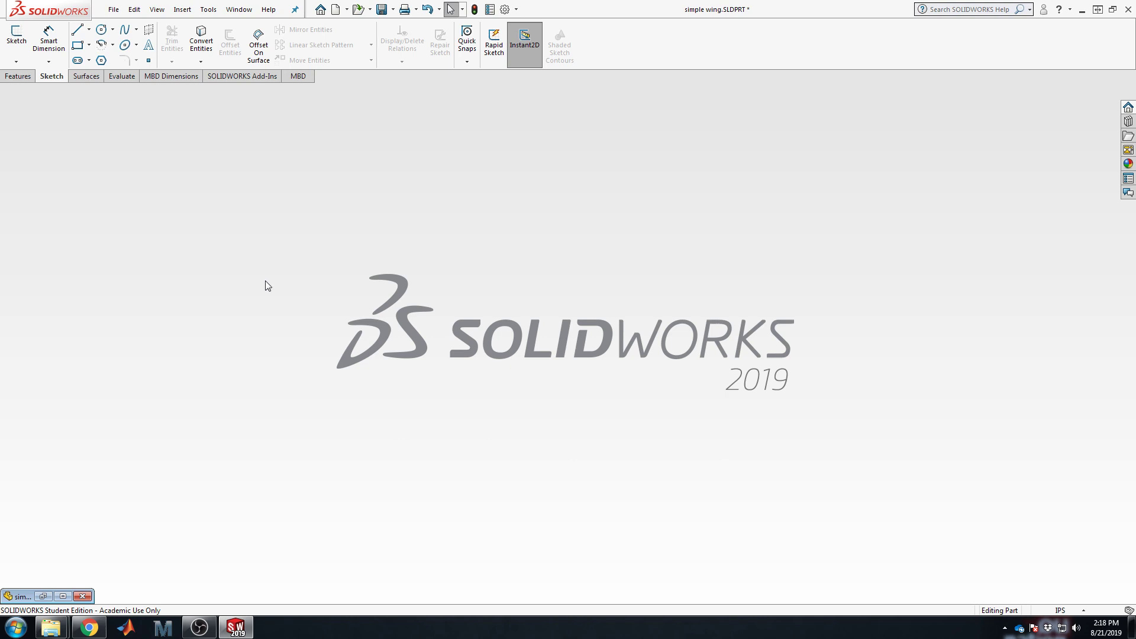
mouse_move(354, 305)
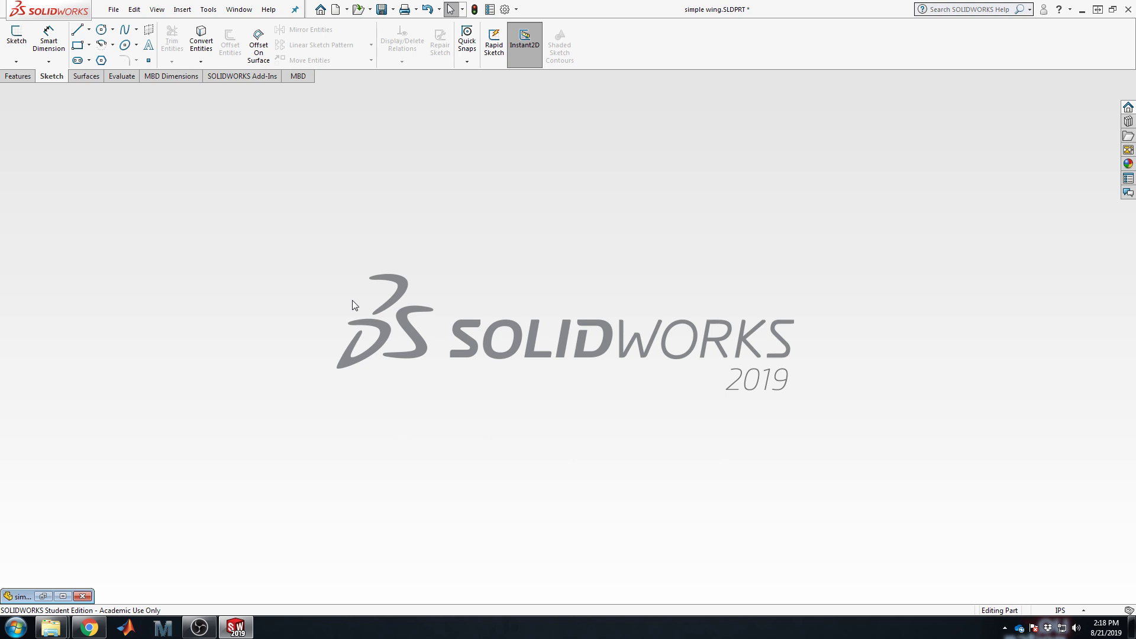
mouse_move(370, 285)
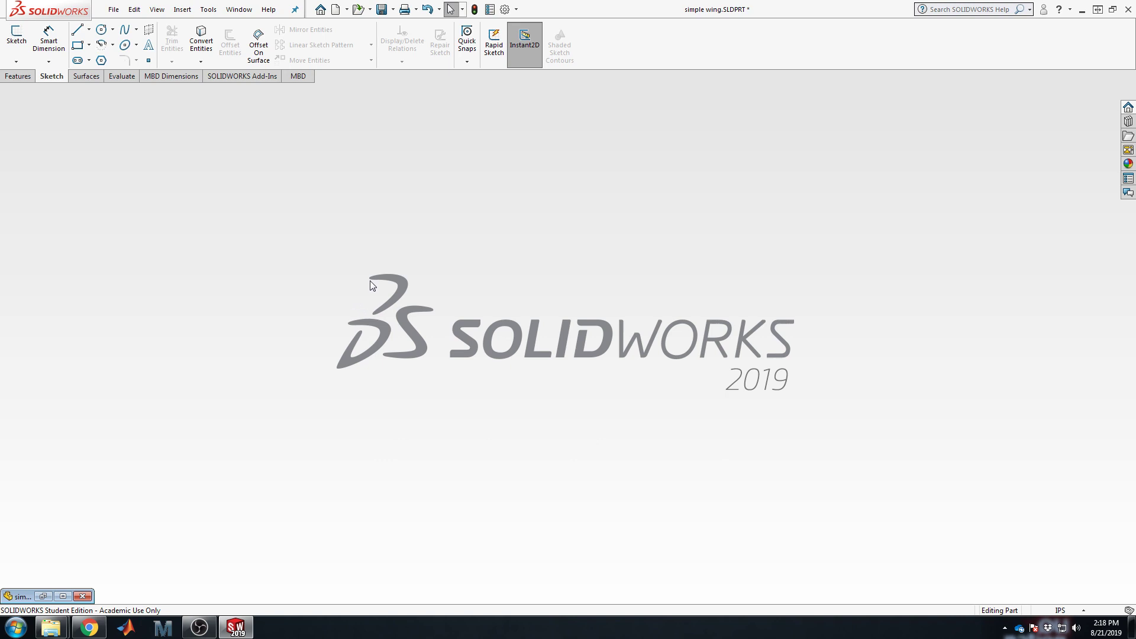
mouse_move(693, 210)
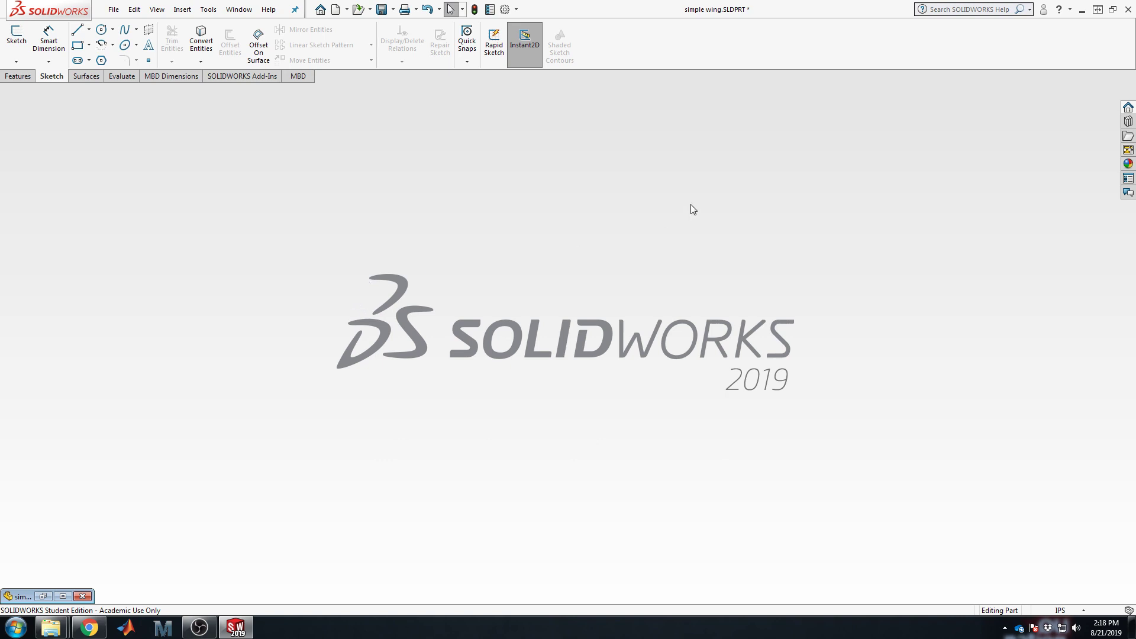
mouse_move(441, 199)
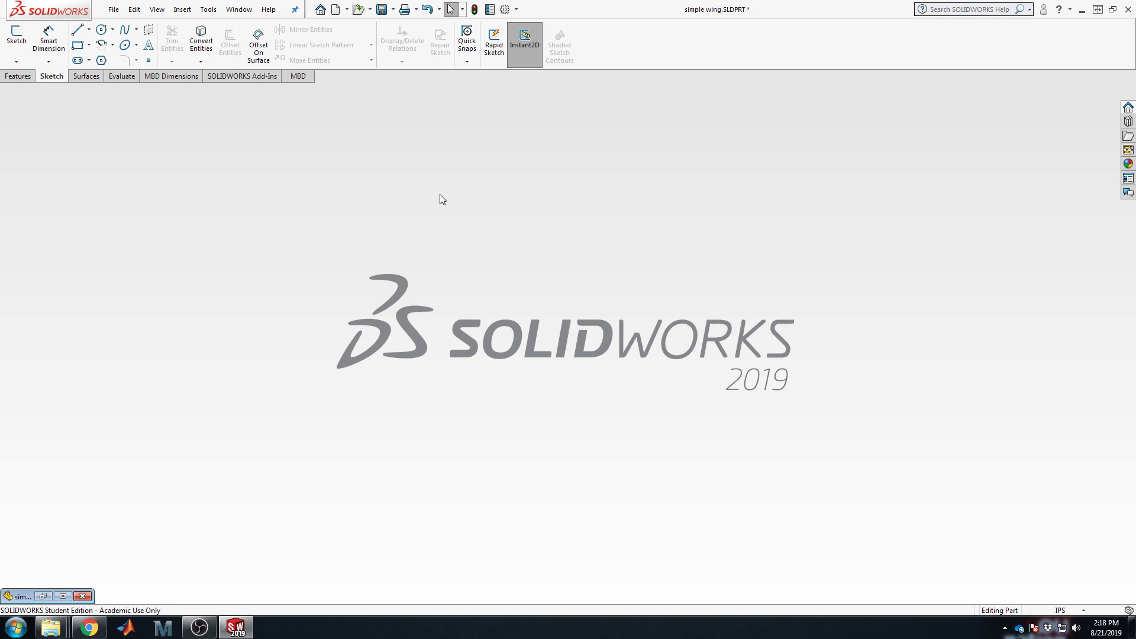
mouse_move(434, 199)
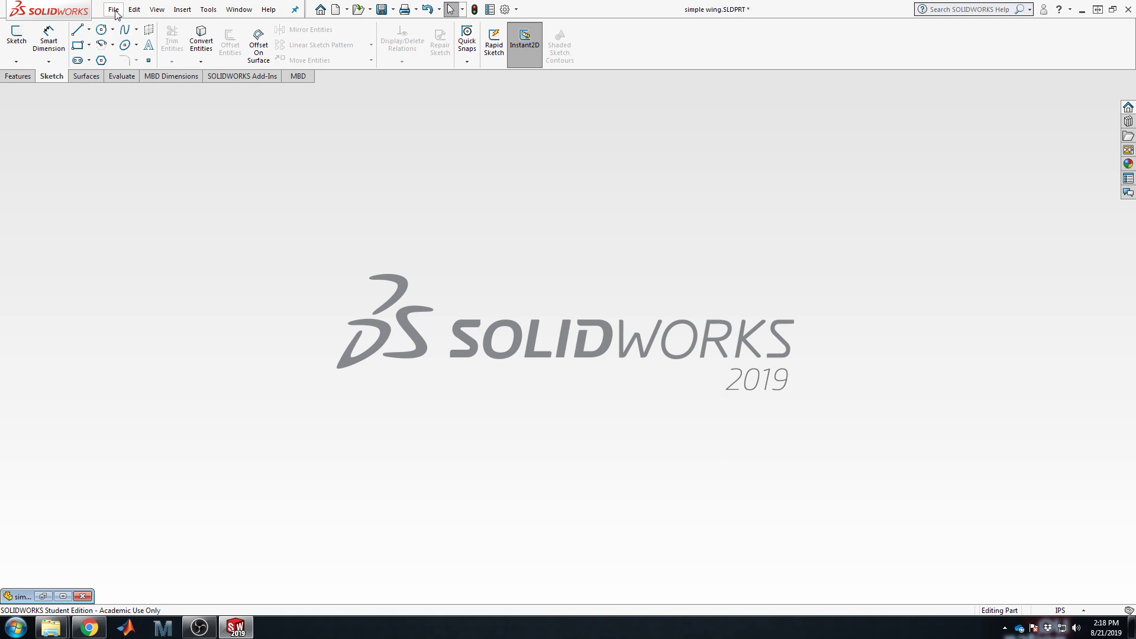
- Start a new blank part document from File > New
click(332, 9)
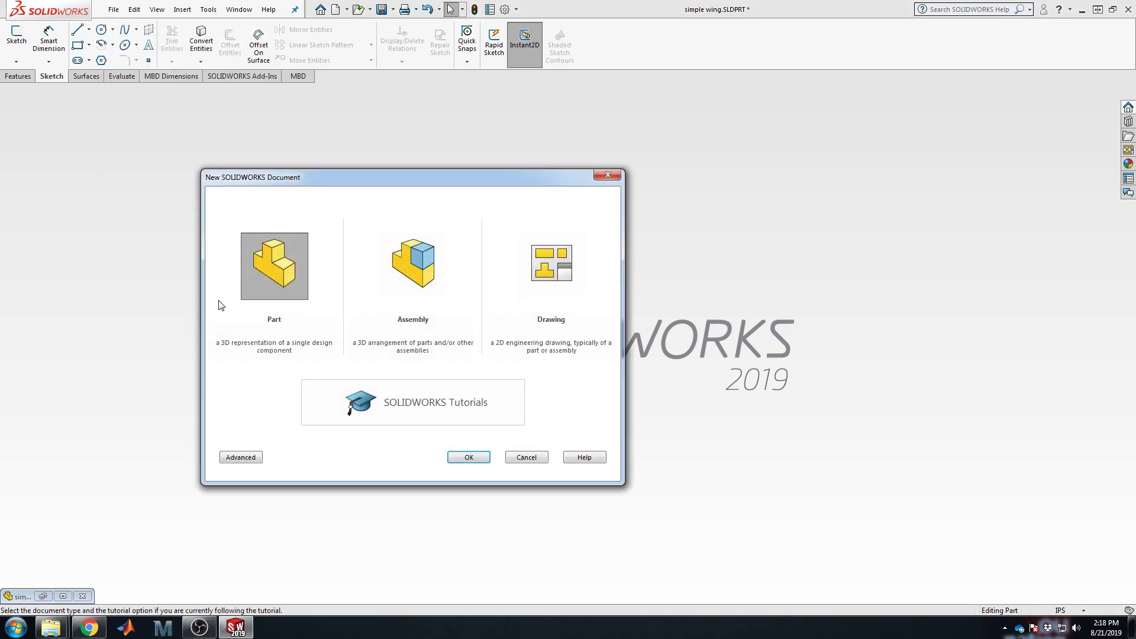
click(468, 457)
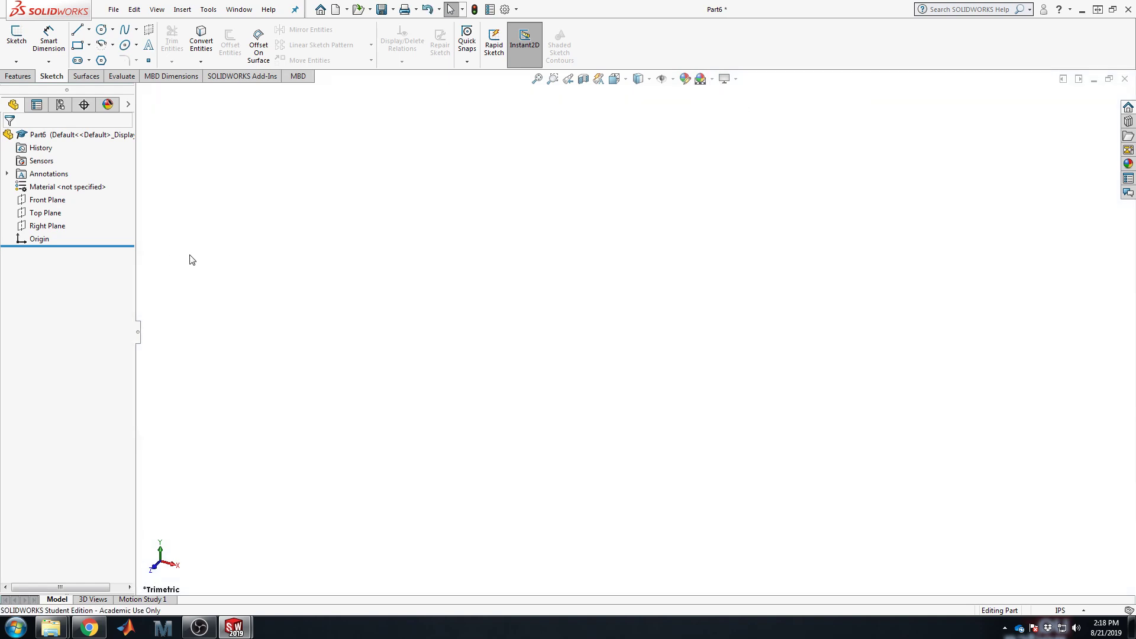
mouse_move(311, 232)
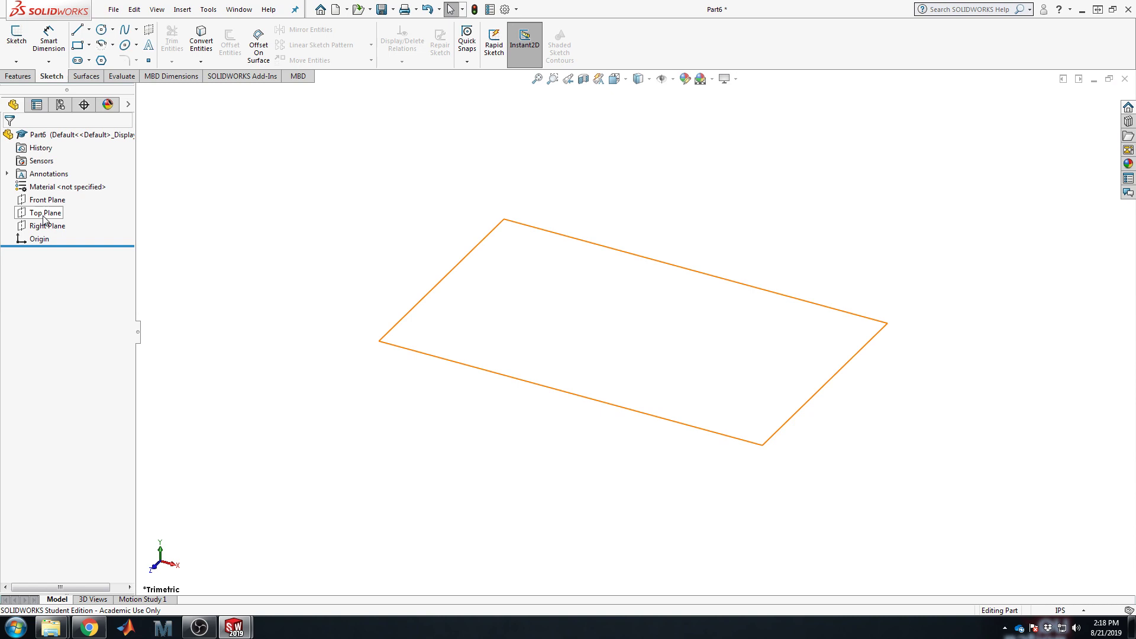
- Sketch a rectangle on the Top Plane and dimension its bottom edge 2 in, linked to =width
click(45, 212)
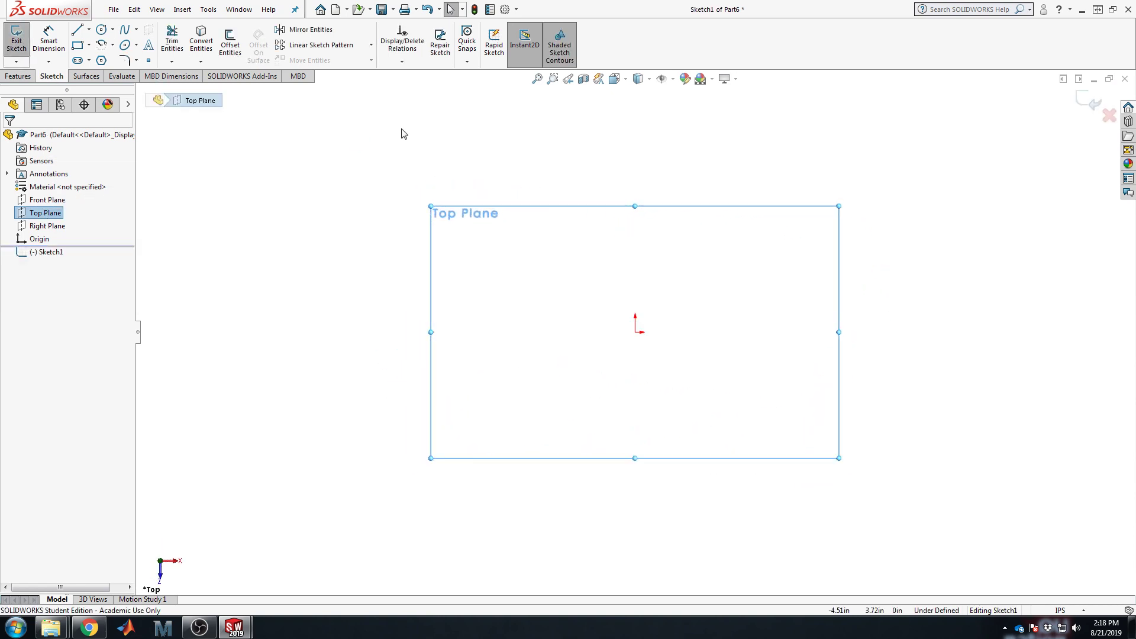
click(77, 29)
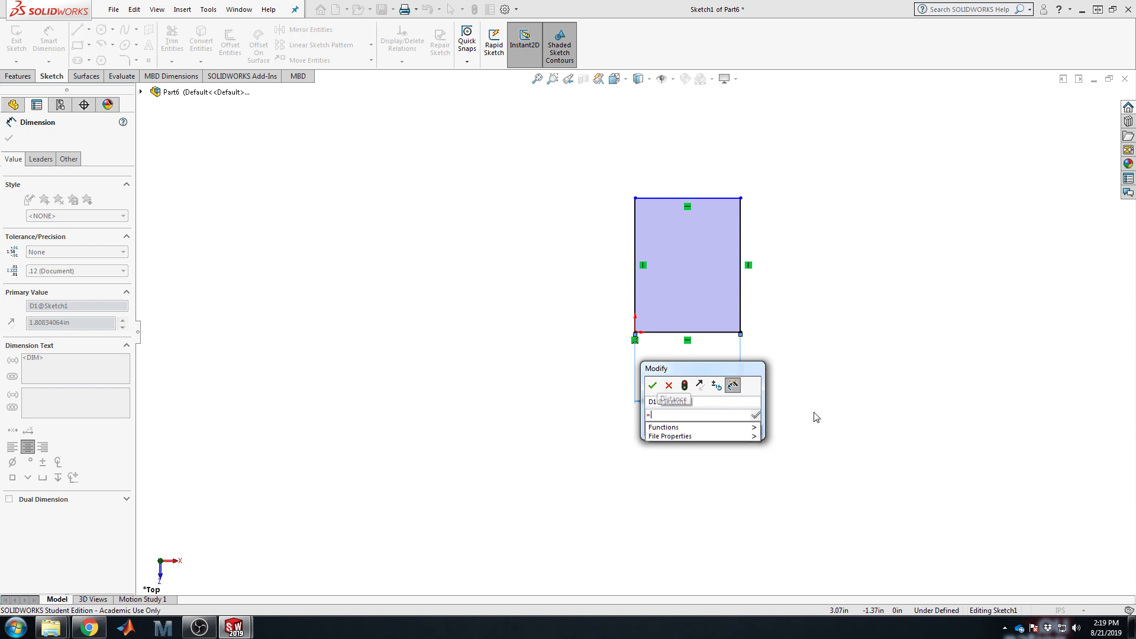
text(=width)
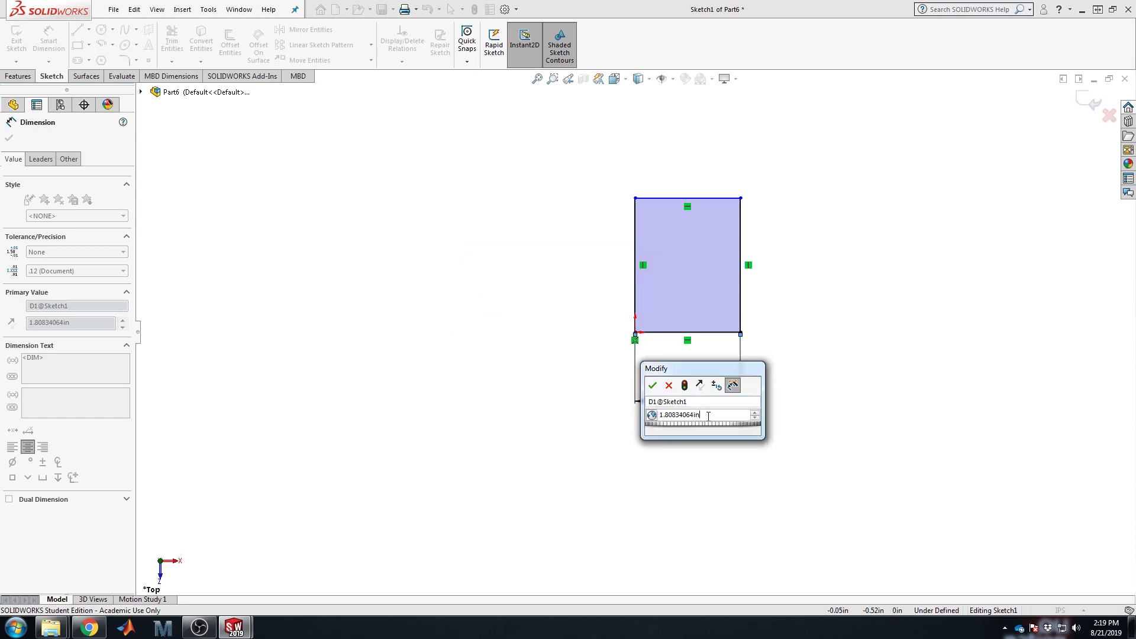
text(2.00in)
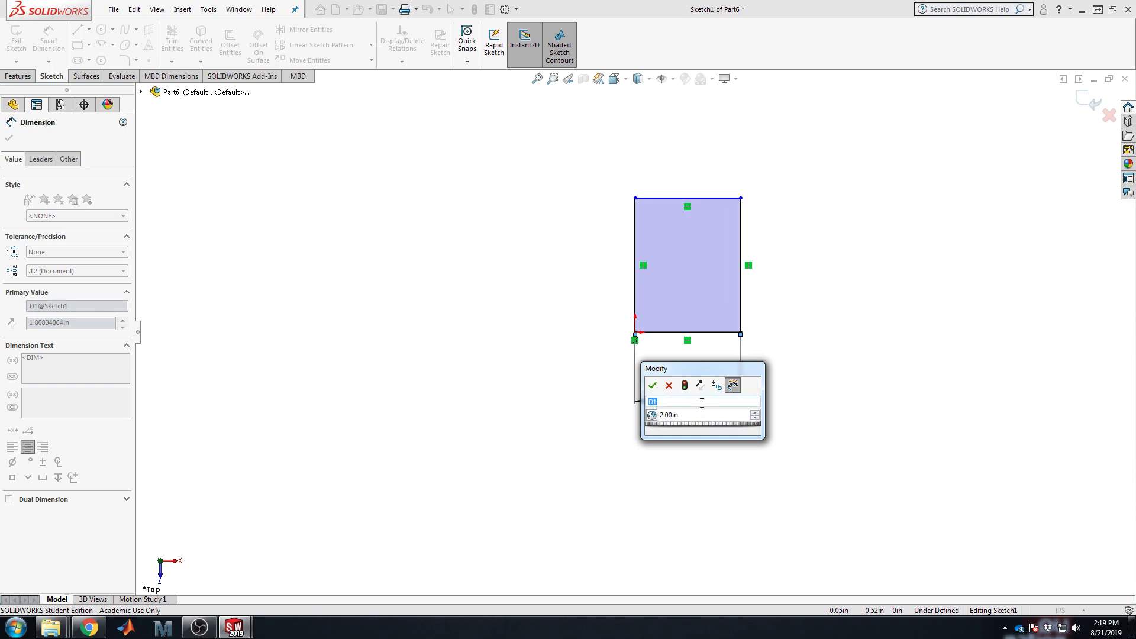
text(width@Sketch)
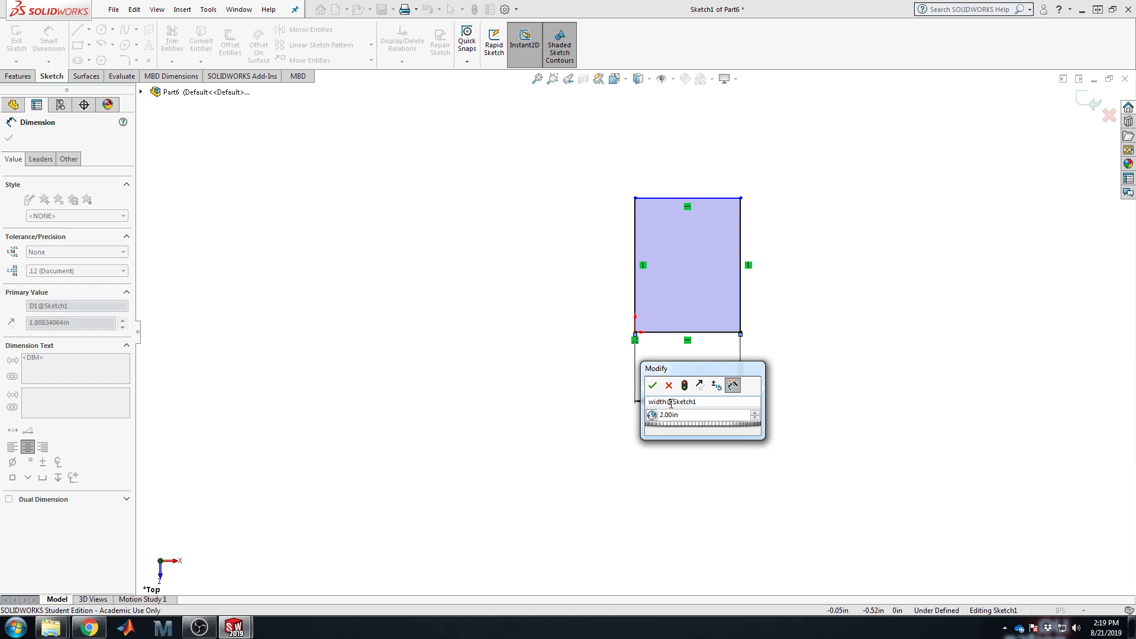
- Rename the 2.00 in dimension to boxwidth and confirm its properties
double_click(656, 402)
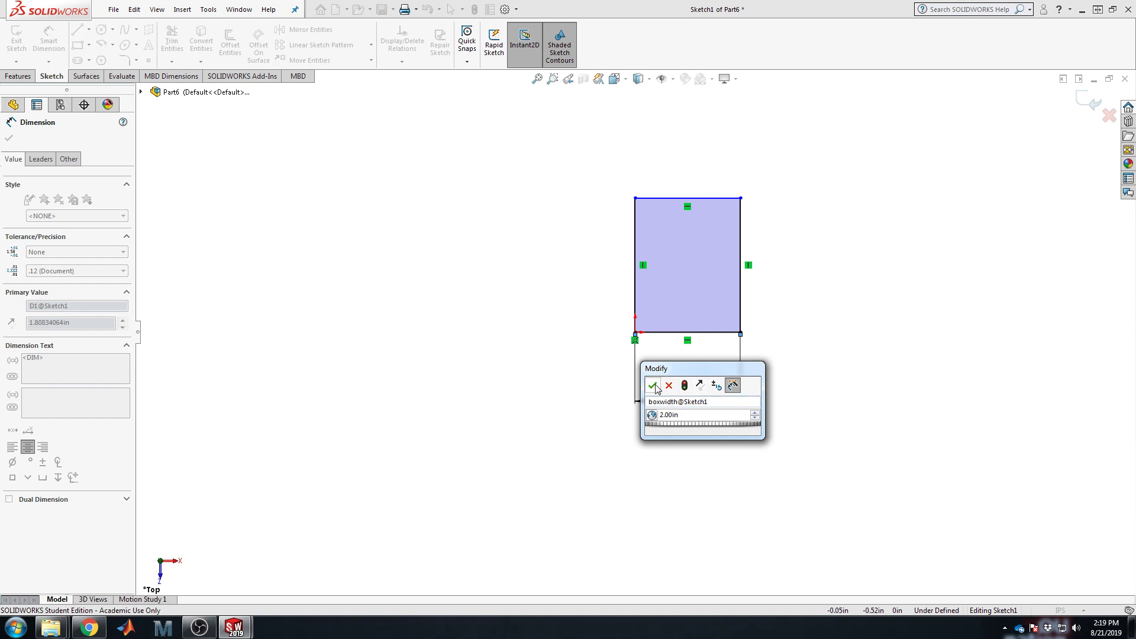
click(653, 384)
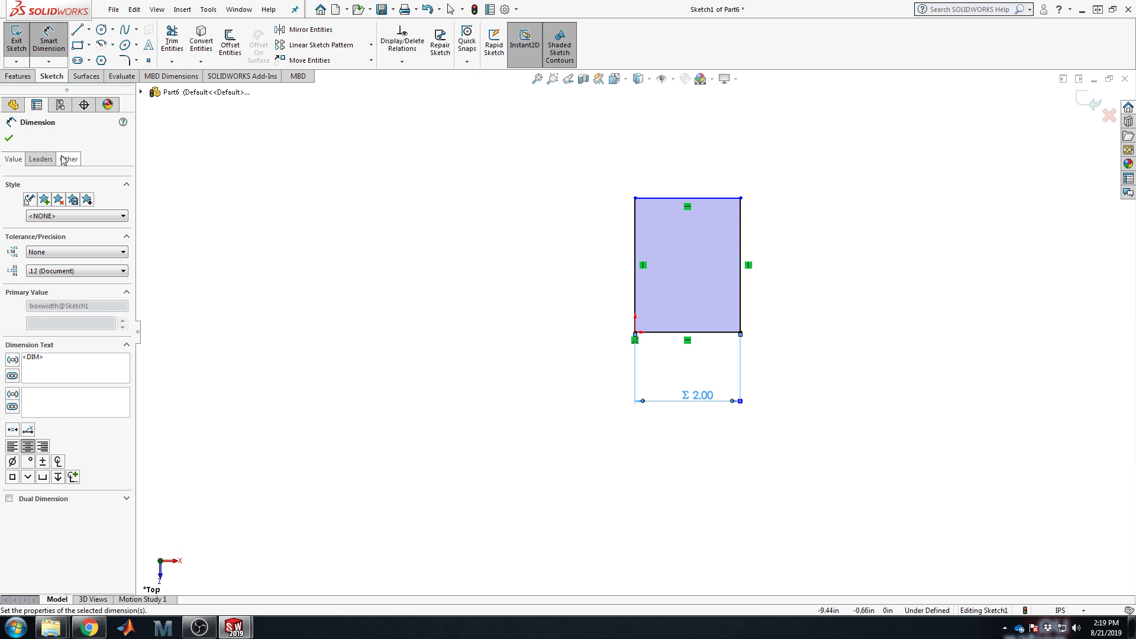
click(69, 159)
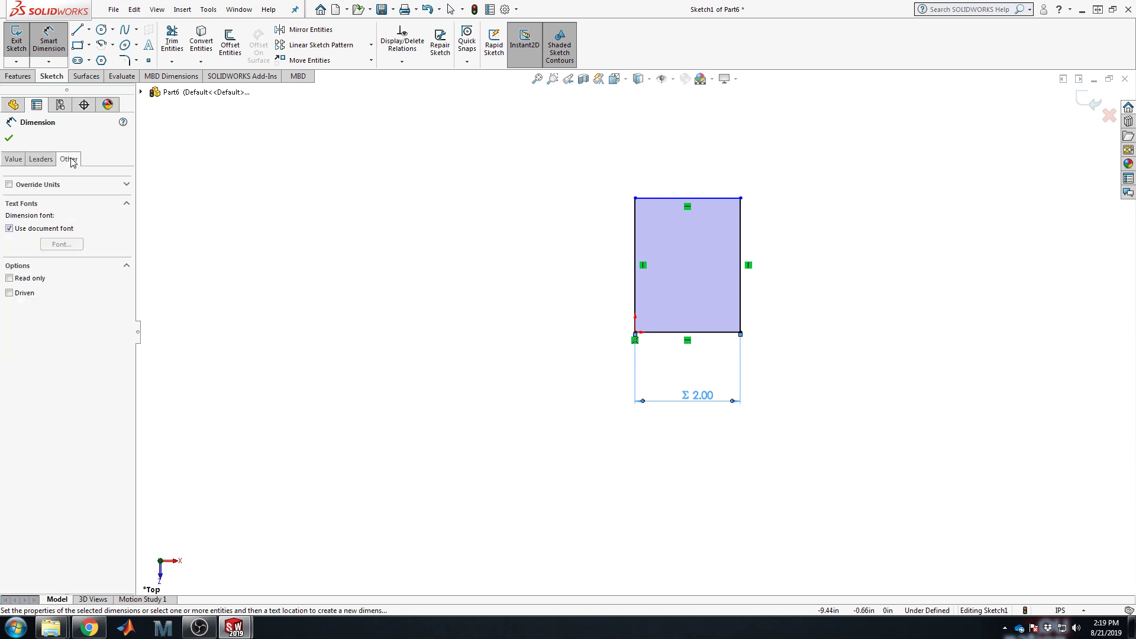
click(12, 158)
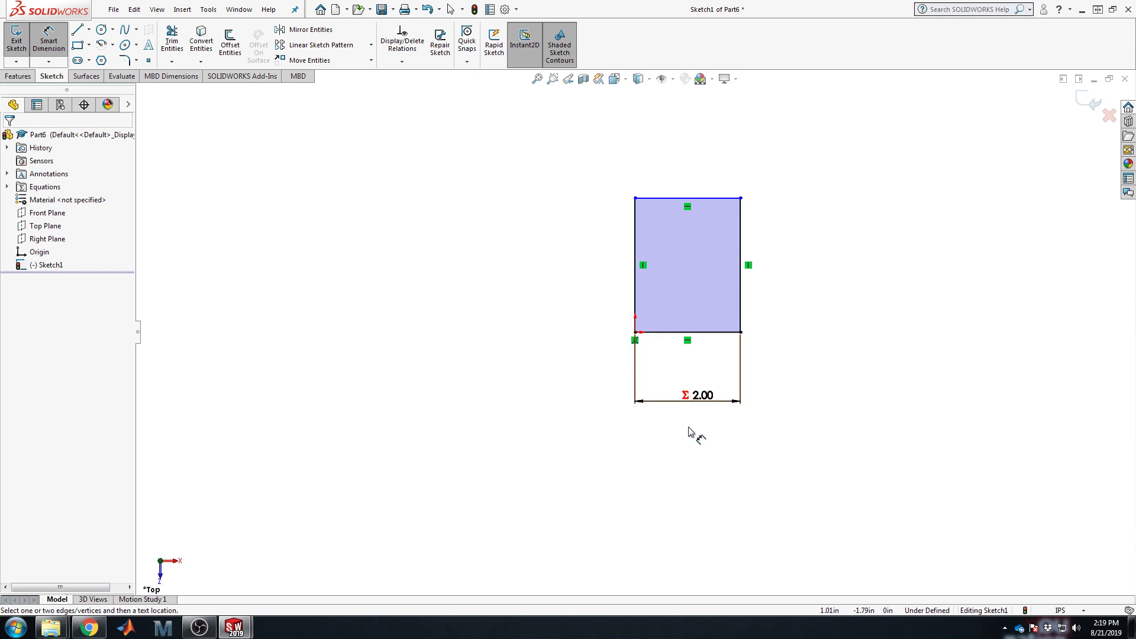
mouse_move(586, 259)
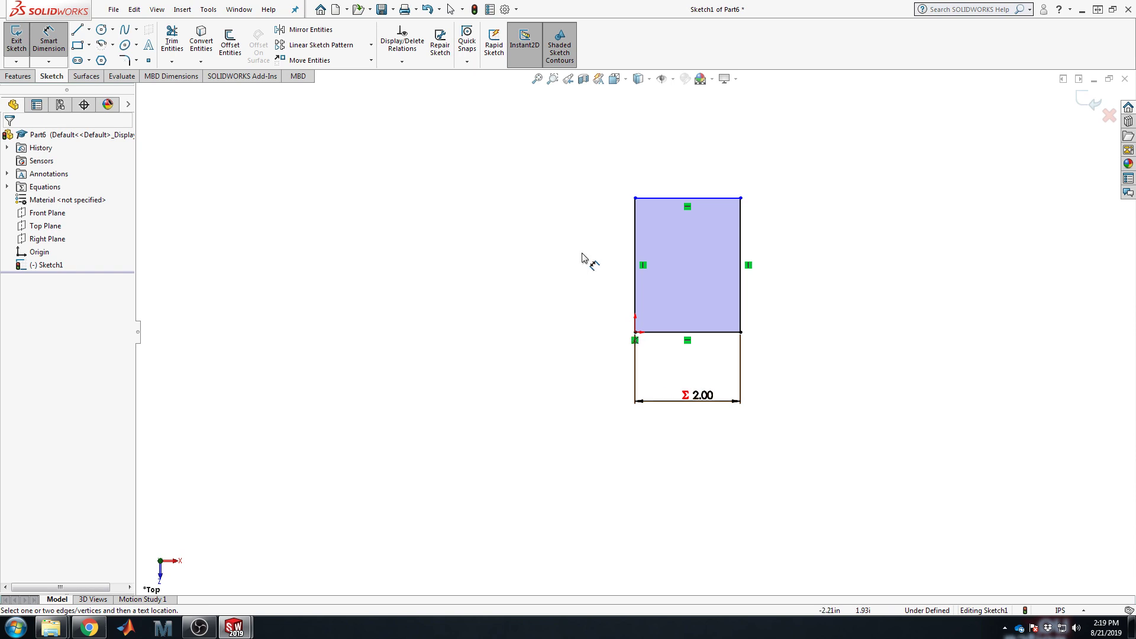
- Dimension the rectangle's left edge 3 in and name that dimension heightbox
click(569, 264)
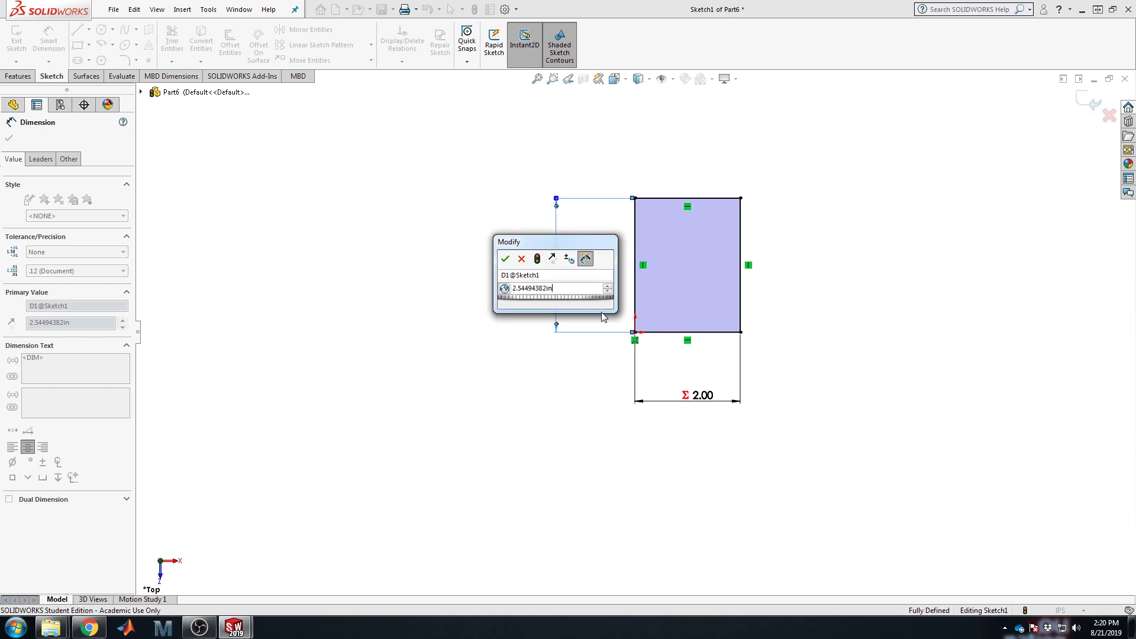
text(3.00in)
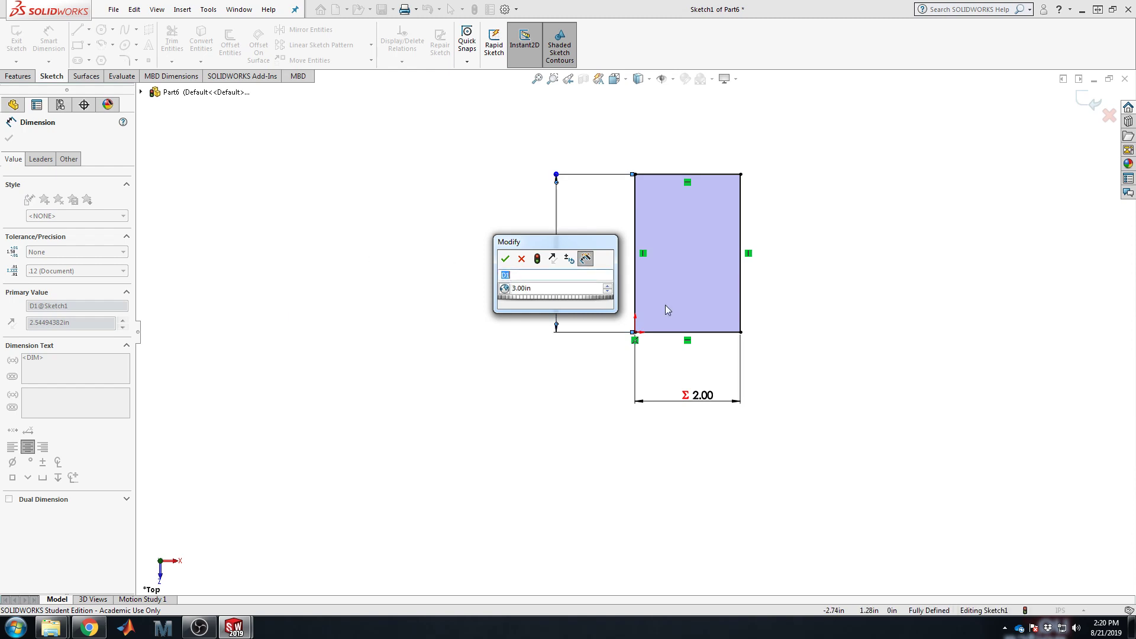
text(heigh)
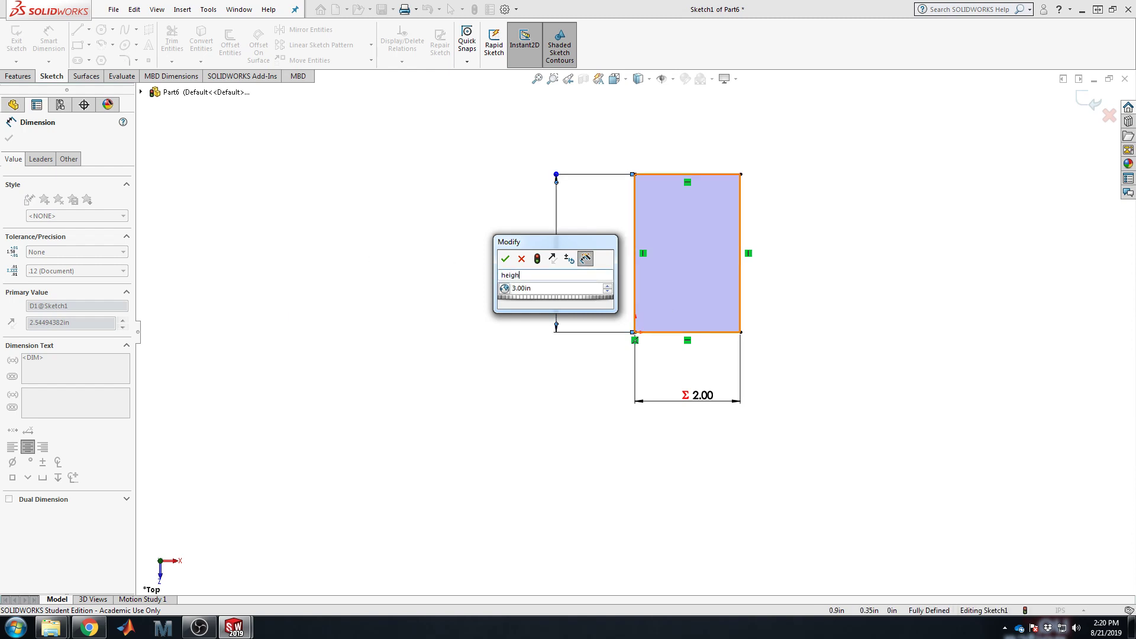
text(tbox@Sketch1)
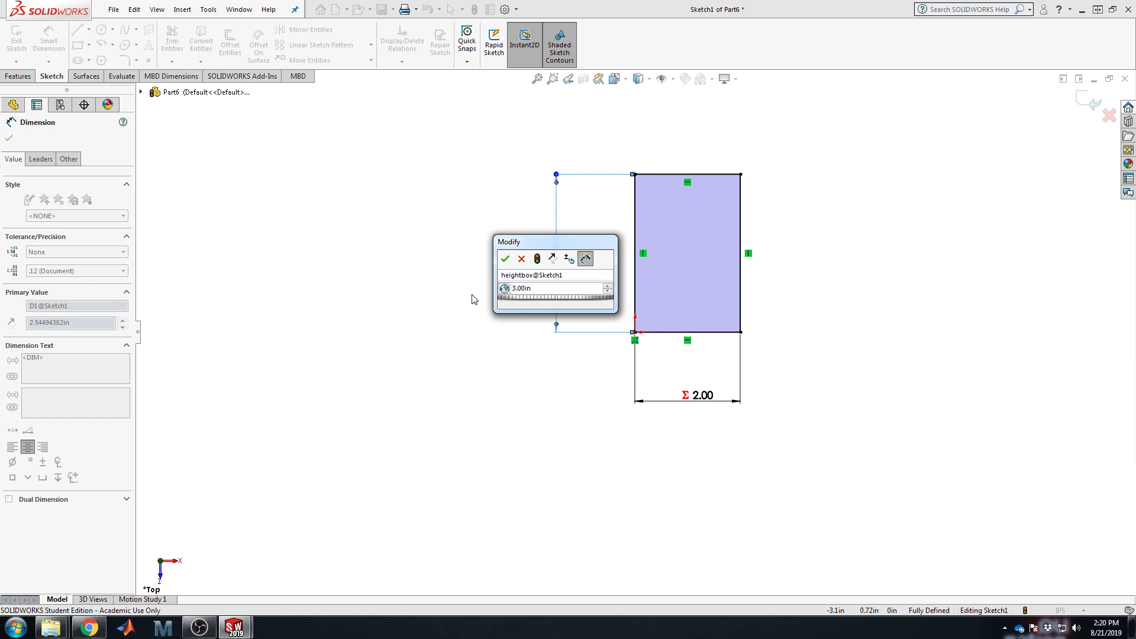
click(506, 259)
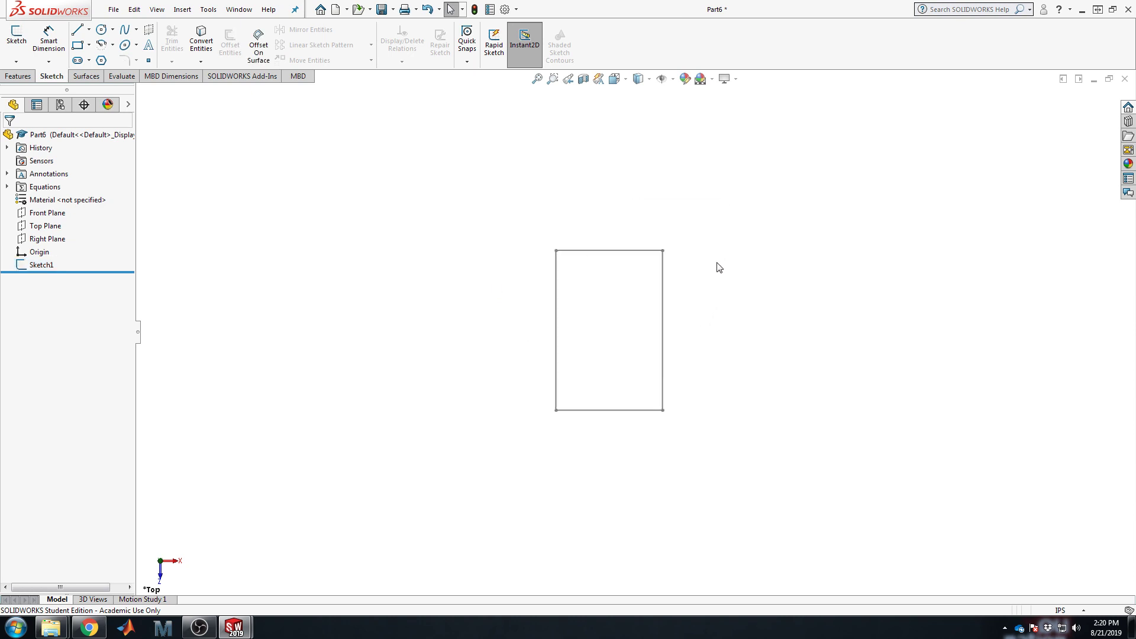
mouse_move(609, 375)
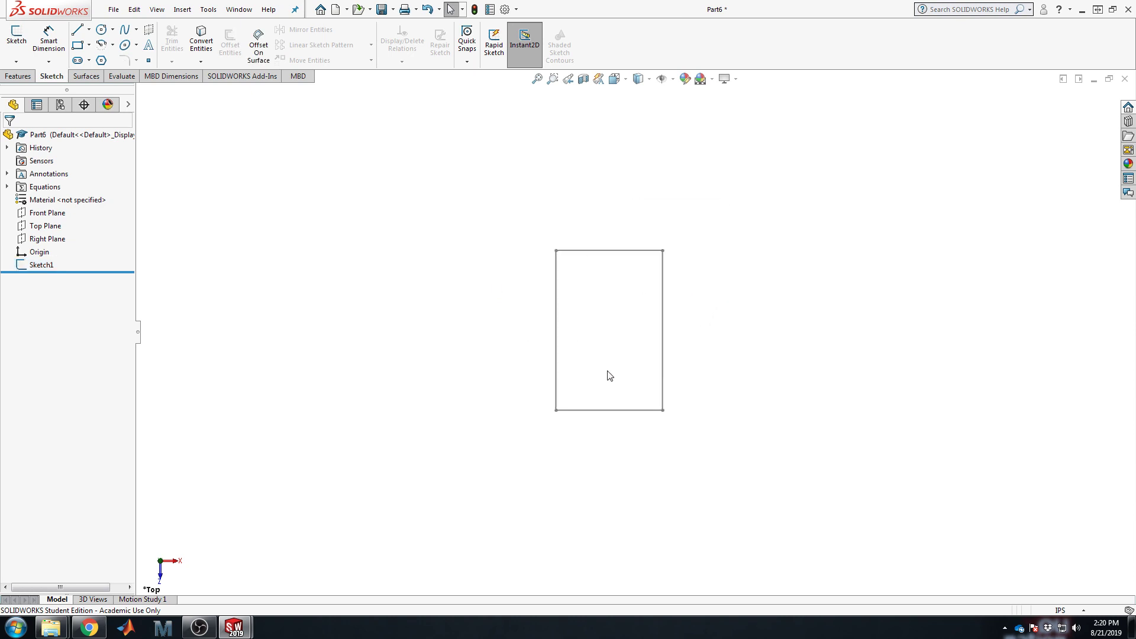
mouse_move(546, 267)
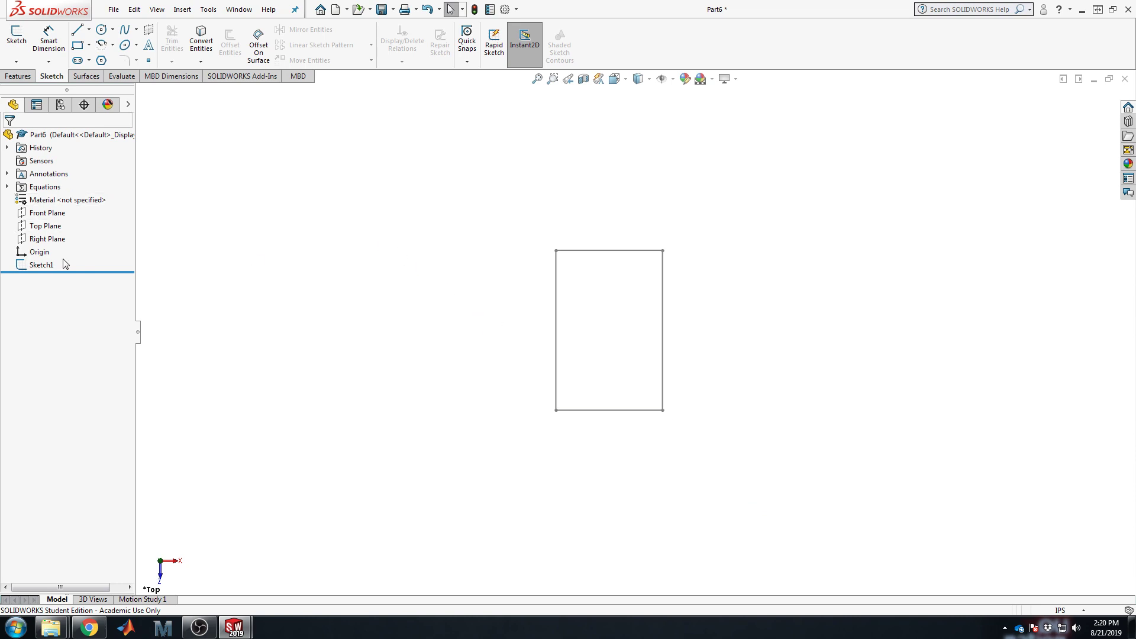
- Expand the Equations folder showing width = 2 and height = 3, with width's context menu up
click(46, 185)
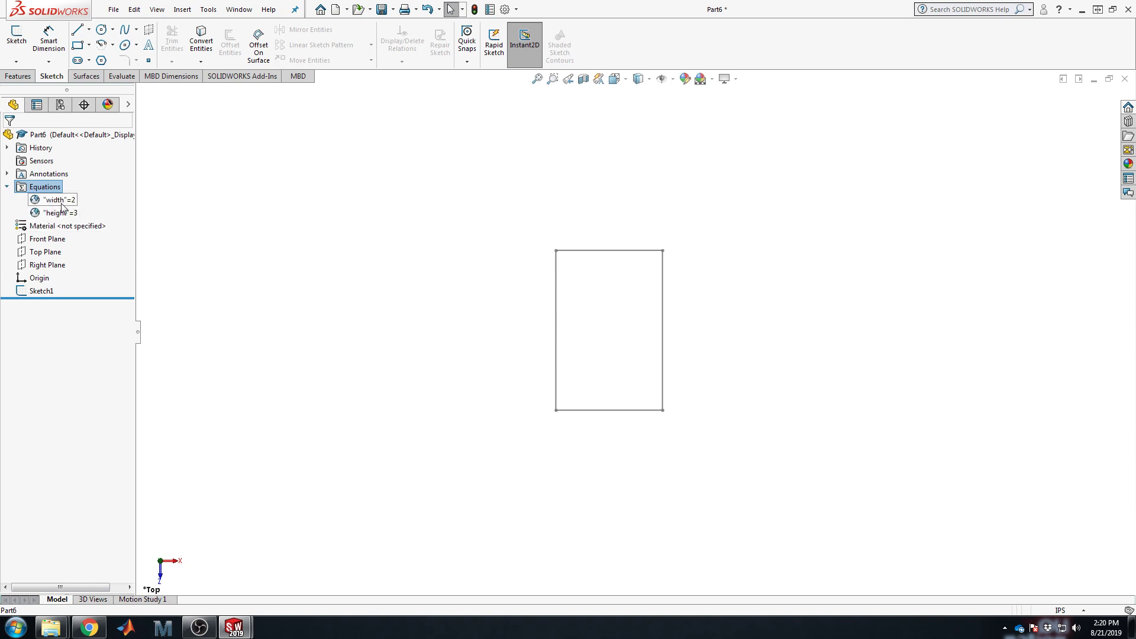
right_click(53, 200)
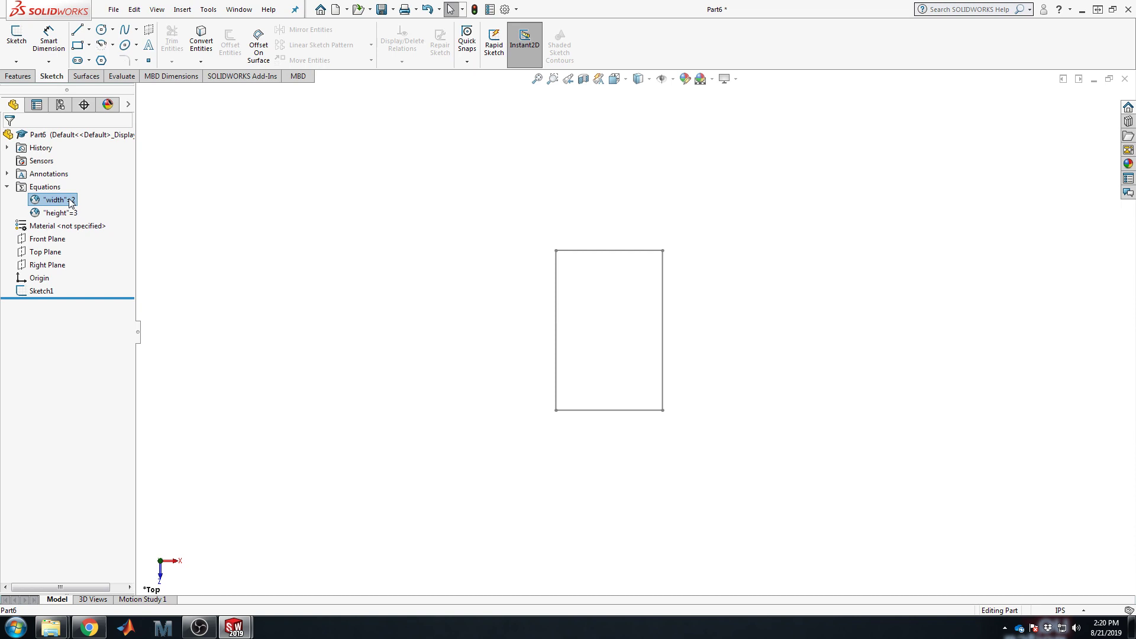
right_click(54, 200)
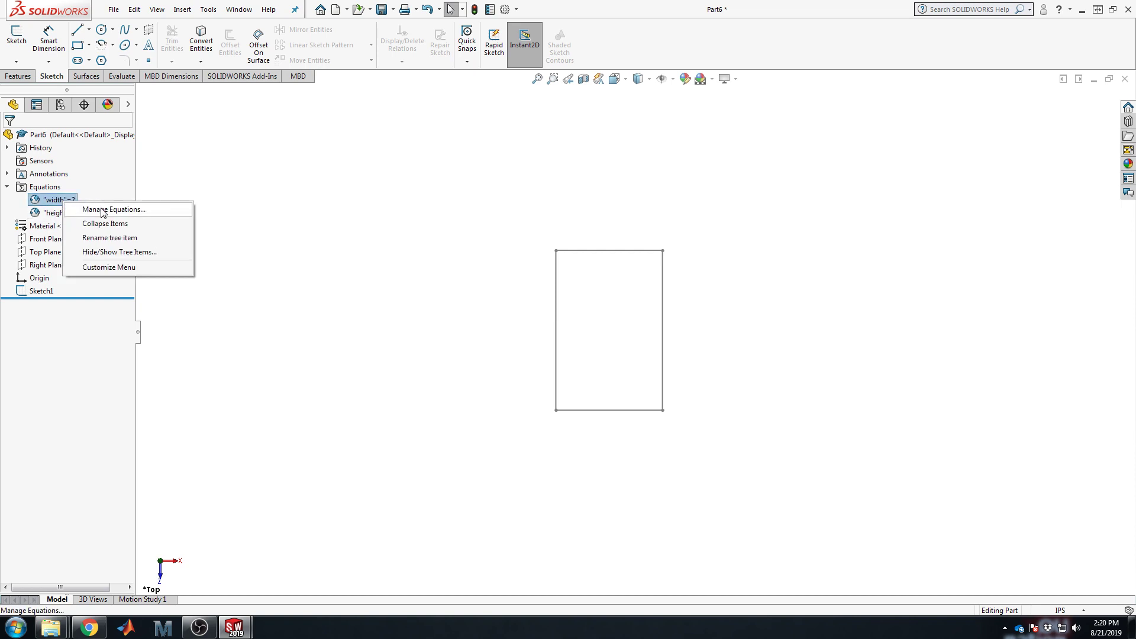
- In Manage Equations, edit the width and height values, trying width 6 then 2 and height 4.2
click(113, 209)
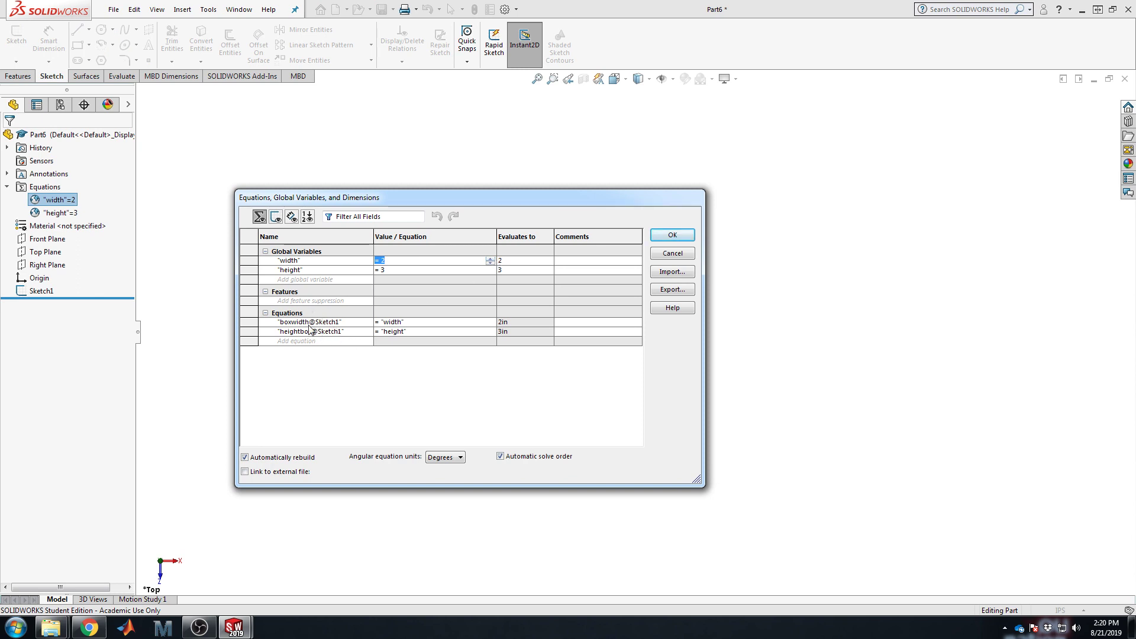
mouse_move(427, 334)
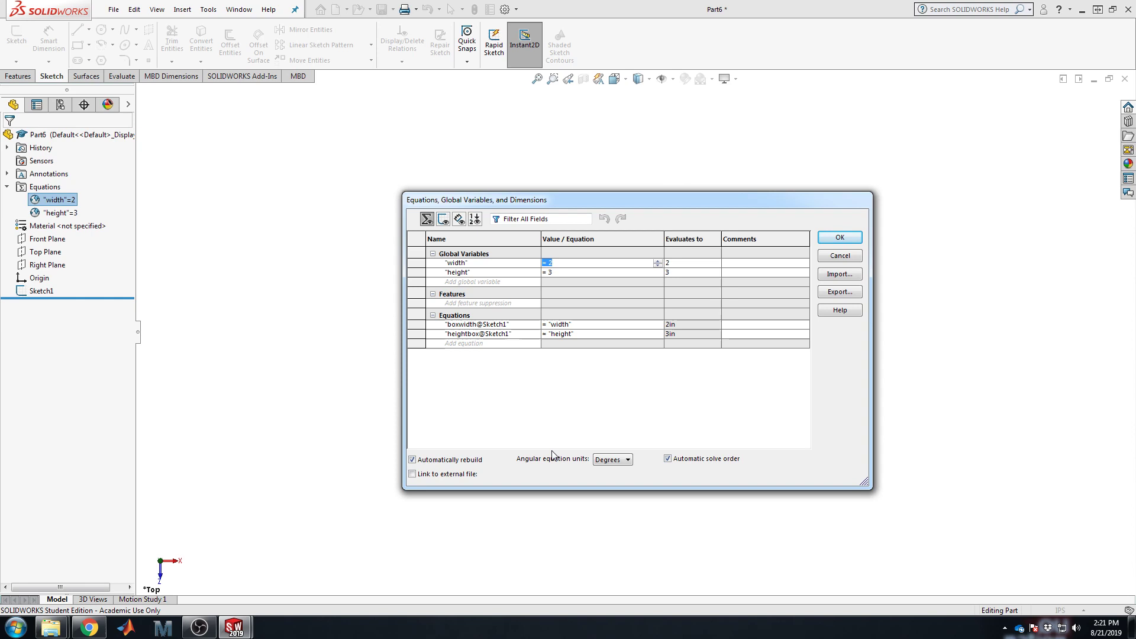
mouse_move(644, 262)
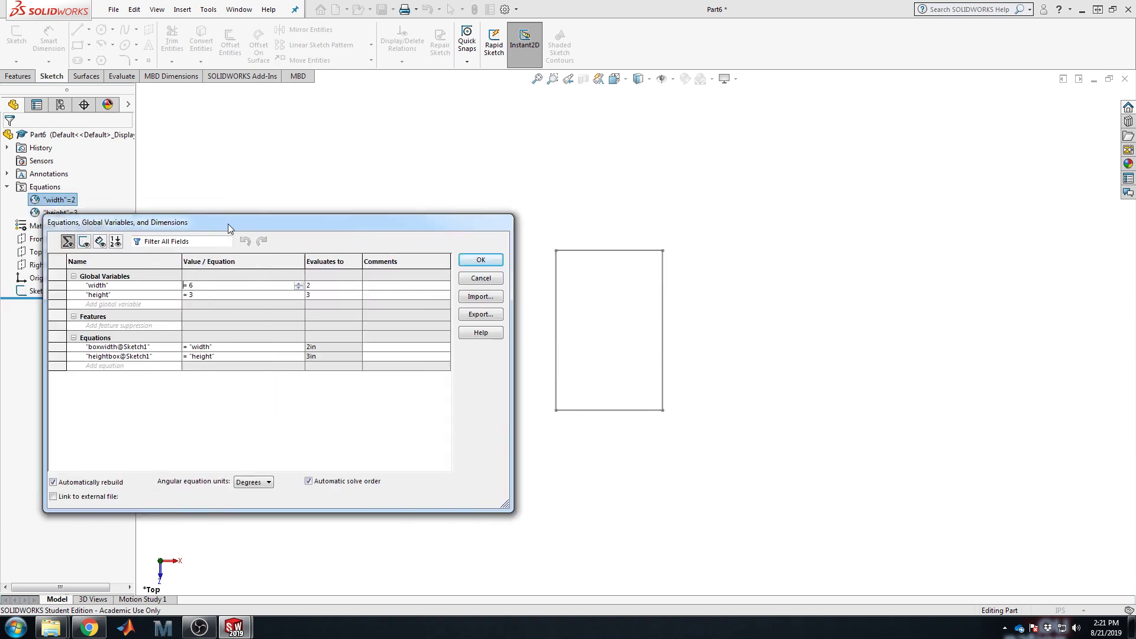
click(481, 259)
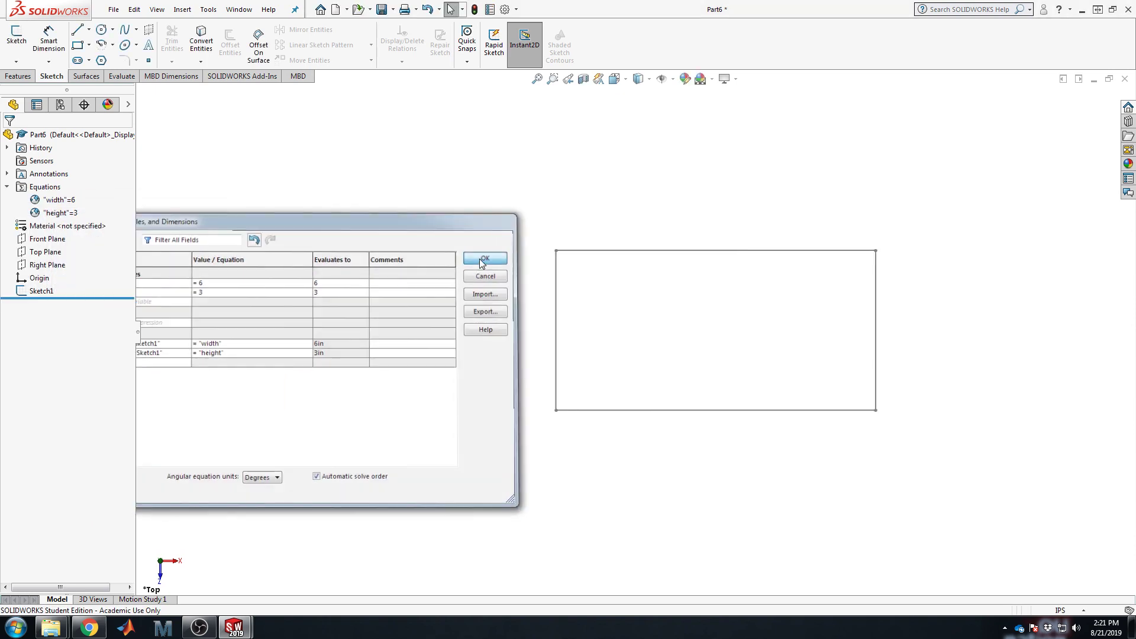
click(484, 261)
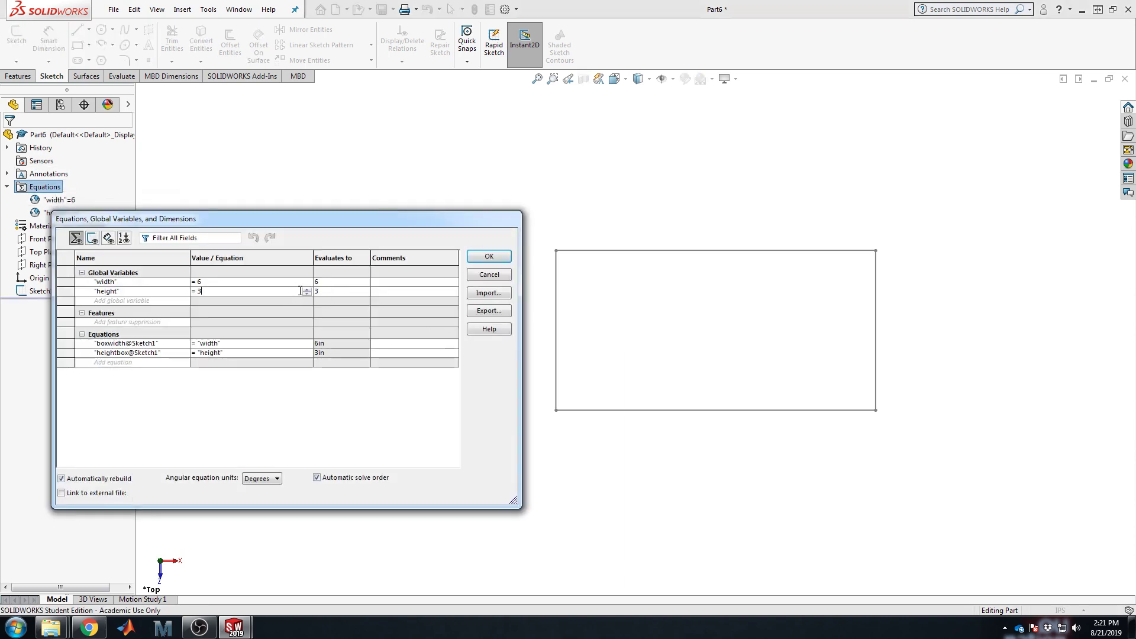
text(2)
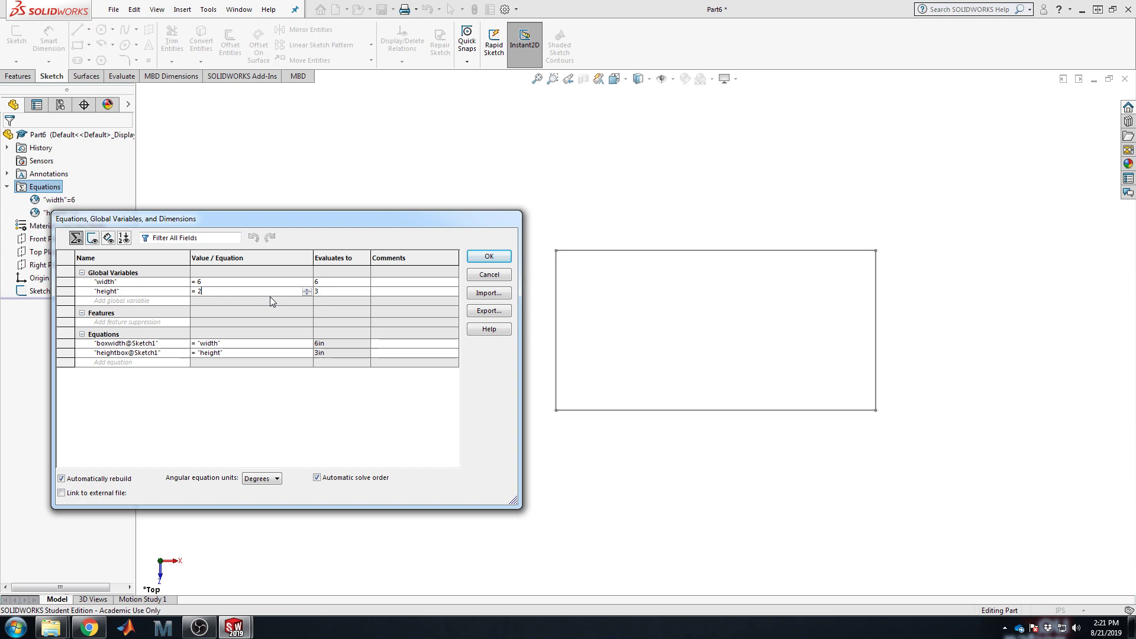
text(4.2)
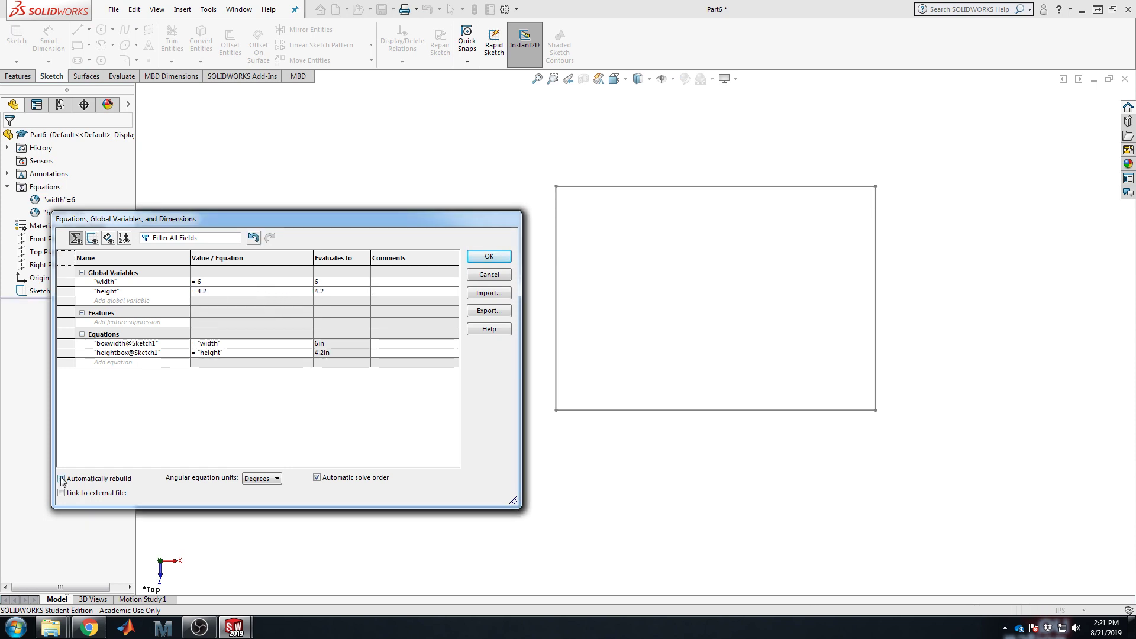
- Settle the global variables at width = 2 and height = 4.2 and confirm, resizing the rectangle
click(61, 478)
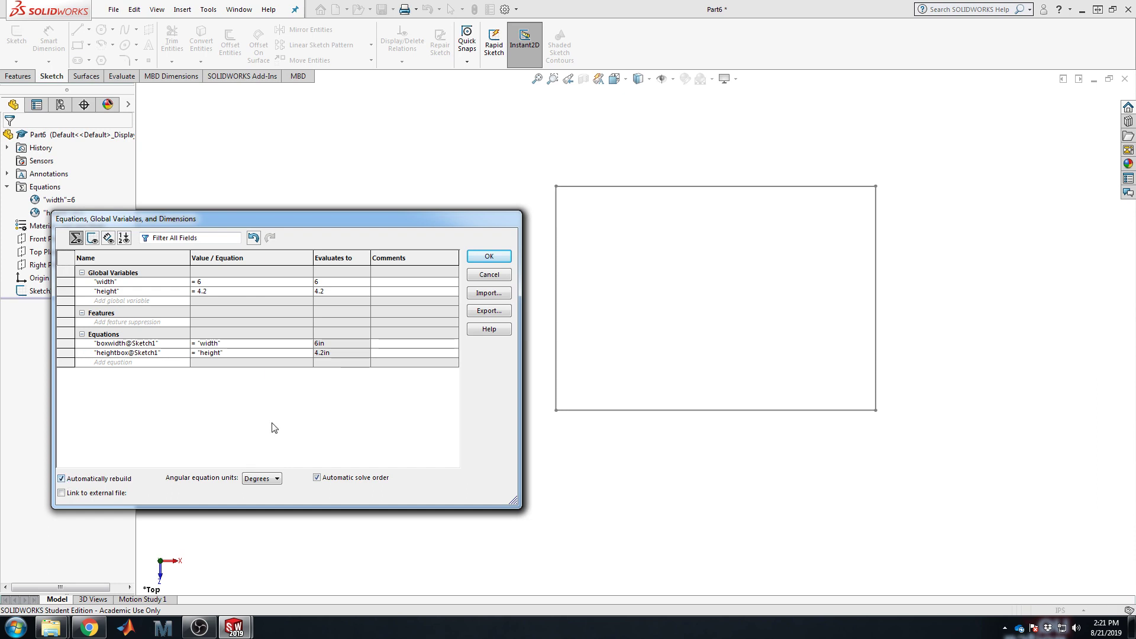
click(218, 281)
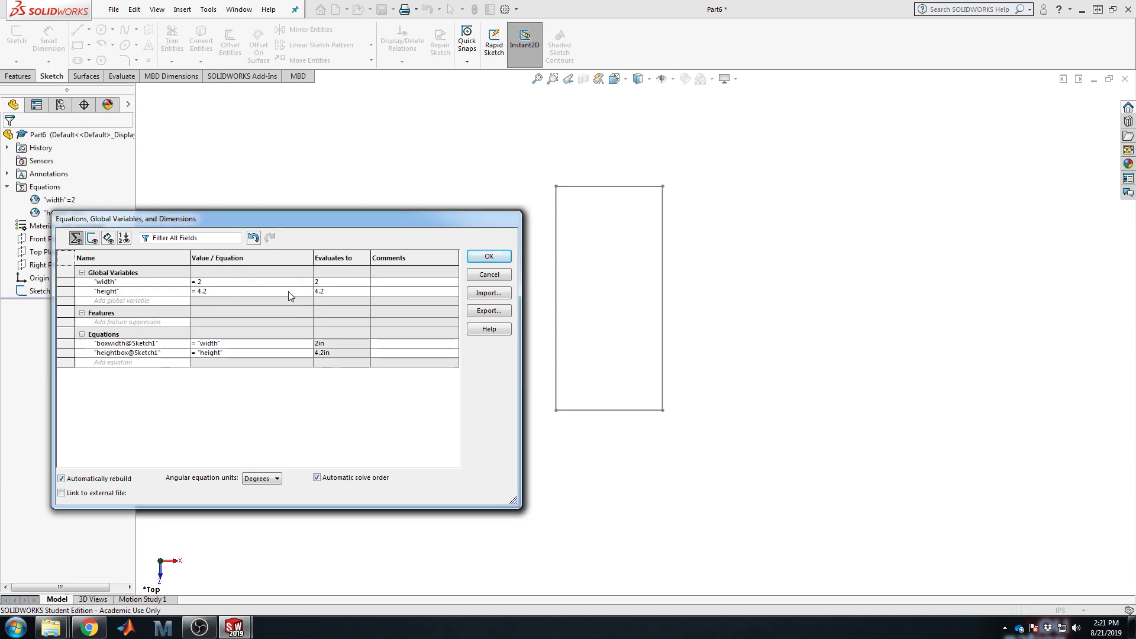
click(485, 259)
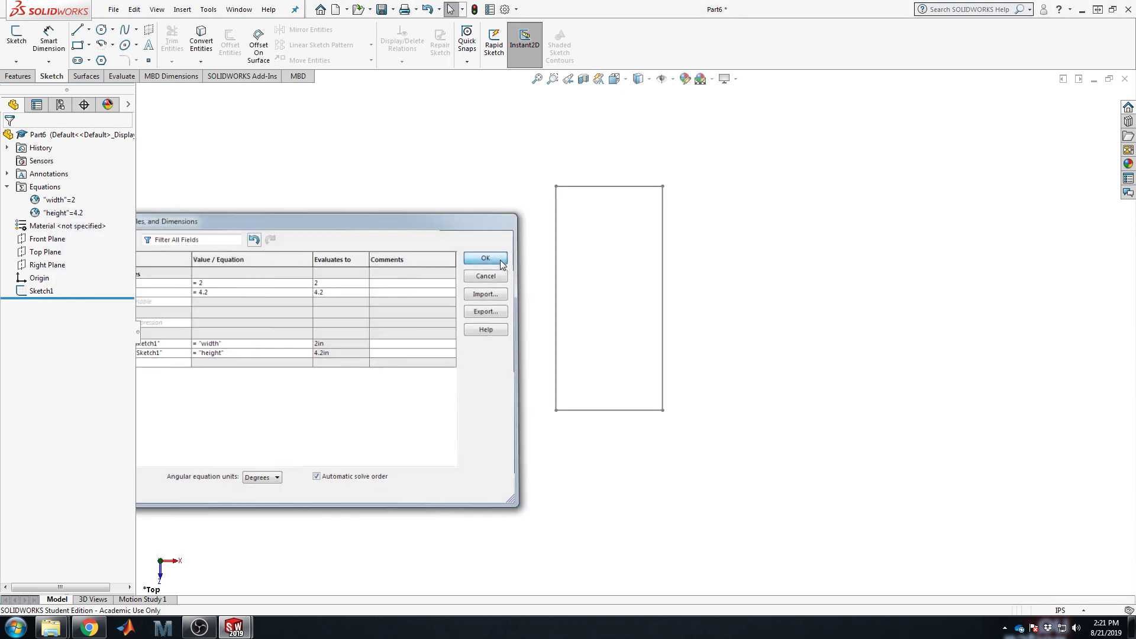
click(484, 258)
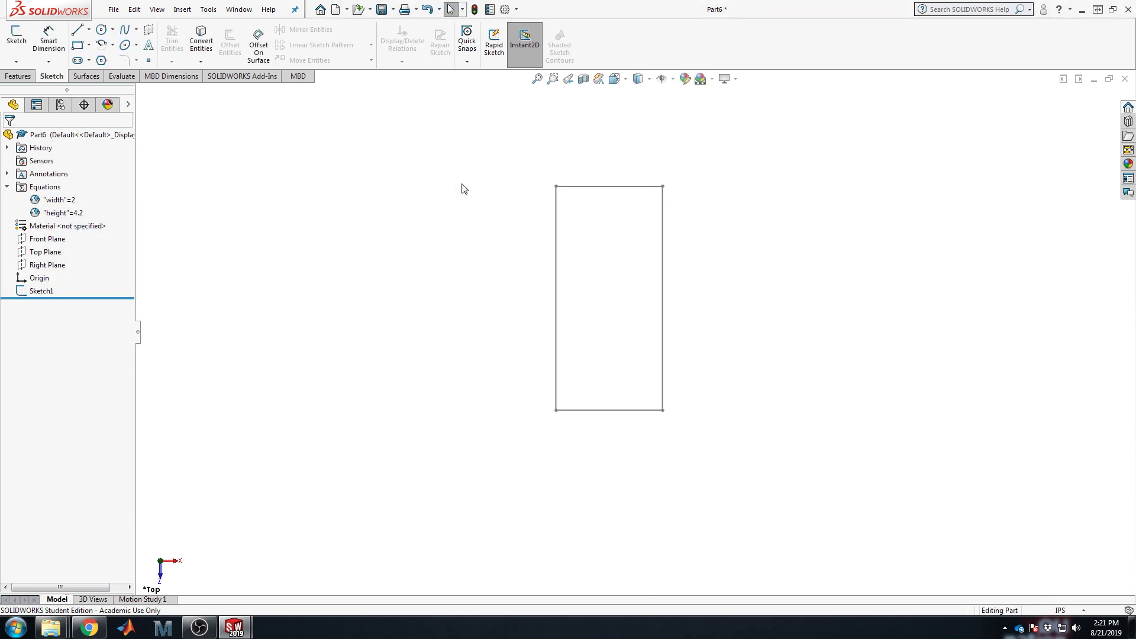
mouse_move(467, 188)
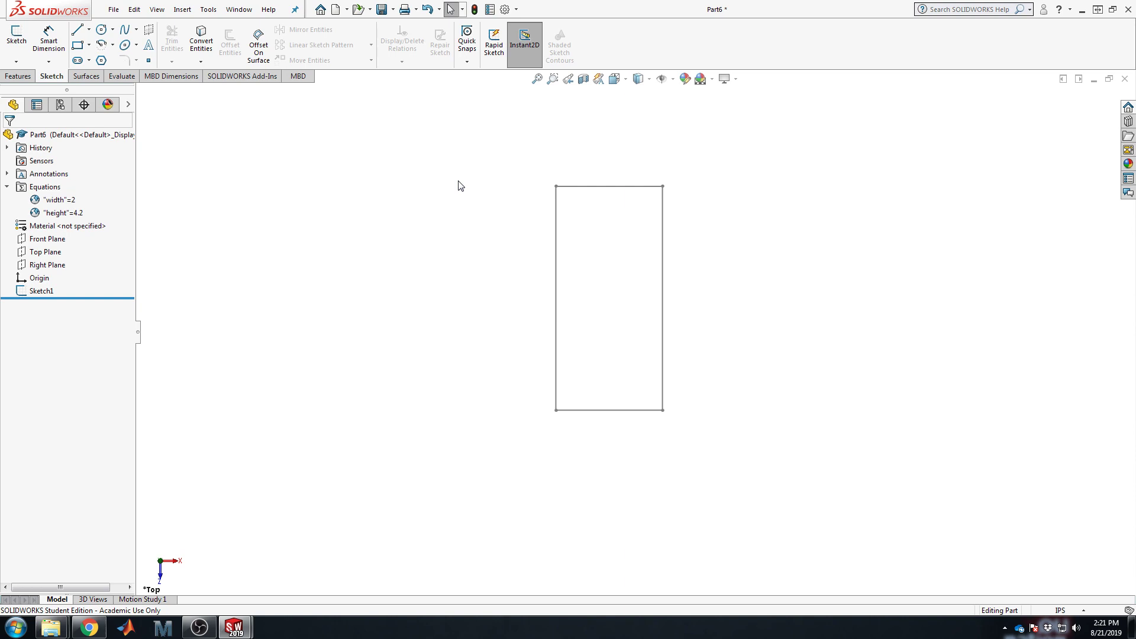
mouse_move(821, 388)
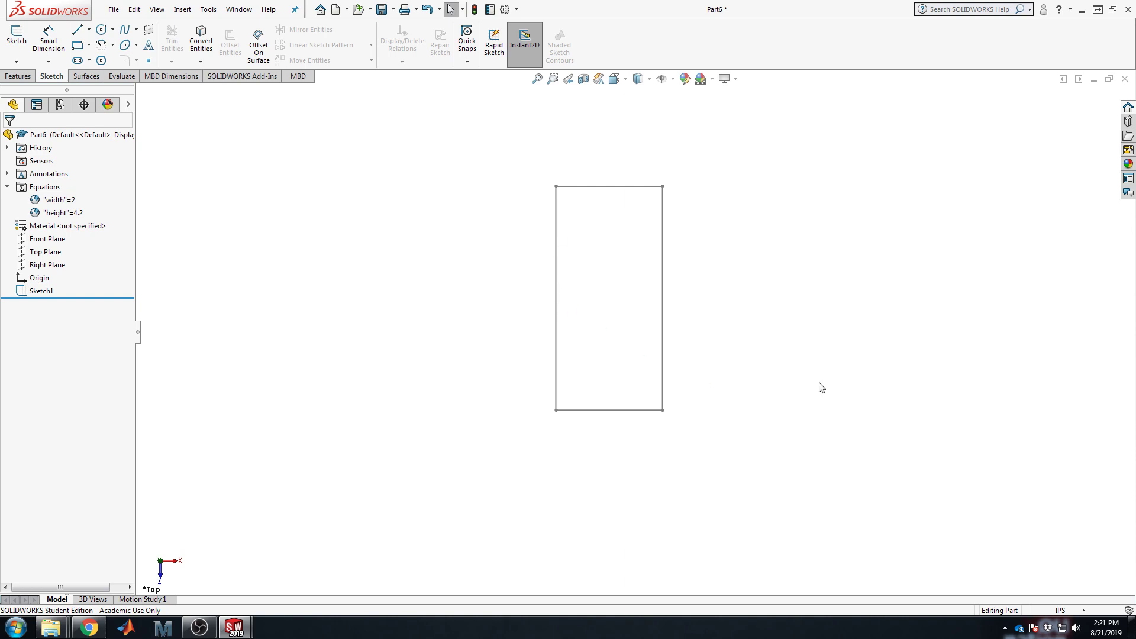
mouse_move(435, 259)
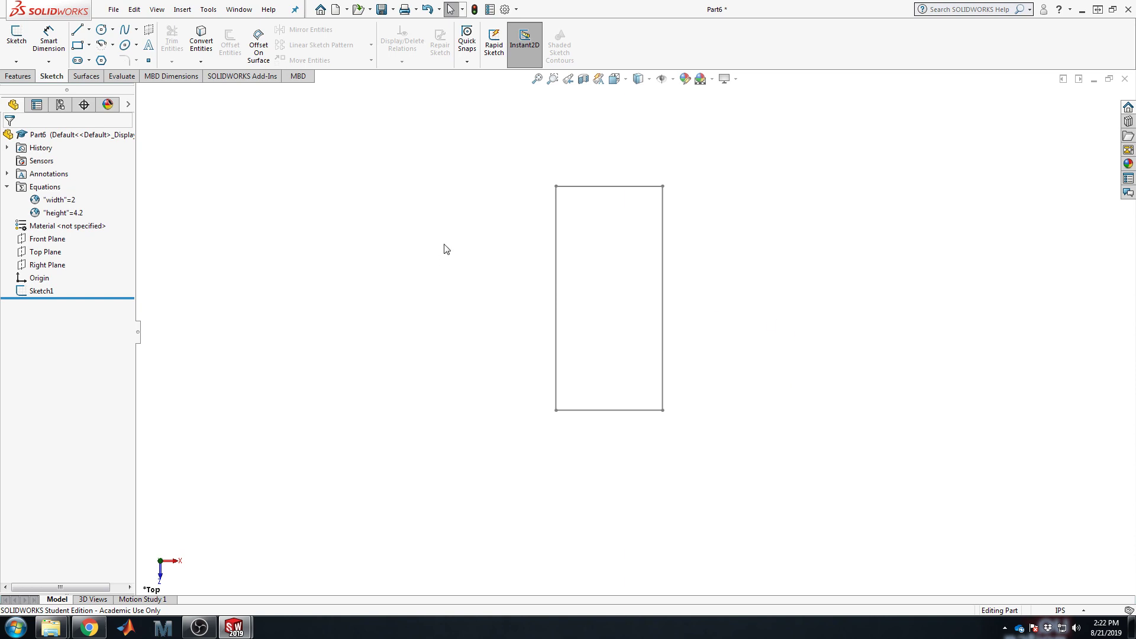
mouse_move(304, 175)
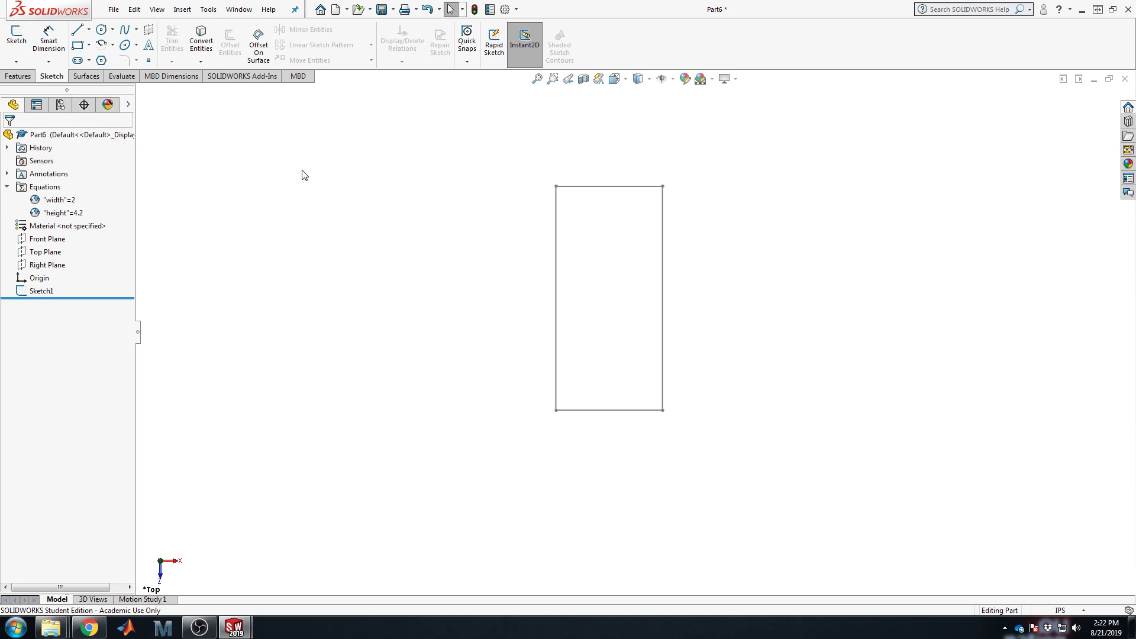
mouse_move(421, 104)
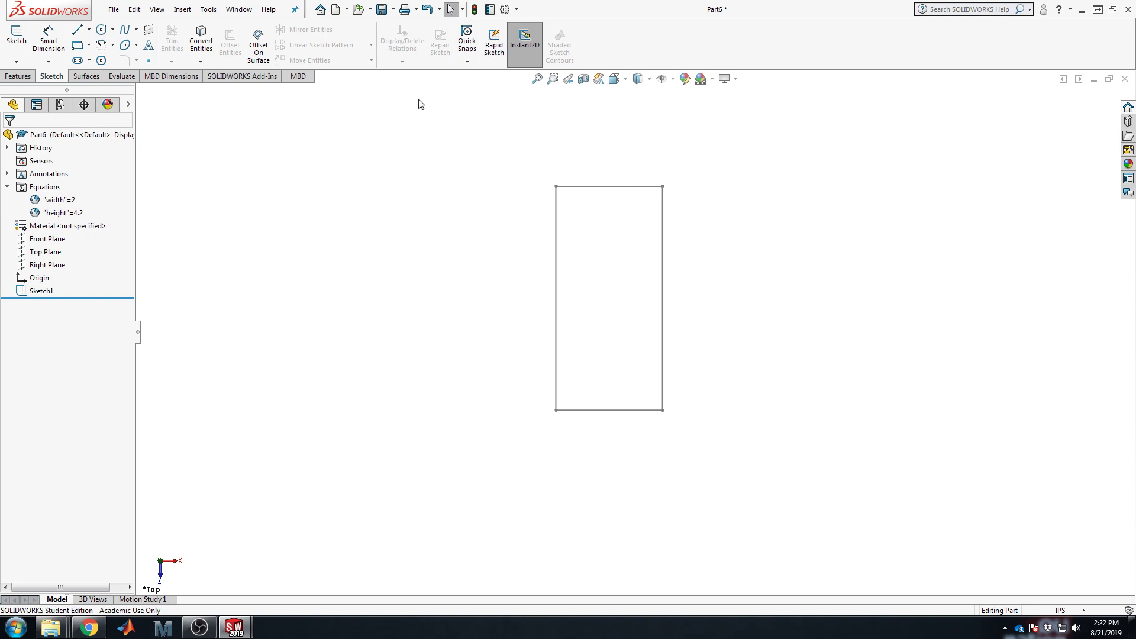
mouse_move(342, 149)
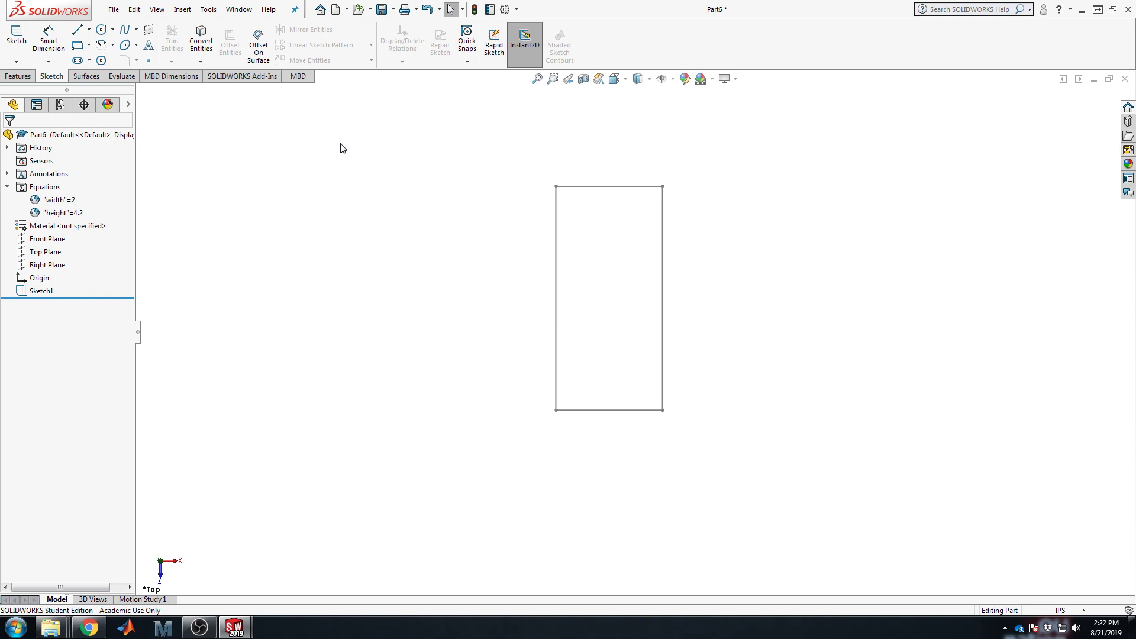
mouse_move(328, 138)
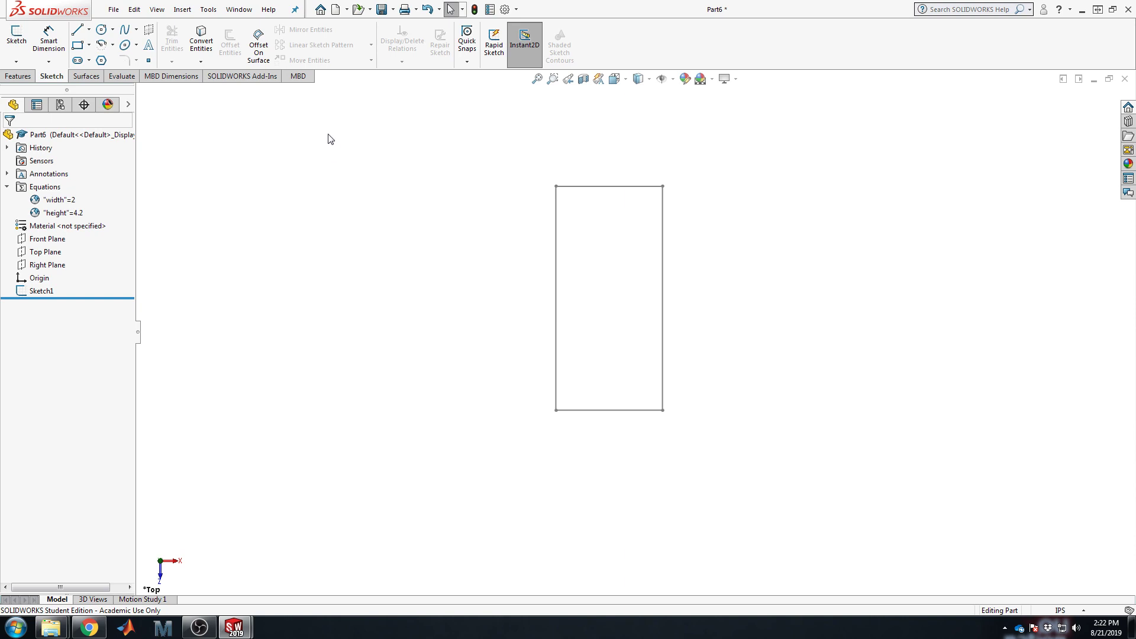
mouse_move(360, 149)
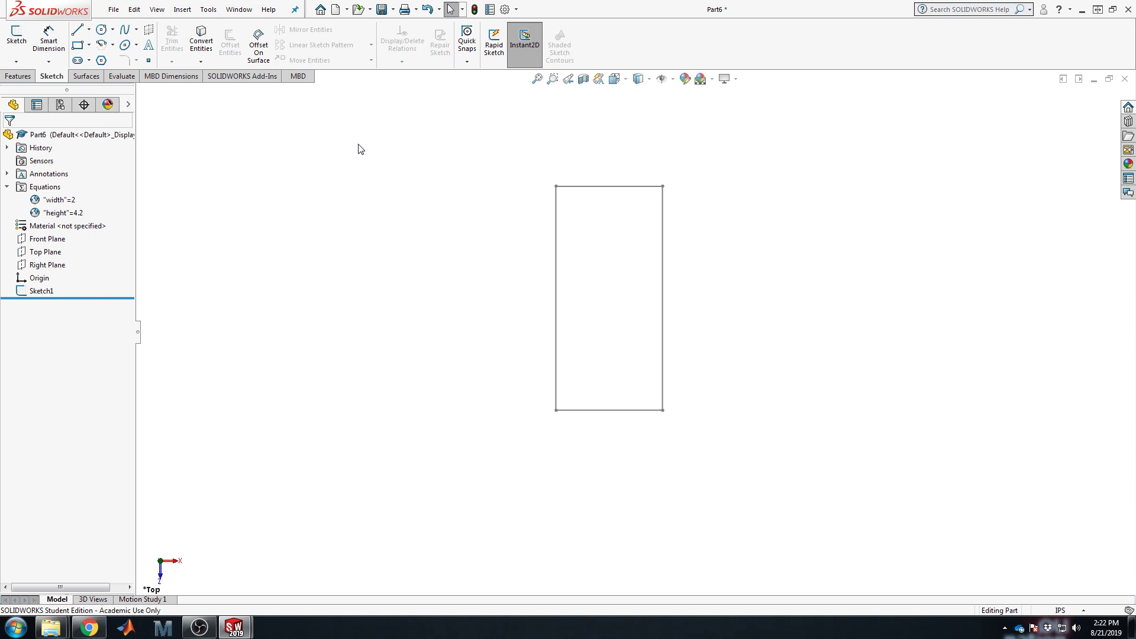
mouse_move(263, 146)
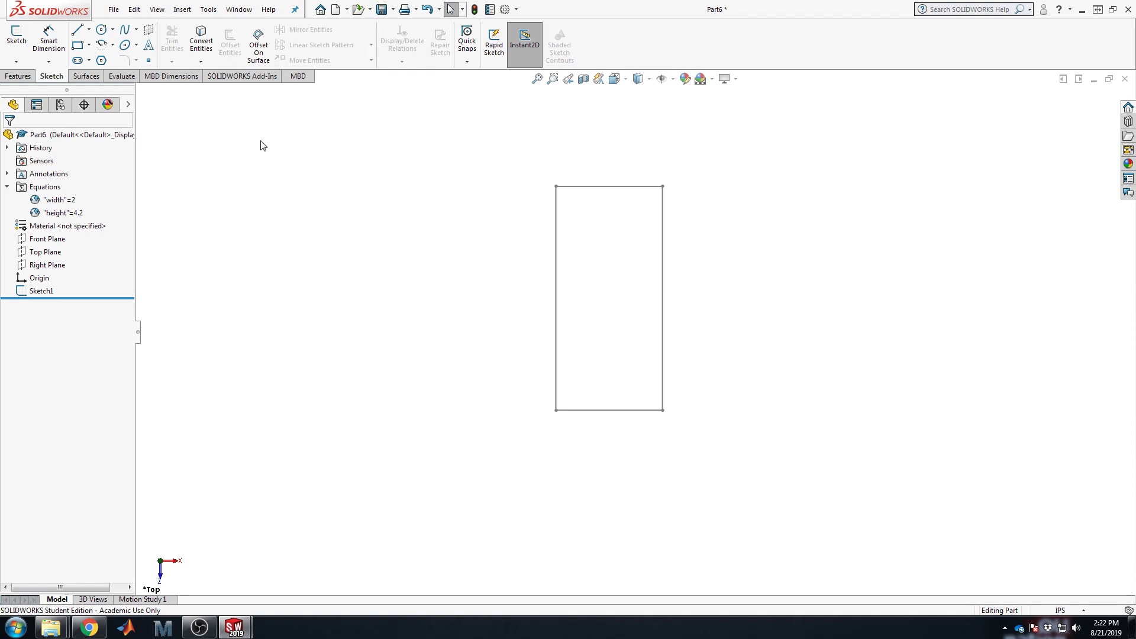
click(382, 10)
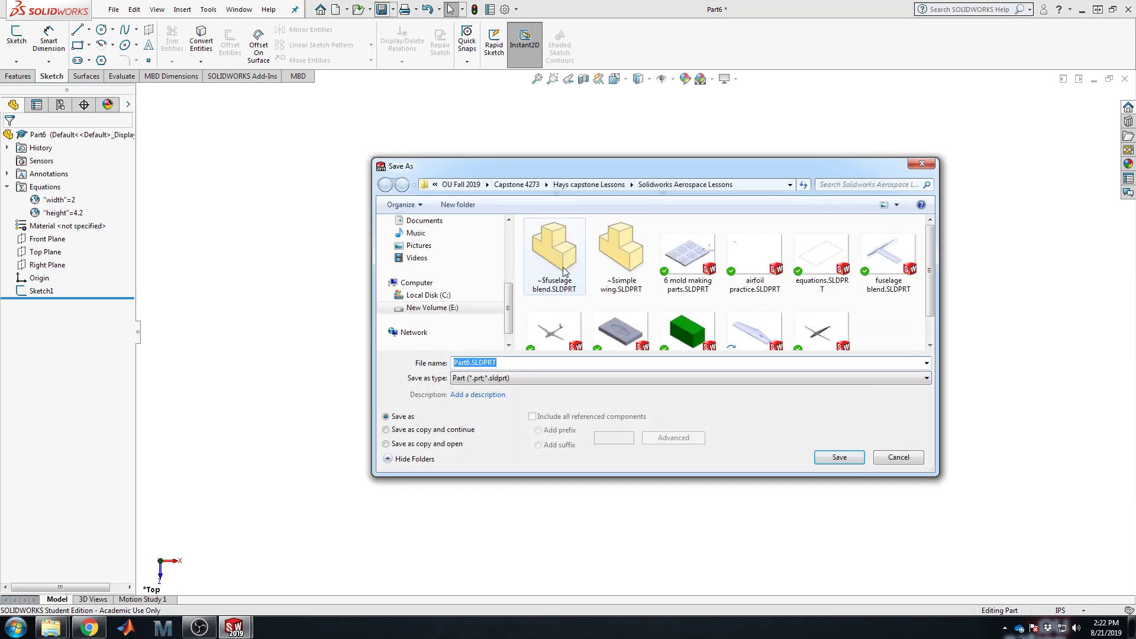
text(example eq)
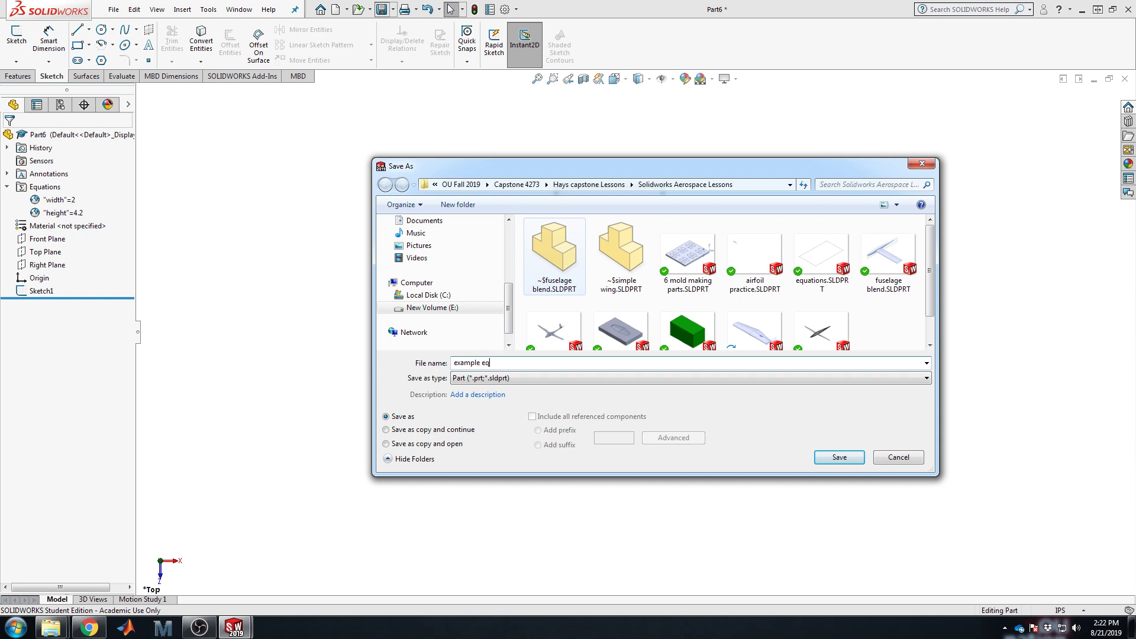
click(837, 456)
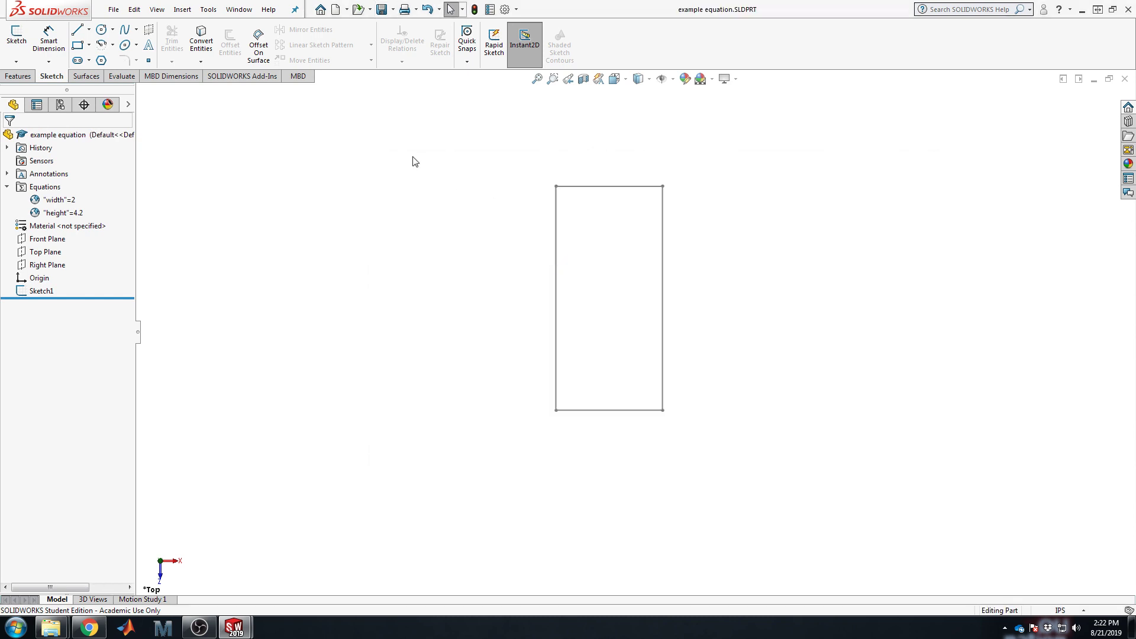
mouse_move(358, 130)
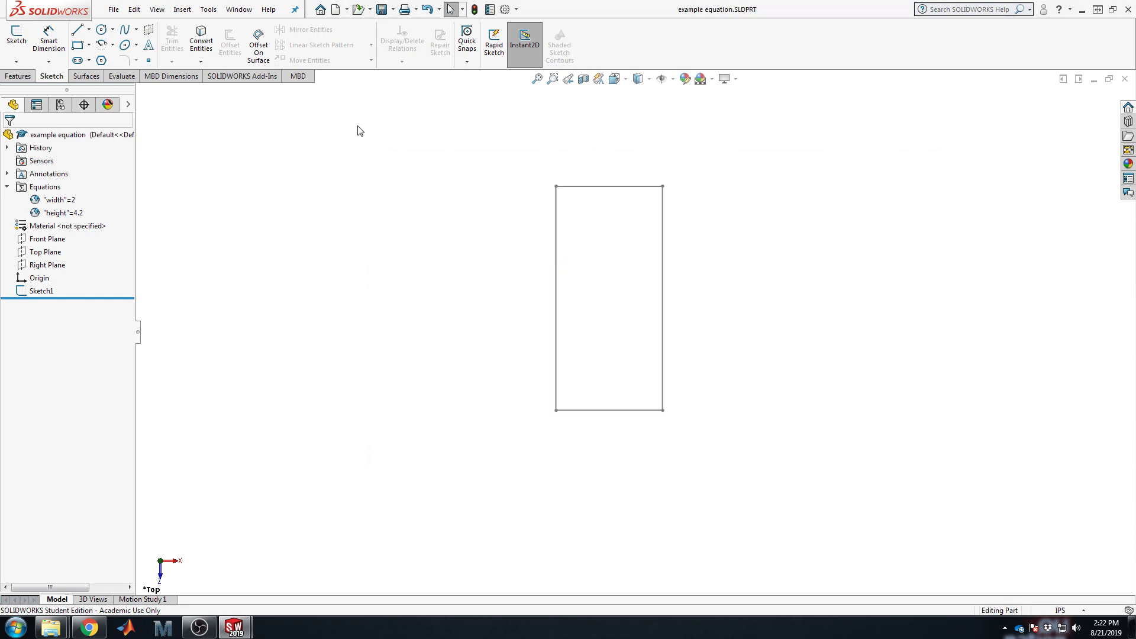
mouse_move(208, 9)
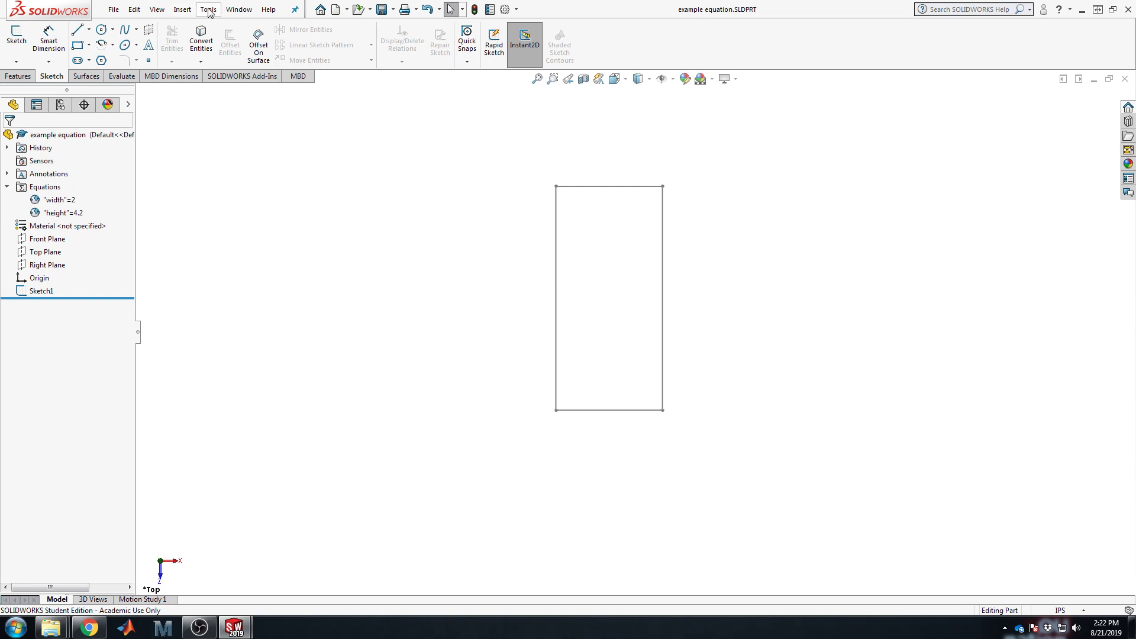
- Insert a Design Table for the part with Auto-create as the source
click(182, 9)
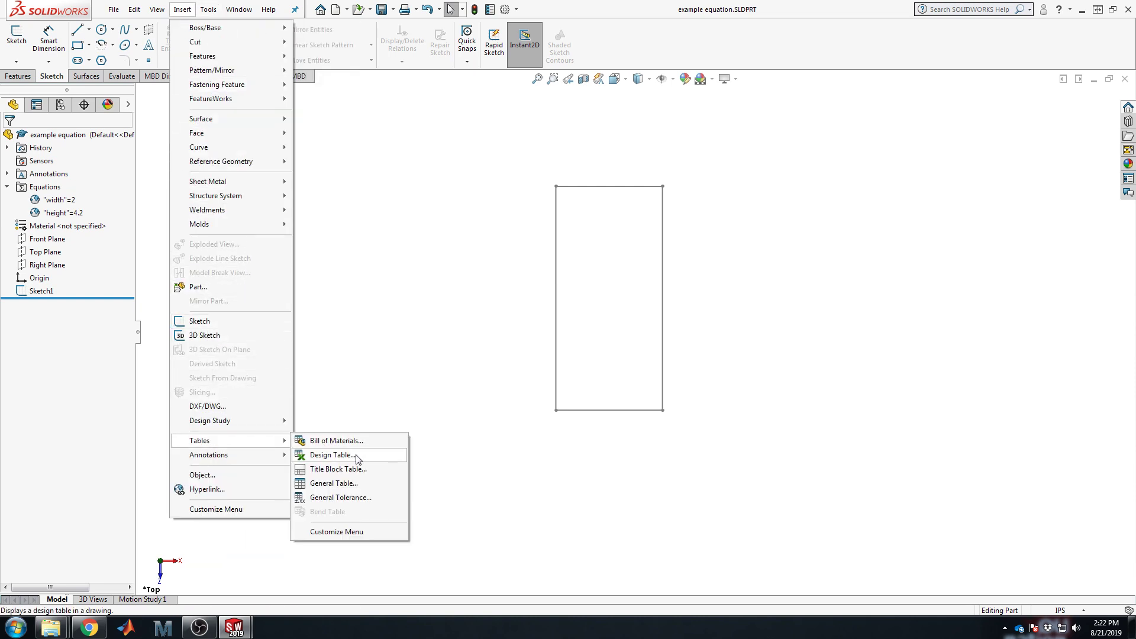
click(332, 454)
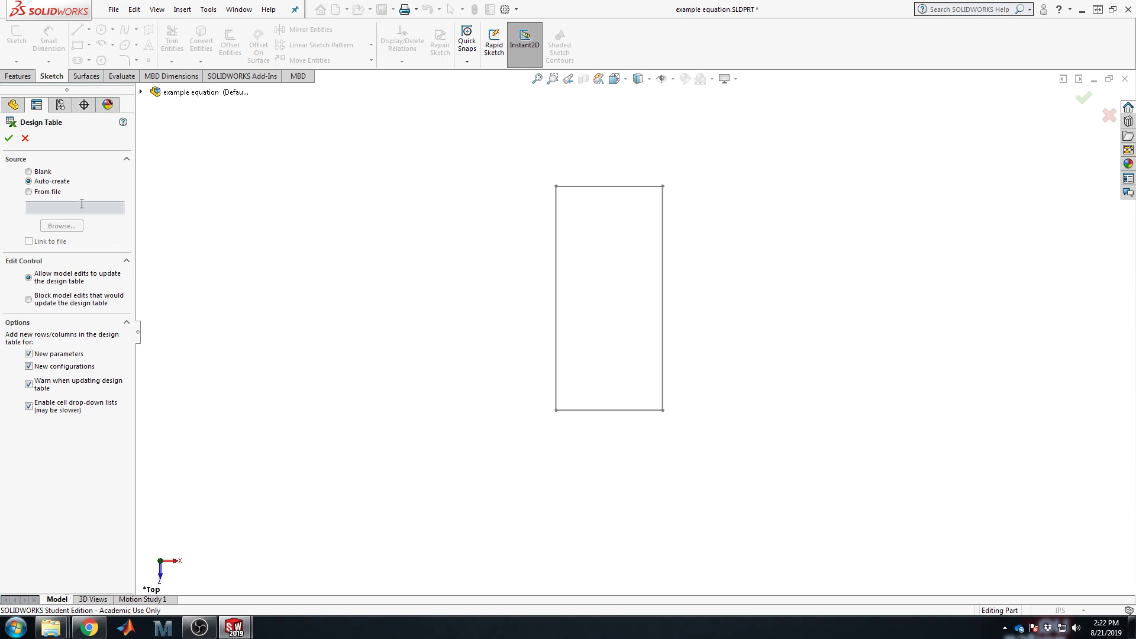
mouse_move(24, 161)
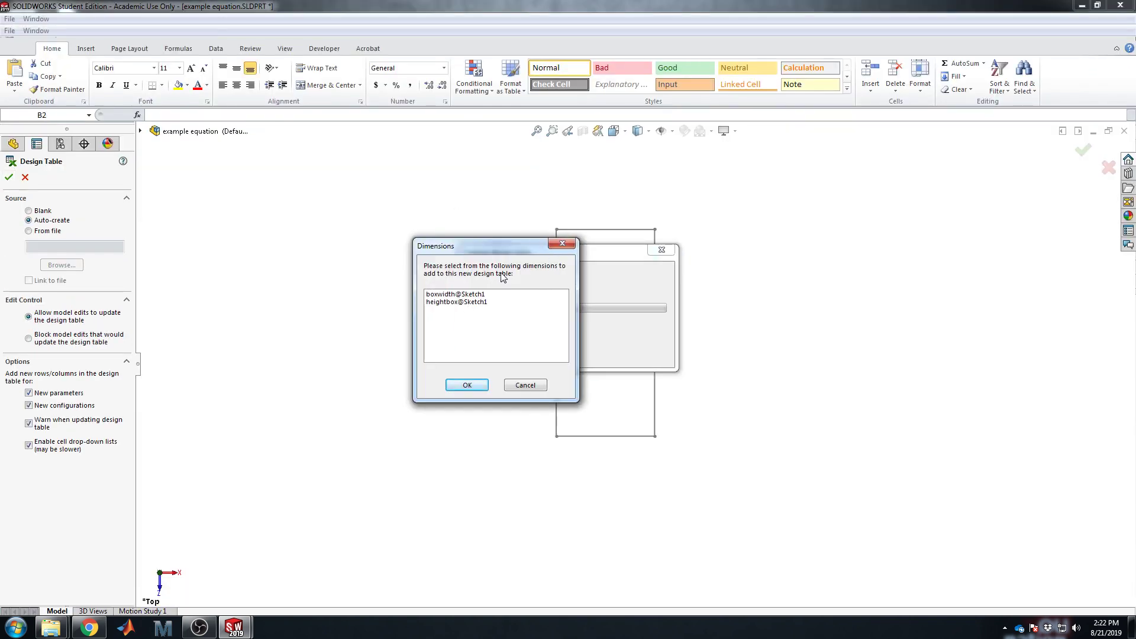
- Select boxwidth@Sketch1 and heightbox@Sketch1 and generate the embedded Excel design table
click(454, 293)
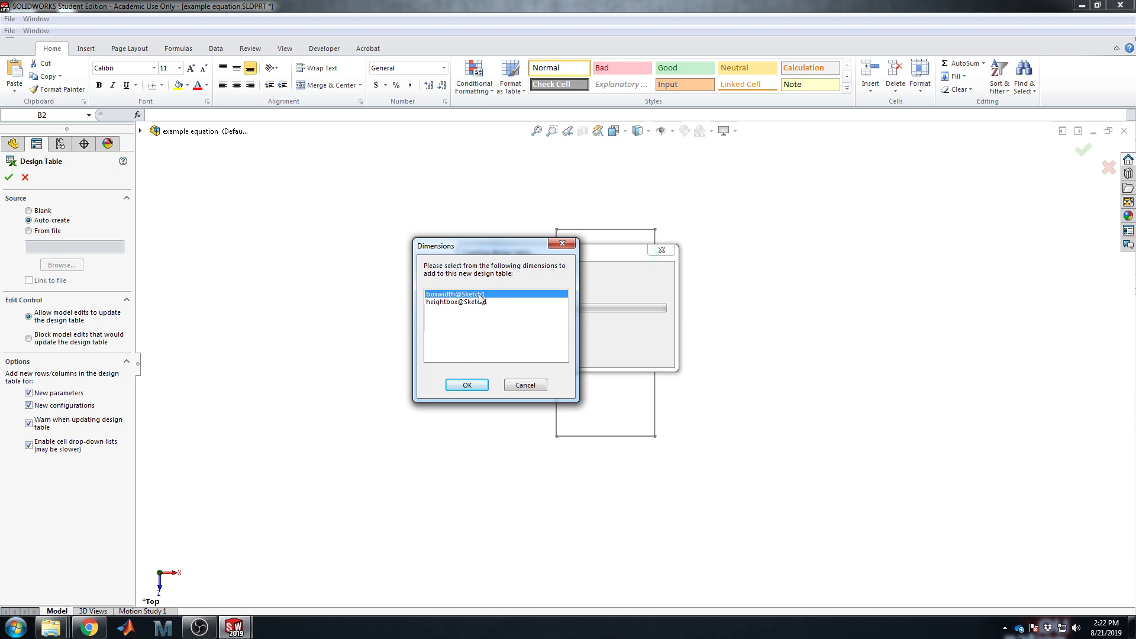
click(456, 301)
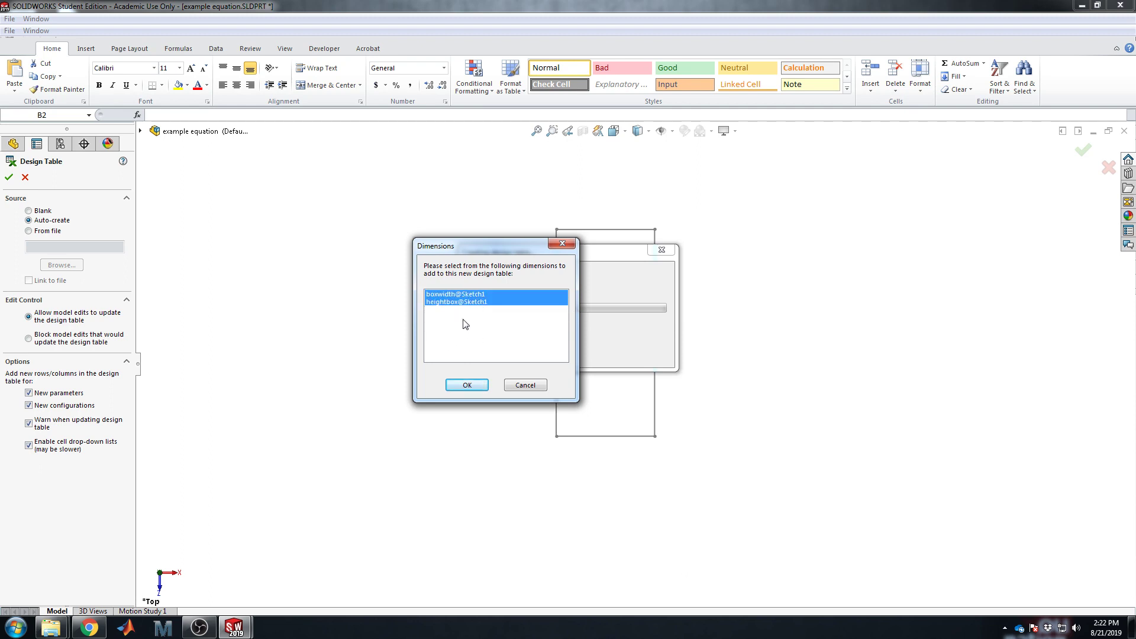
click(457, 302)
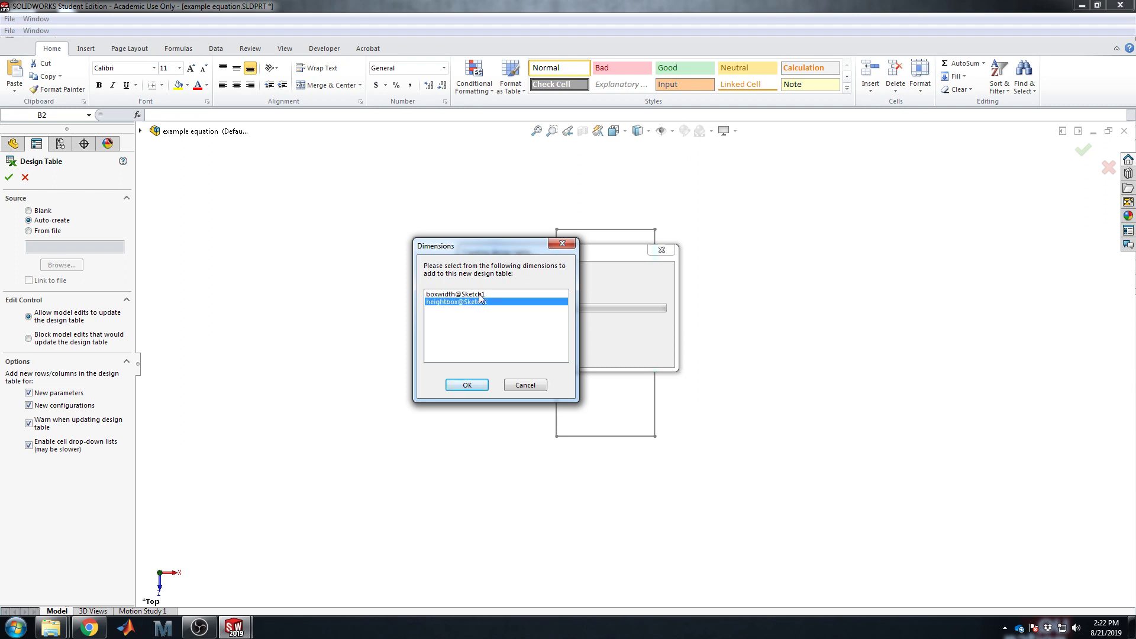
click(455, 294)
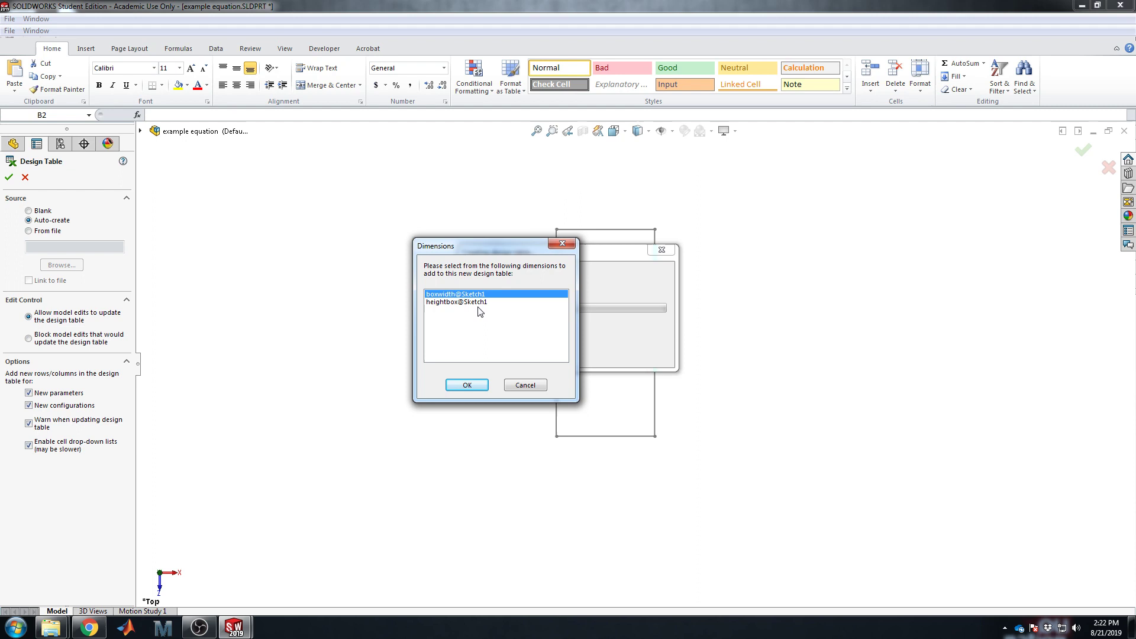
click(457, 302)
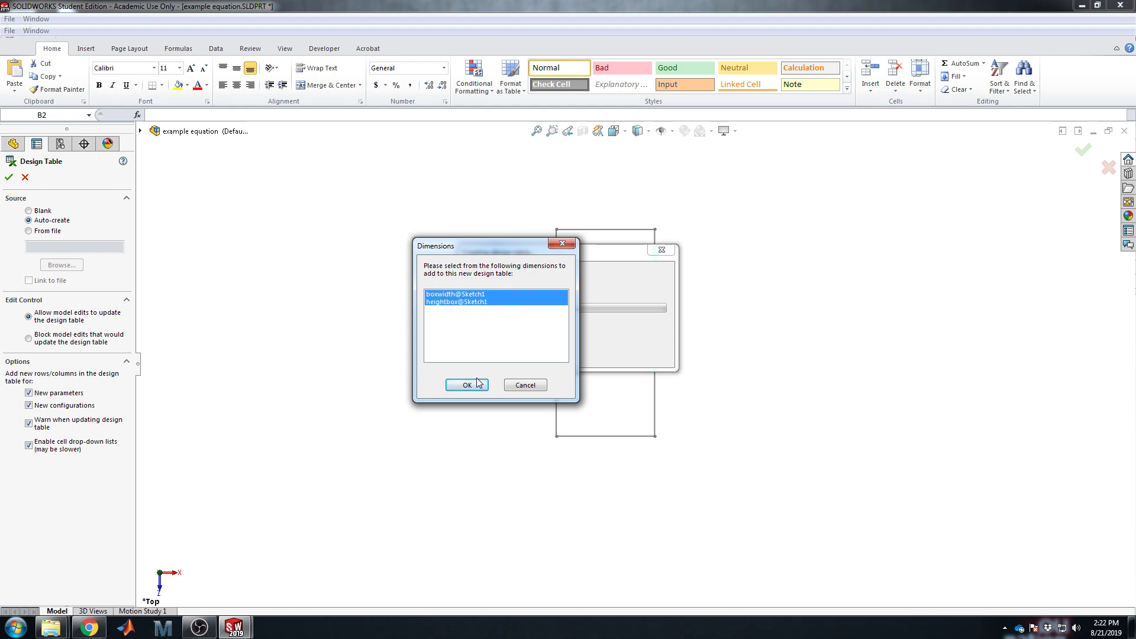
click(467, 385)
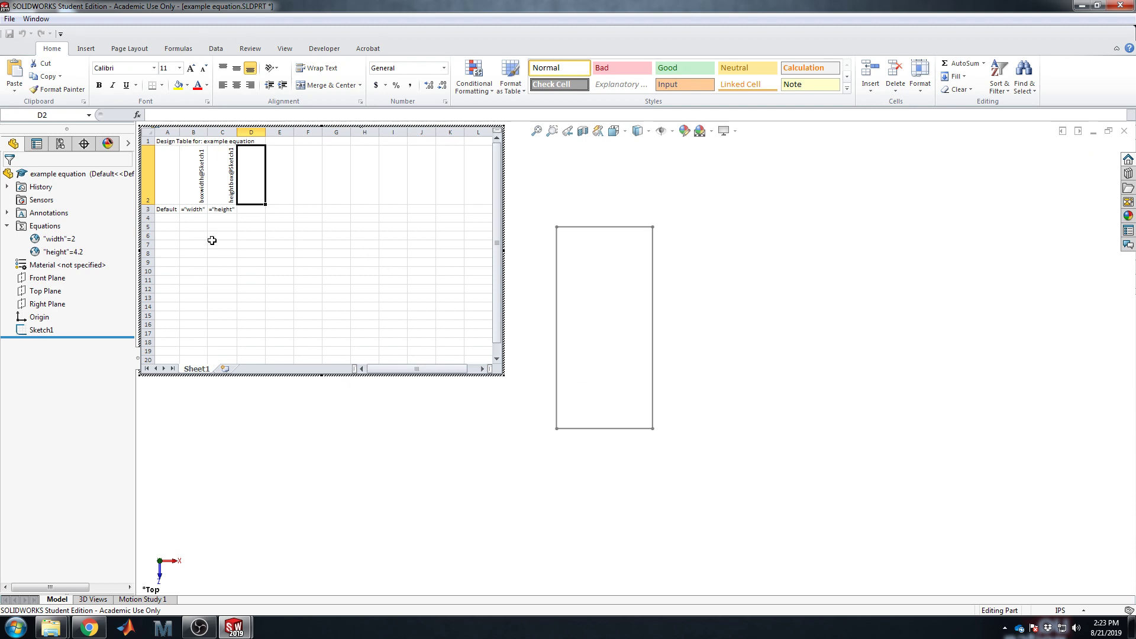
mouse_move(335, 464)
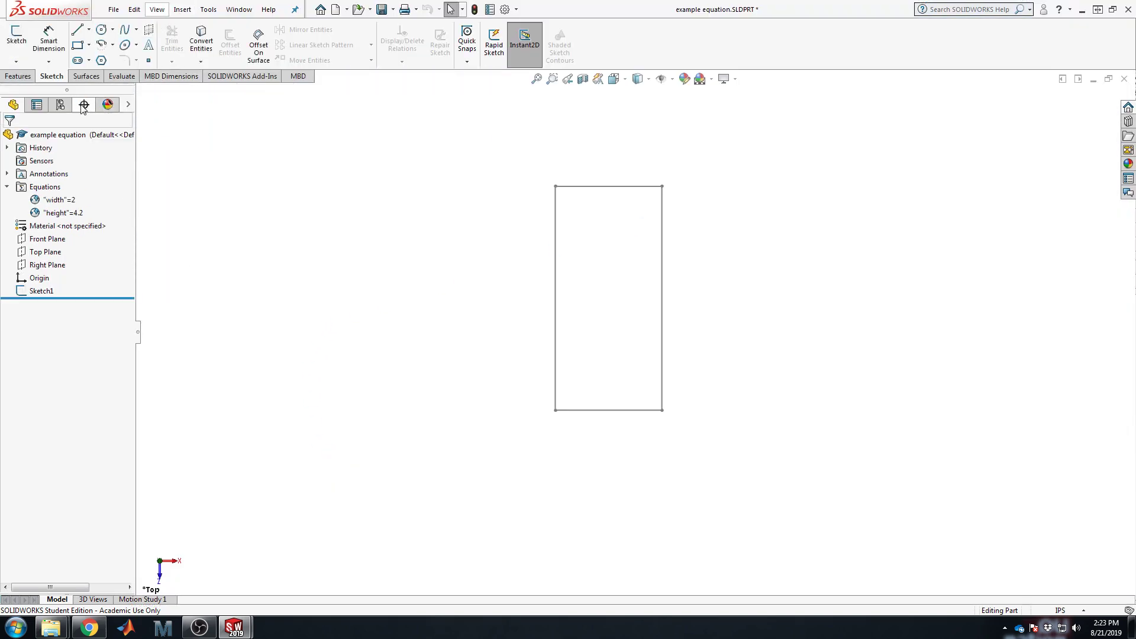
mouse_move(60, 105)
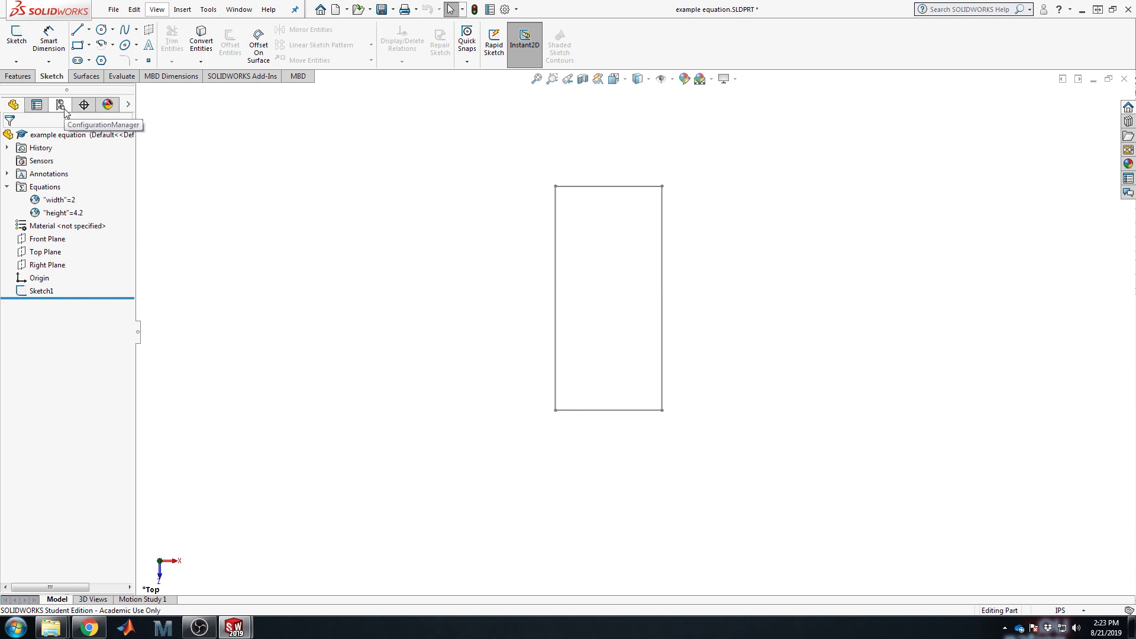
- Switch to the ConfigurationManager showing the Tables folder and Default configuration
click(59, 104)
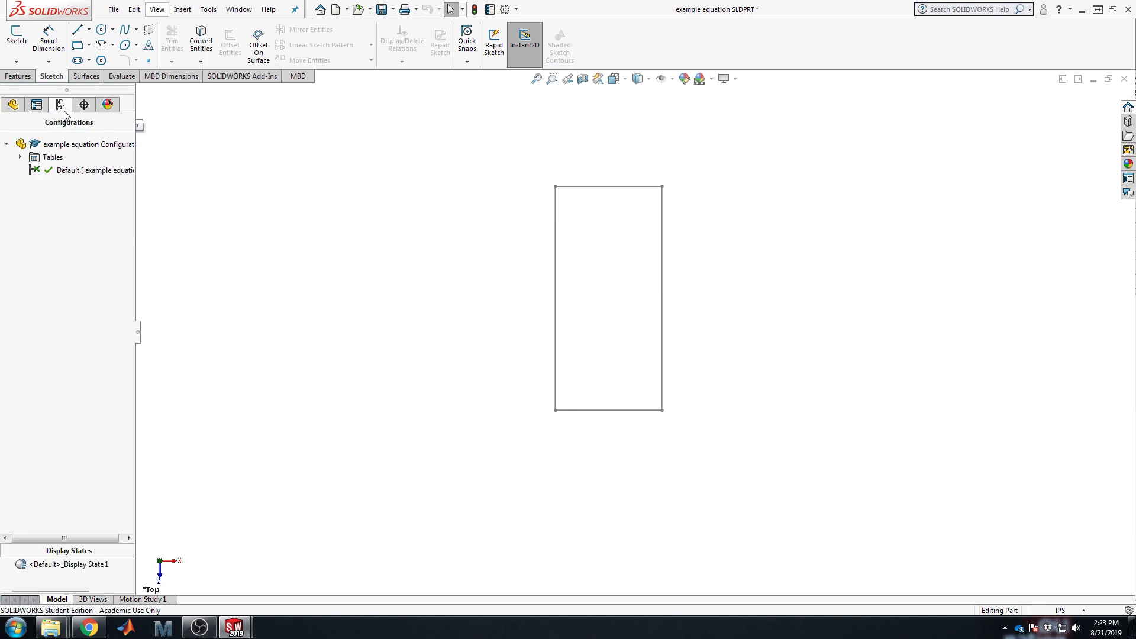
mouse_move(62, 128)
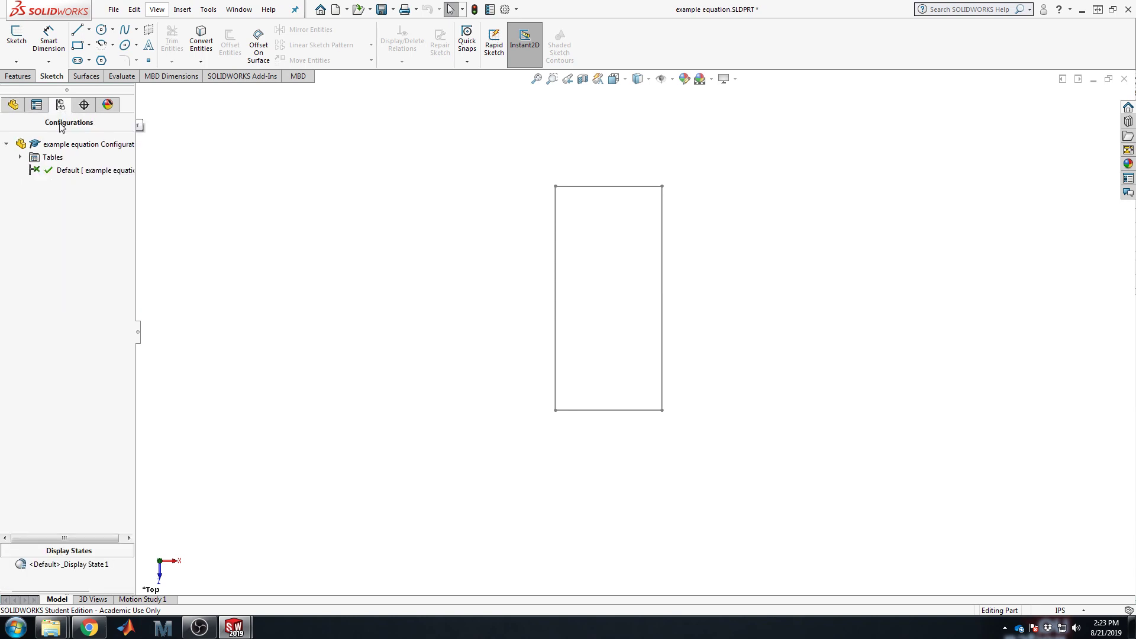
mouse_move(60, 104)
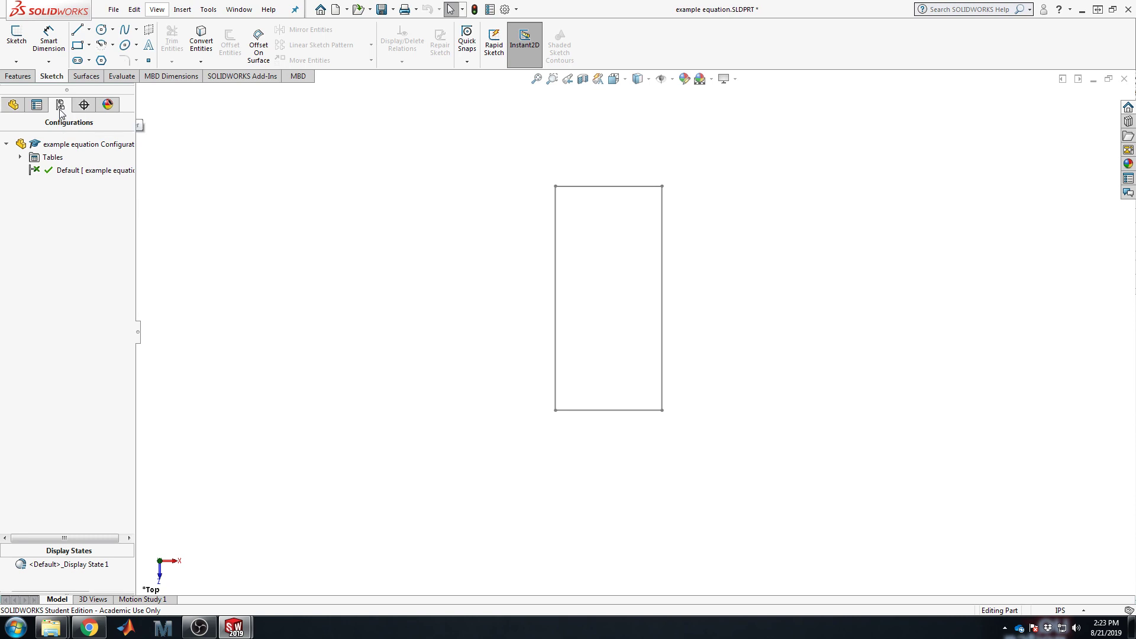
mouse_move(182, 158)
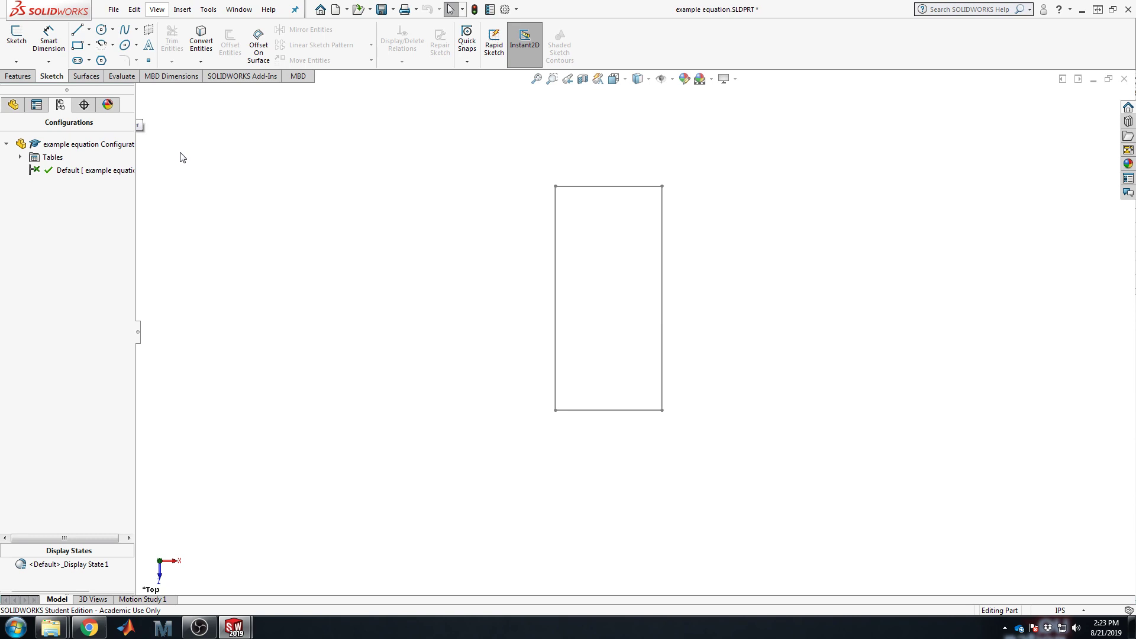
mouse_move(158, 154)
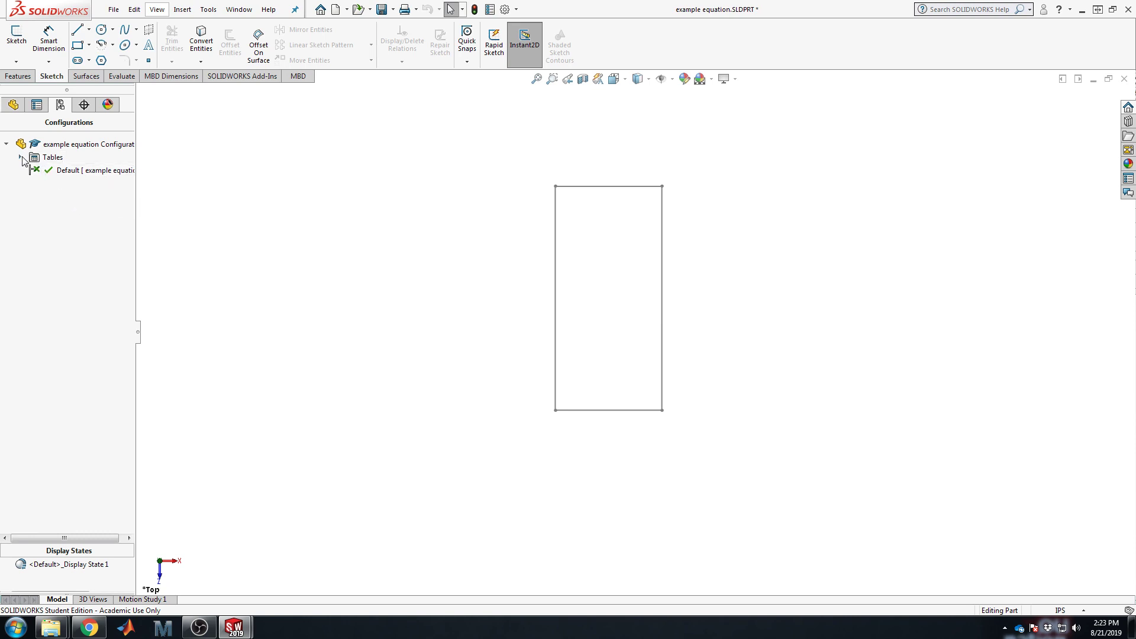
- Edit the Design Table in a new window, accepting the Add Rows and Columns prompt unchanged
click(20, 158)
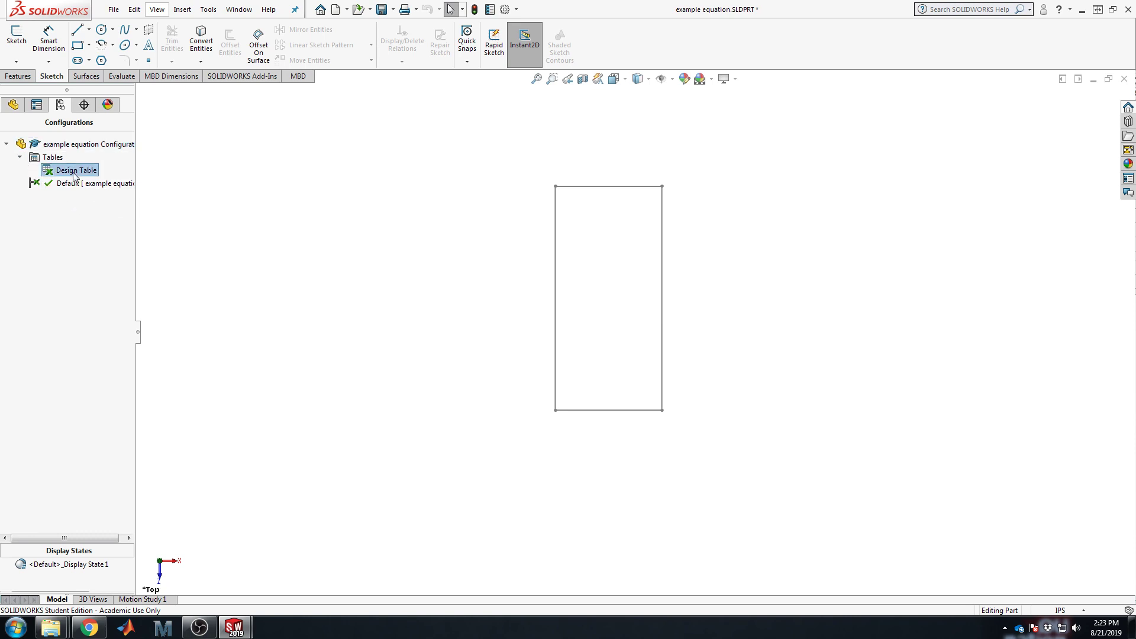
right_click(70, 170)
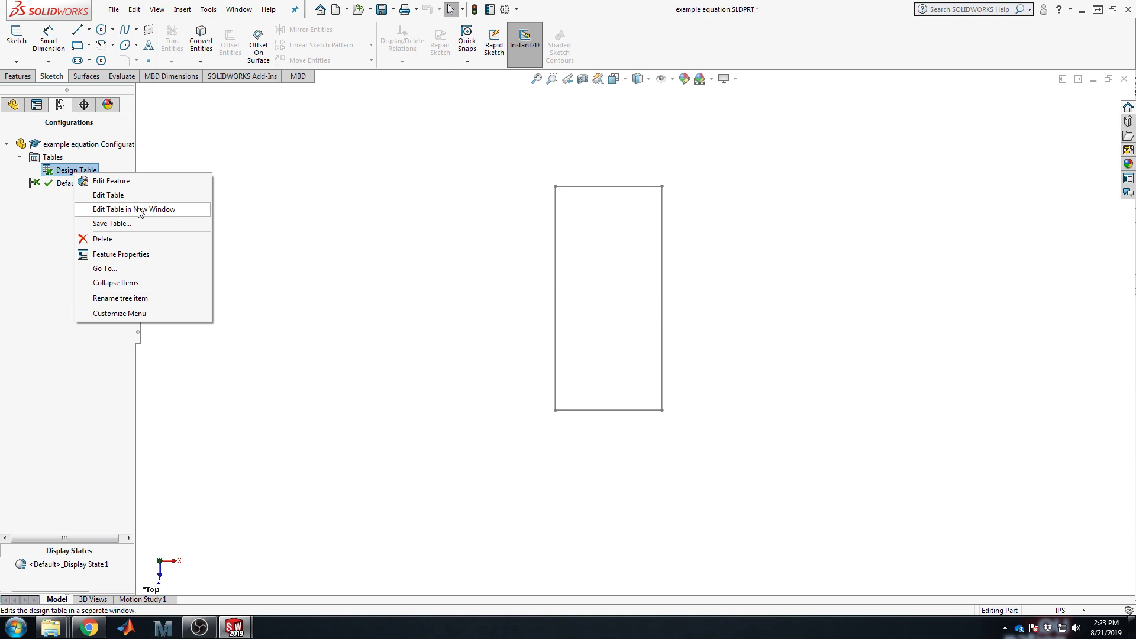
click(134, 210)
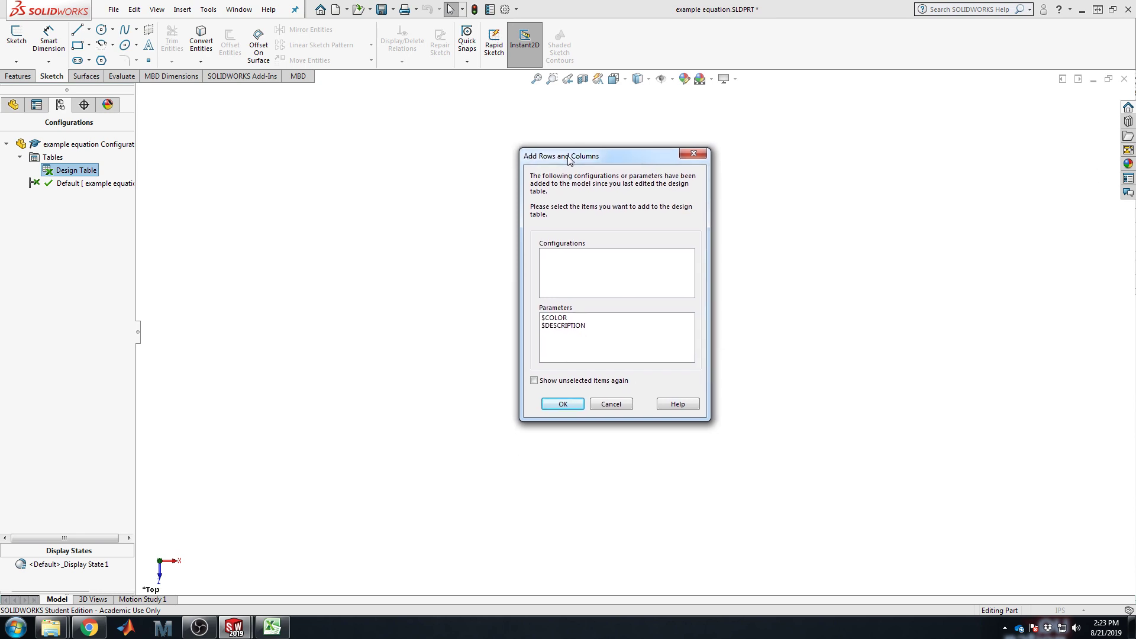
drag(568, 156, 614, 212)
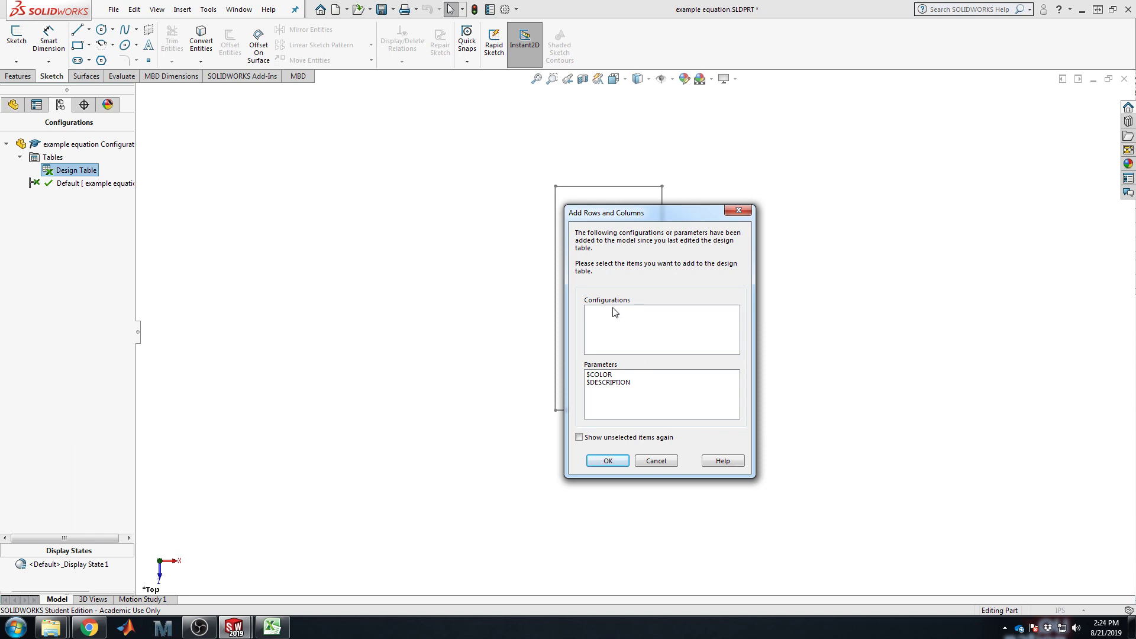
mouse_move(607, 335)
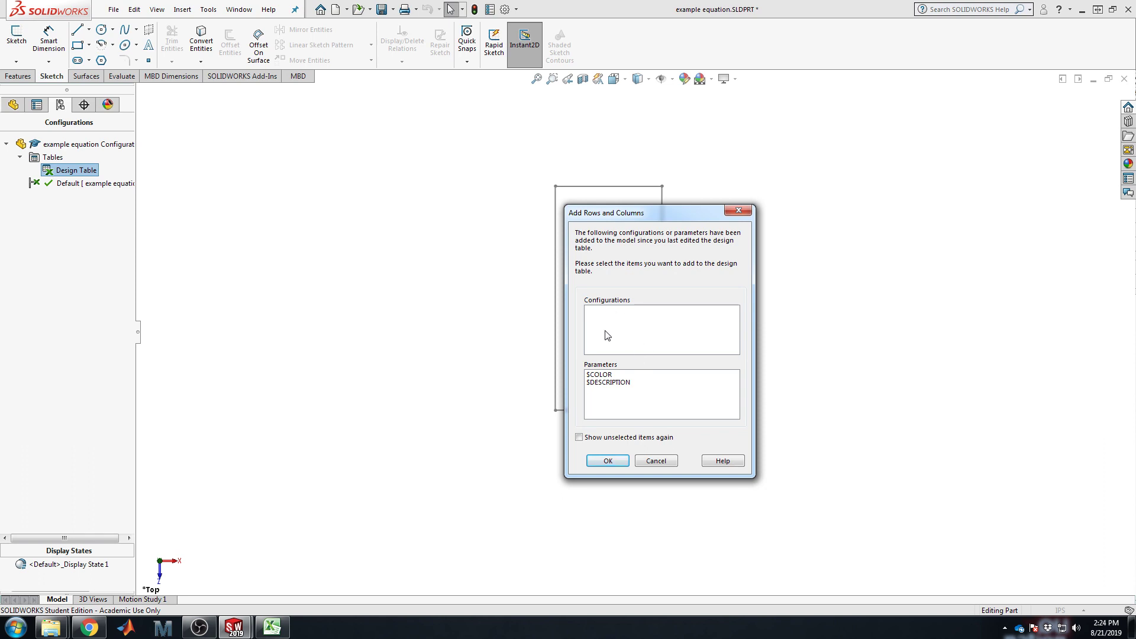
mouse_move(608, 460)
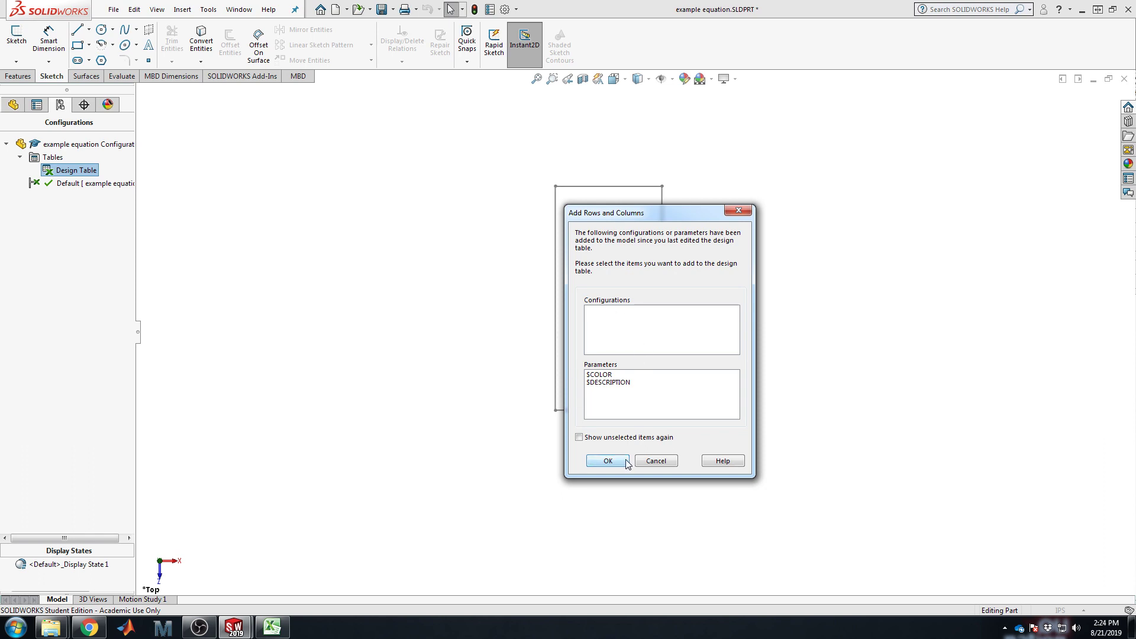
click(607, 460)
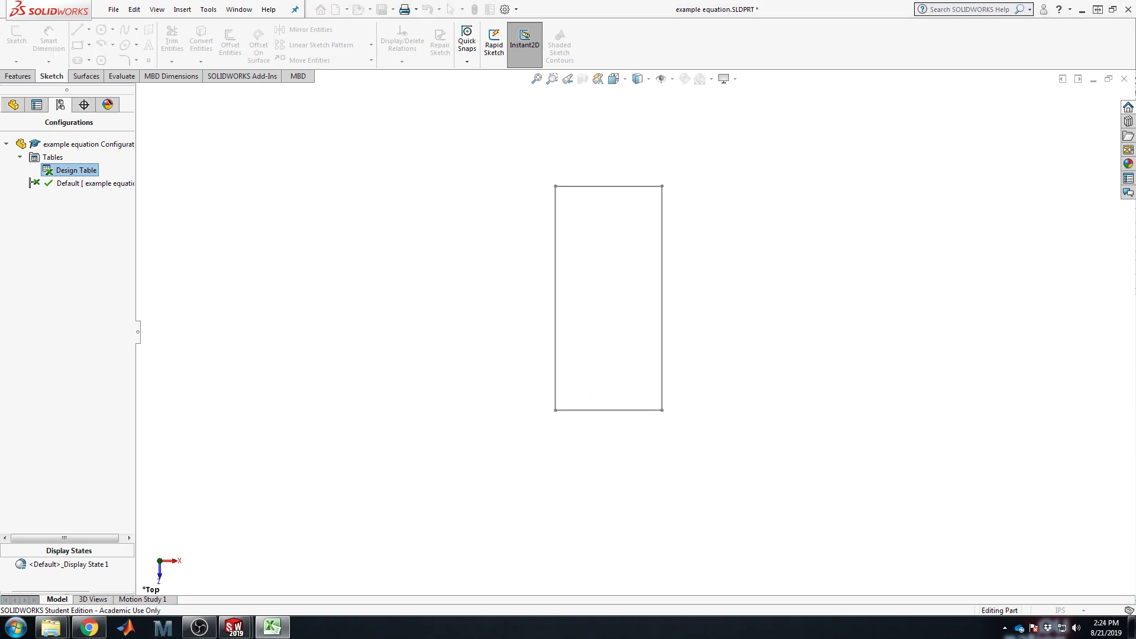
- Review the Default row formulas, then begin typing cfg2 and cfg3 rows (2, 3 and 5, 5) in A4:C5
double_click(74, 170)
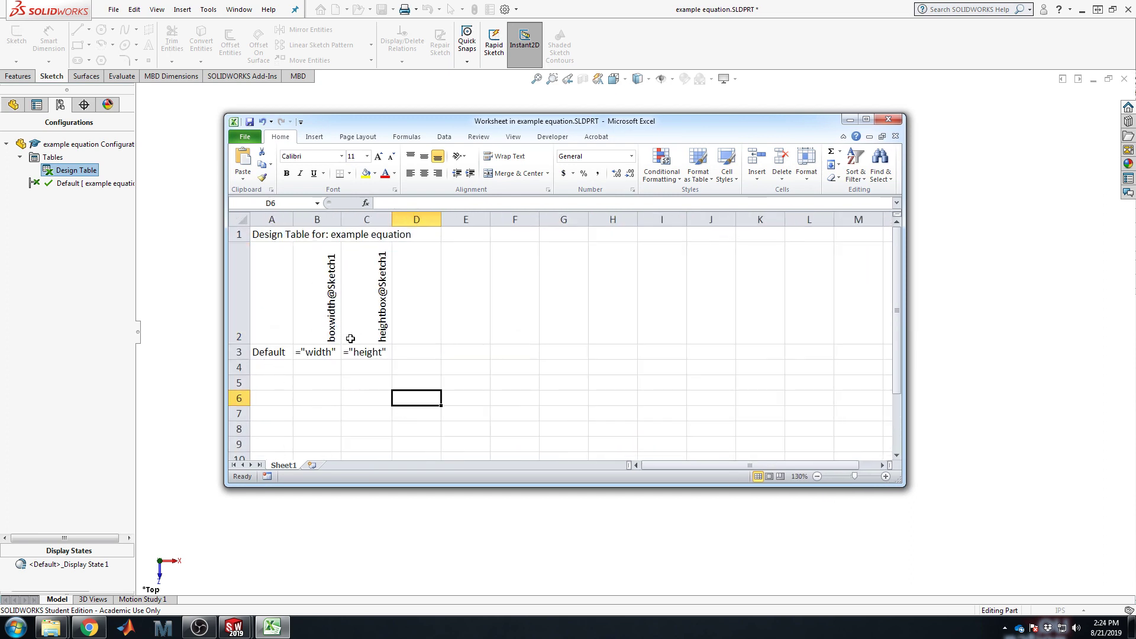
click(316, 293)
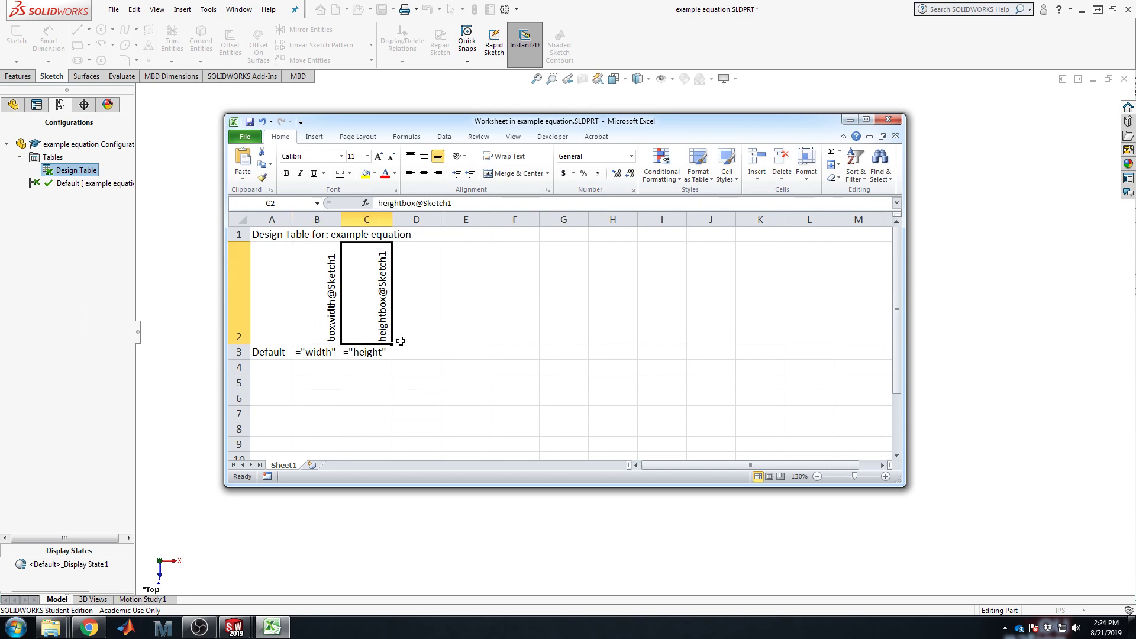
mouse_move(288, 399)
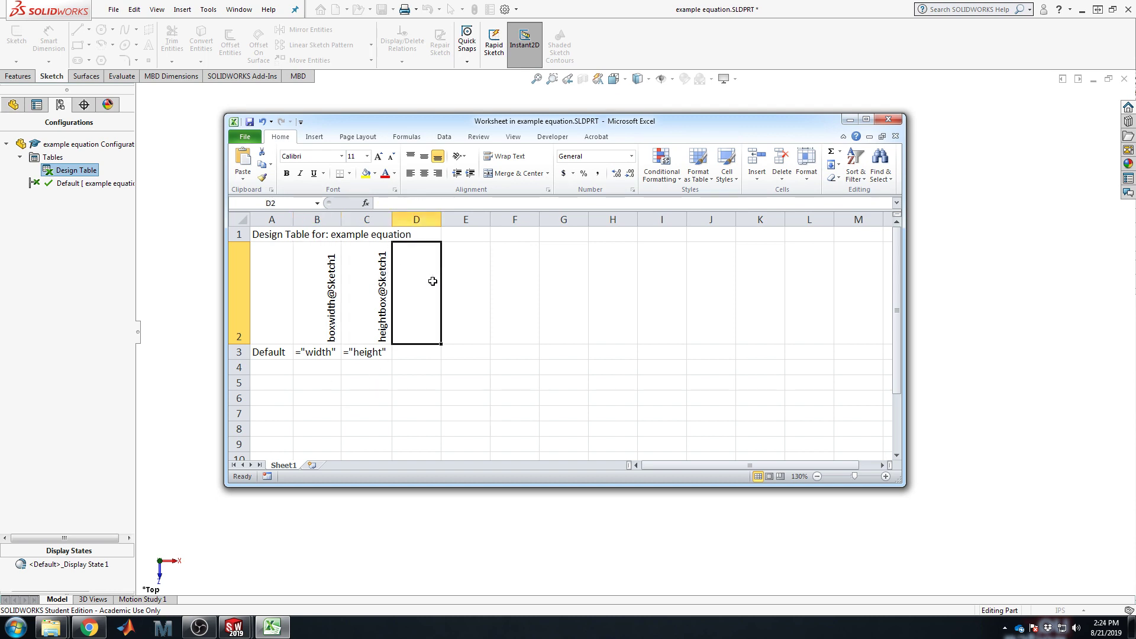
mouse_move(341, 317)
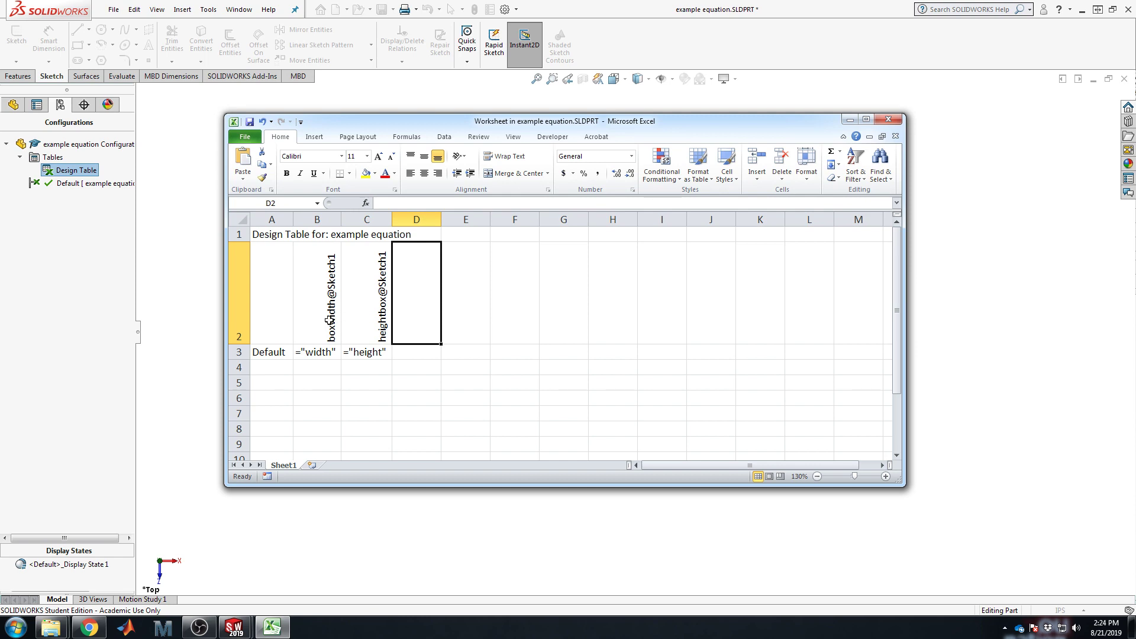
mouse_move(304, 337)
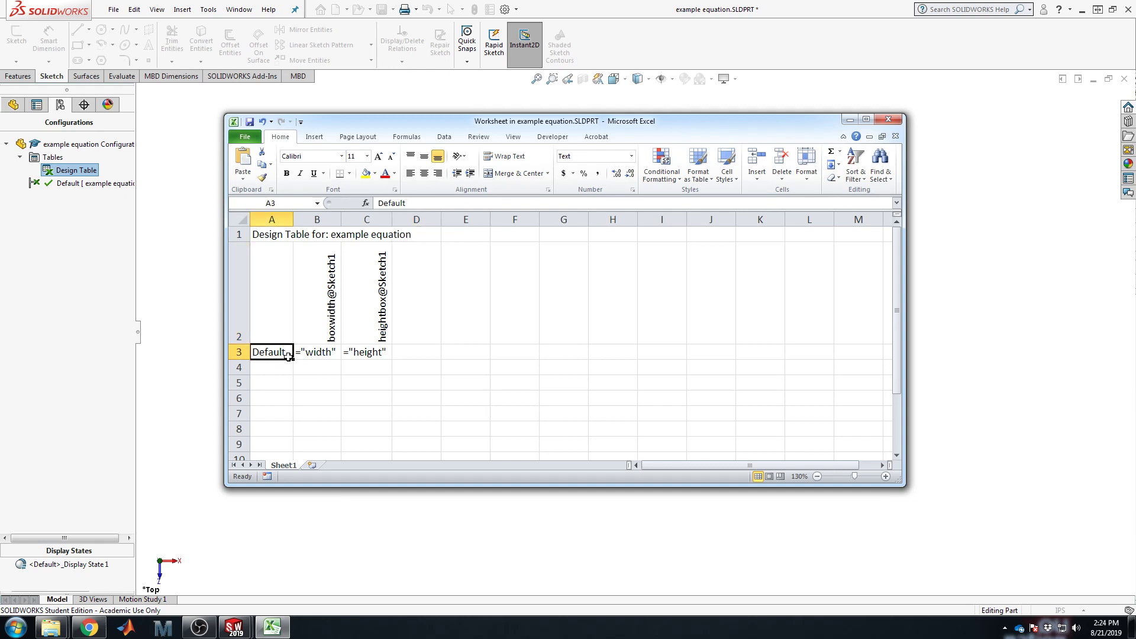
click(316, 351)
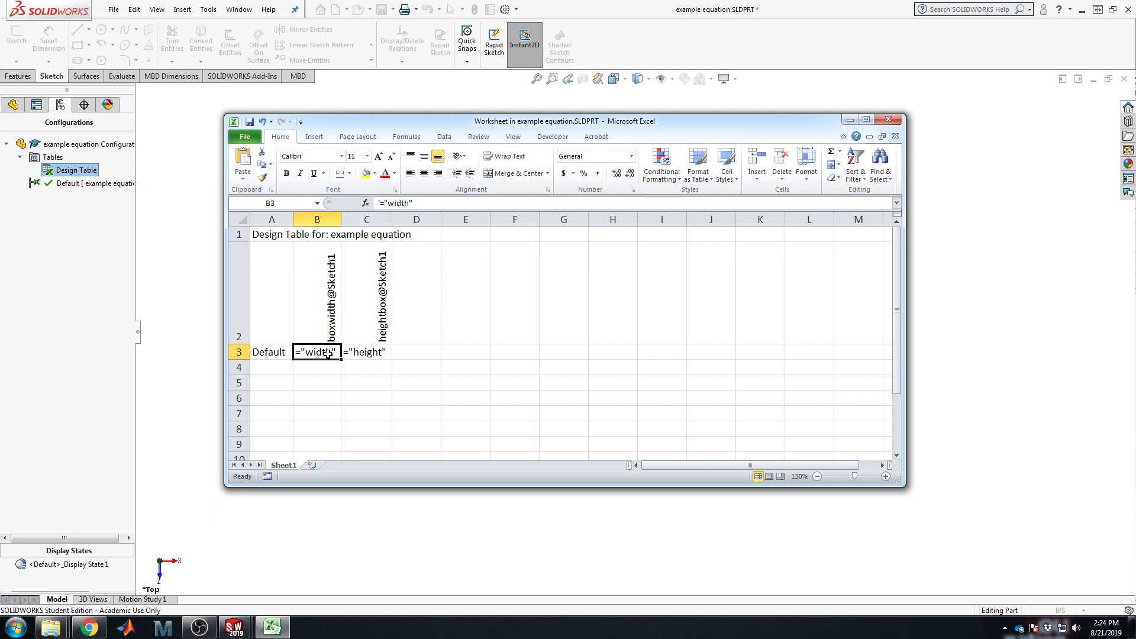
click(365, 352)
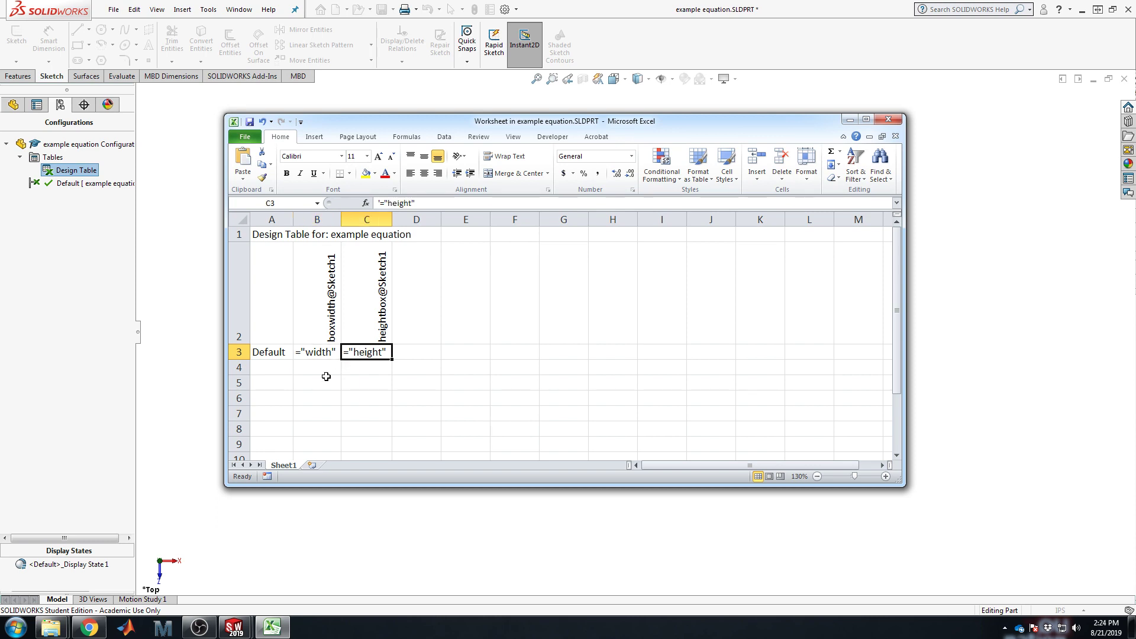
click(315, 352)
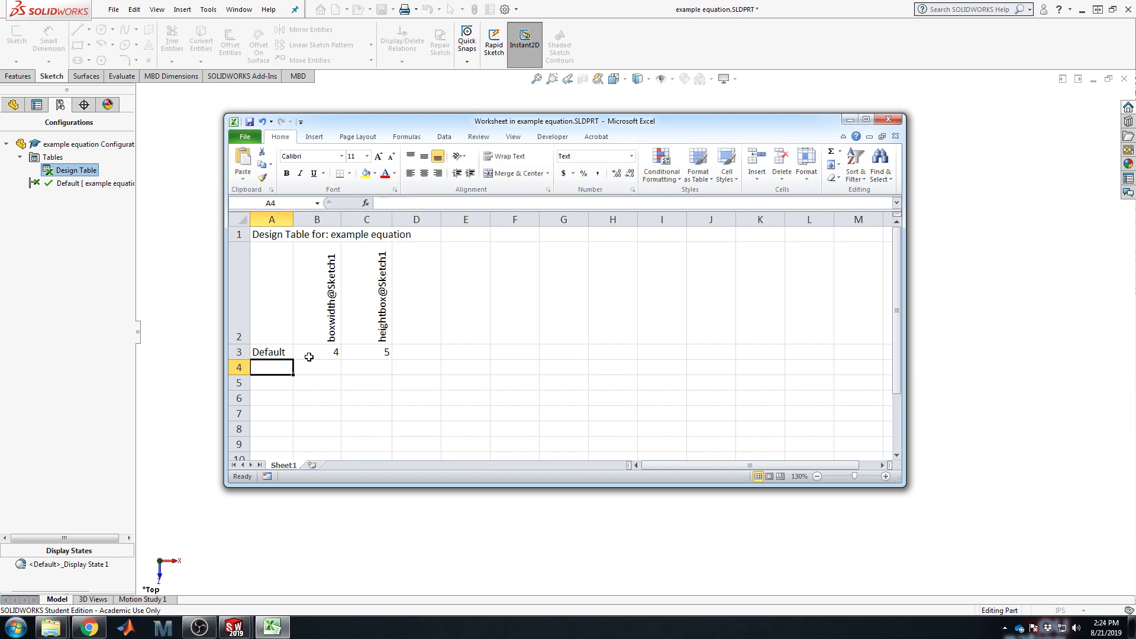
text(cfg2)
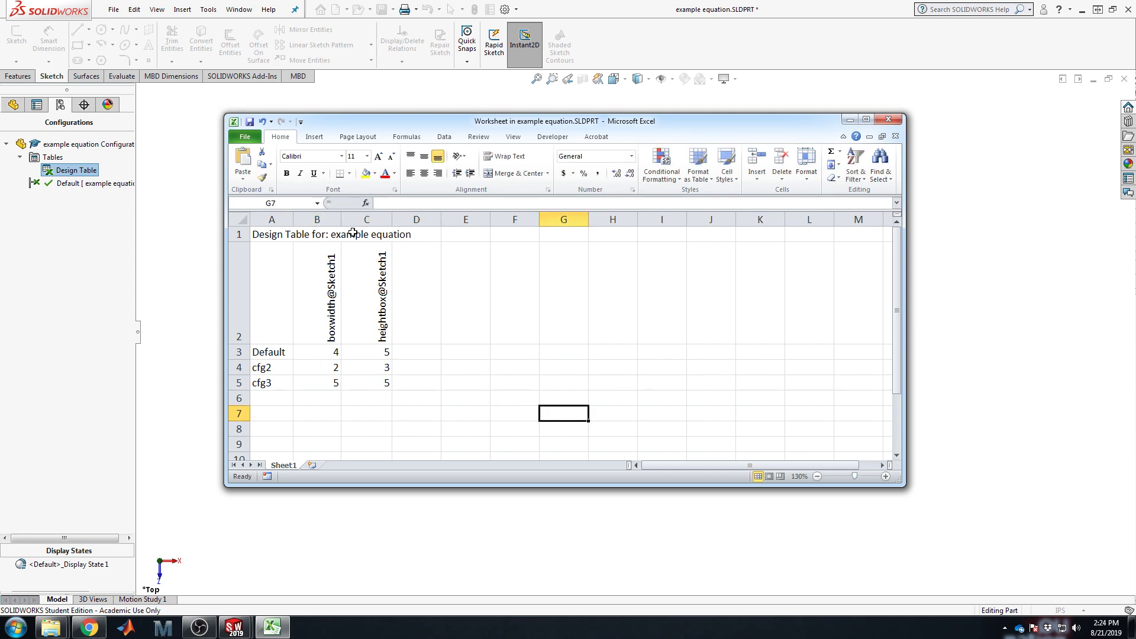
mouse_move(251, 121)
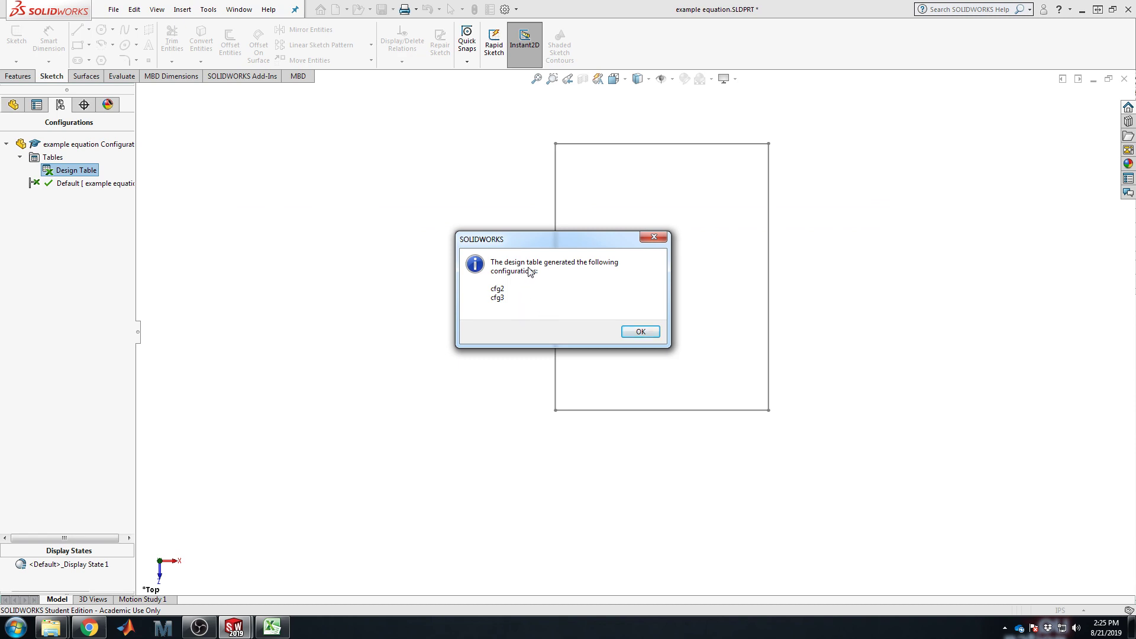
- Acknowledge the generated cfg2 and cfg3, then show configuration cfg2 so the box shrinks
click(639, 331)
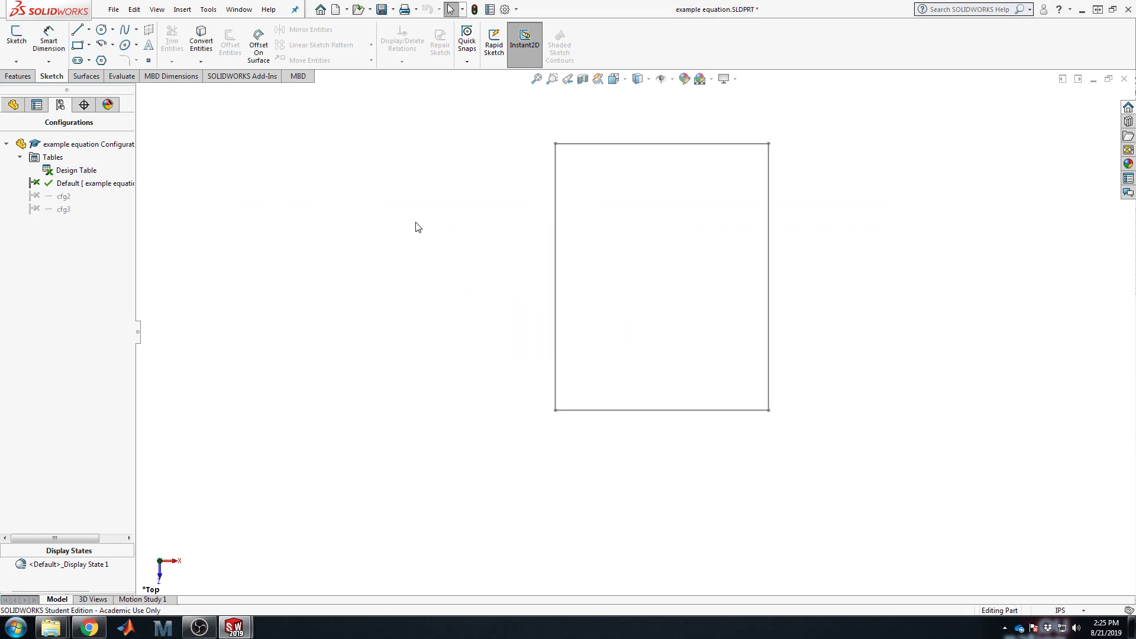
click(63, 196)
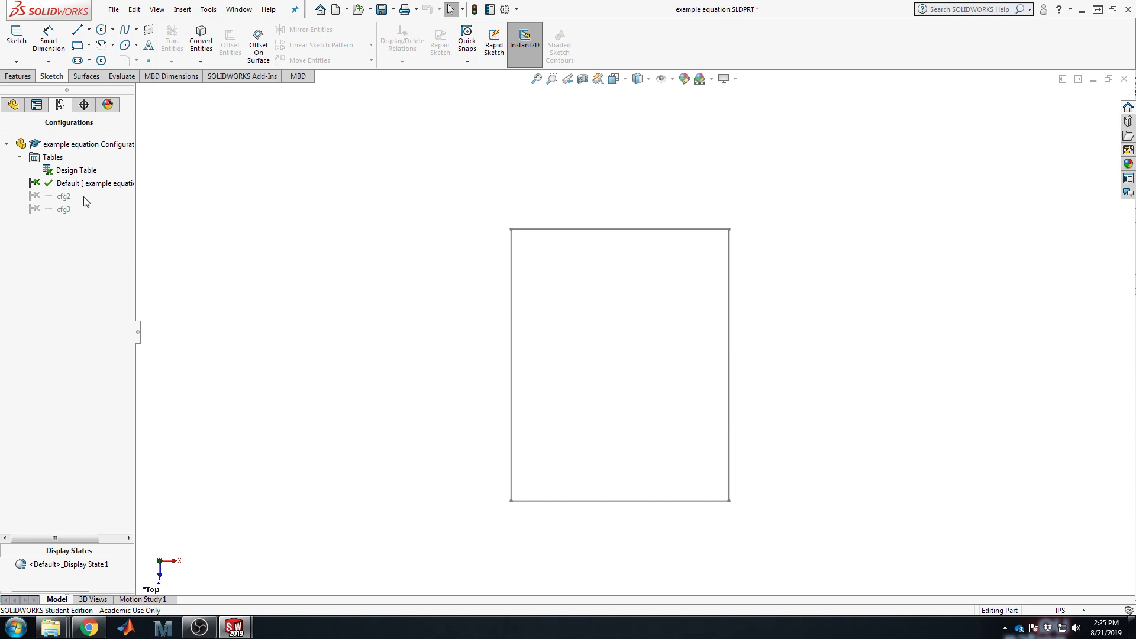
click(64, 196)
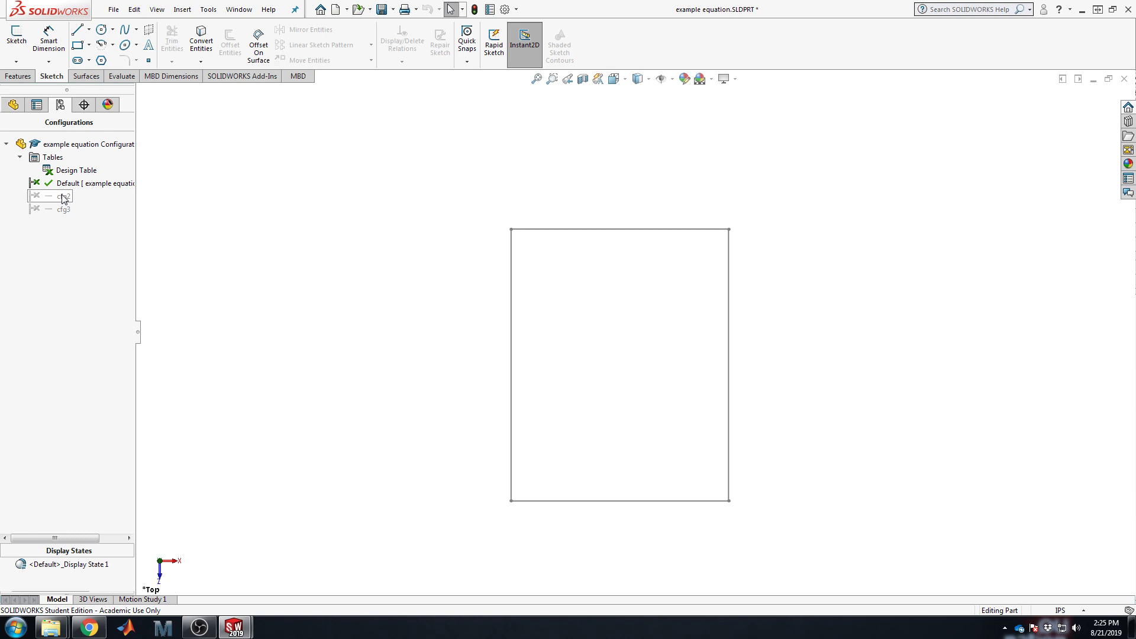
right_click(64, 197)
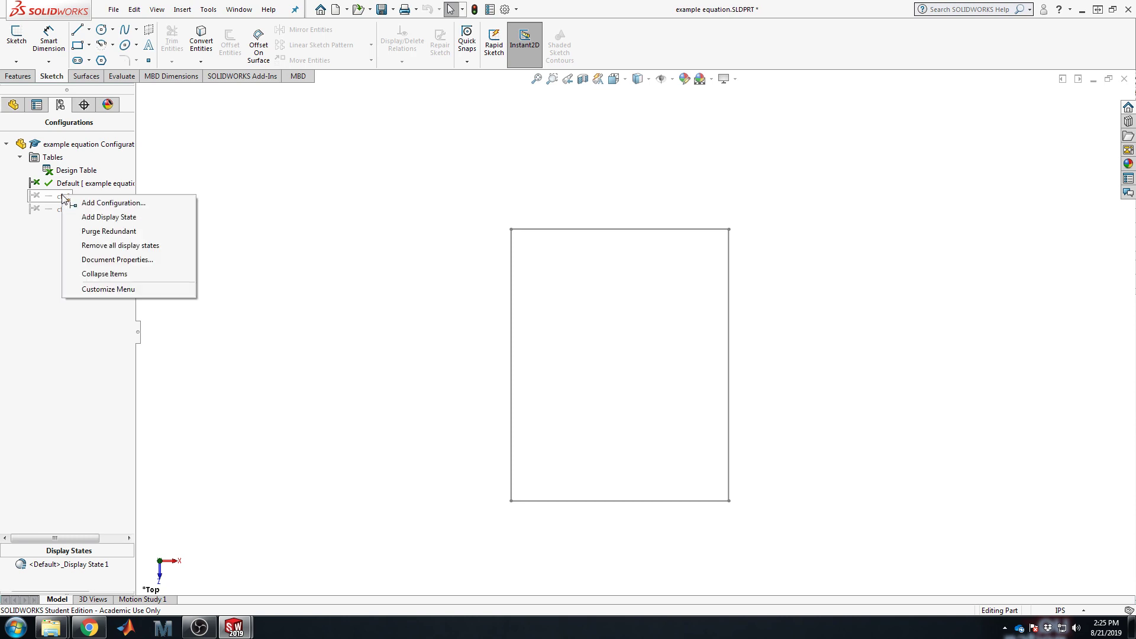
right_click(48, 195)
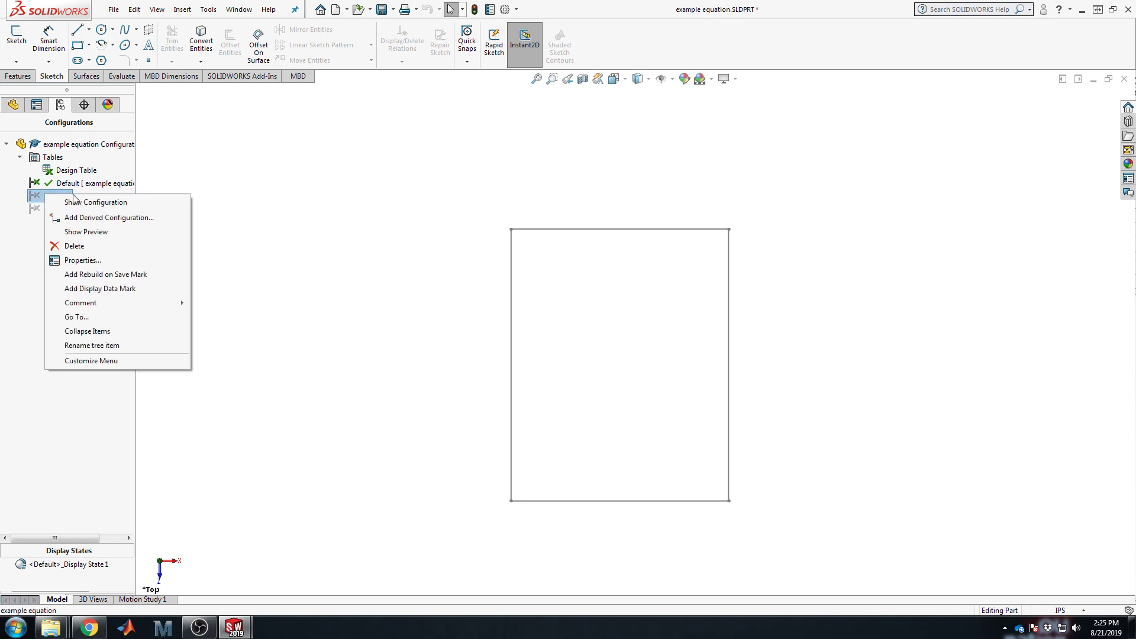
mouse_move(94, 202)
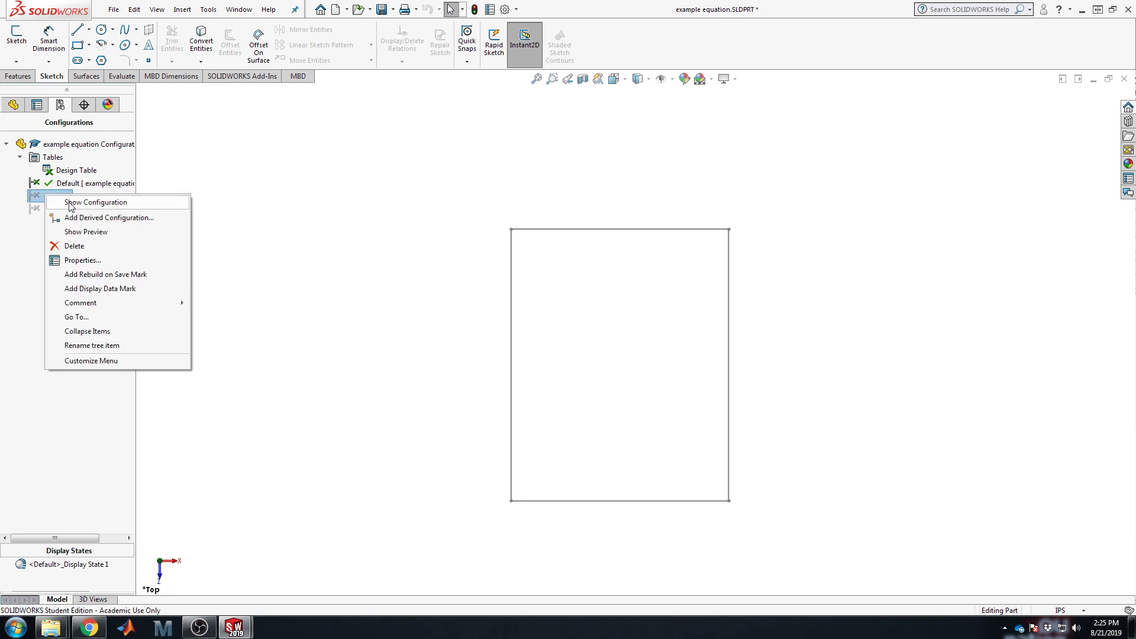
click(95, 203)
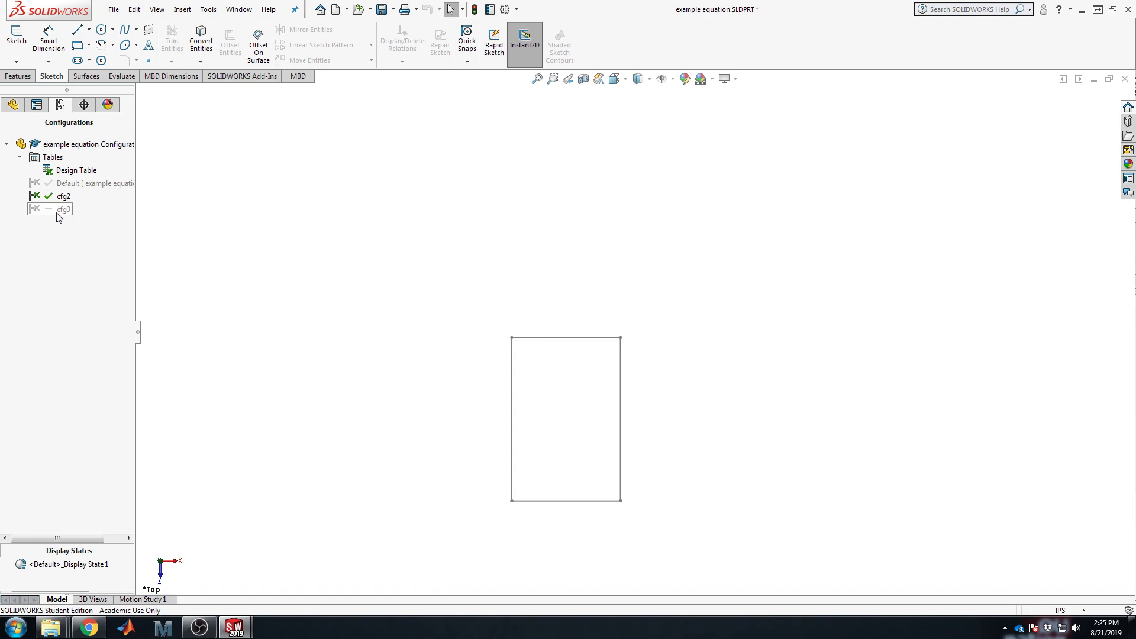
- Activate cfg3 so the box sketch becomes a square
double_click(63, 208)
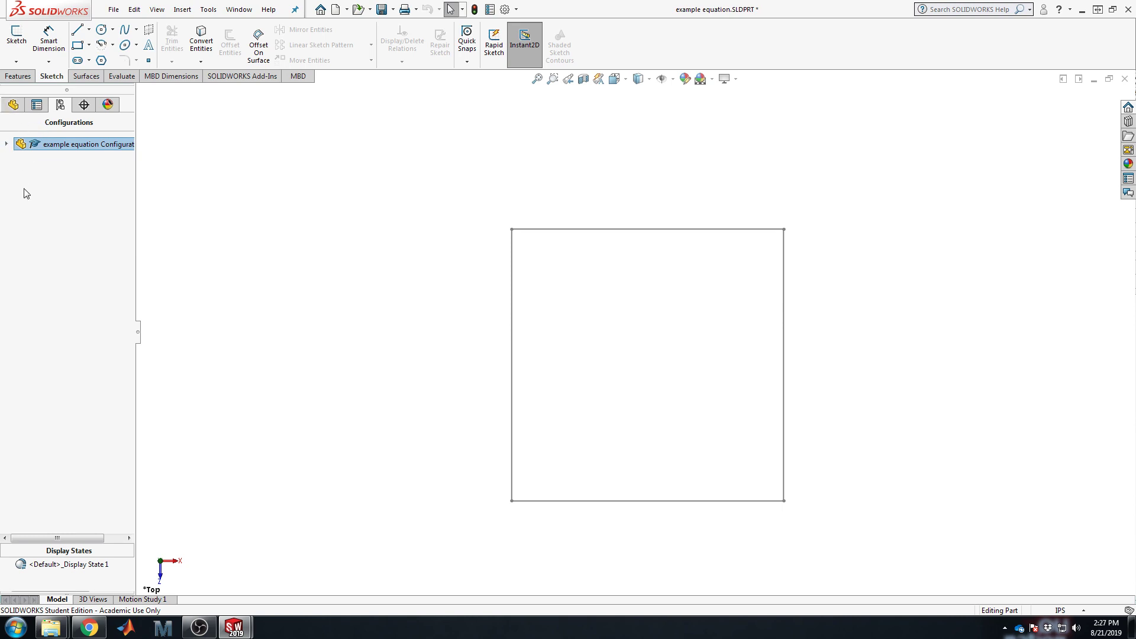
mouse_move(437, 259)
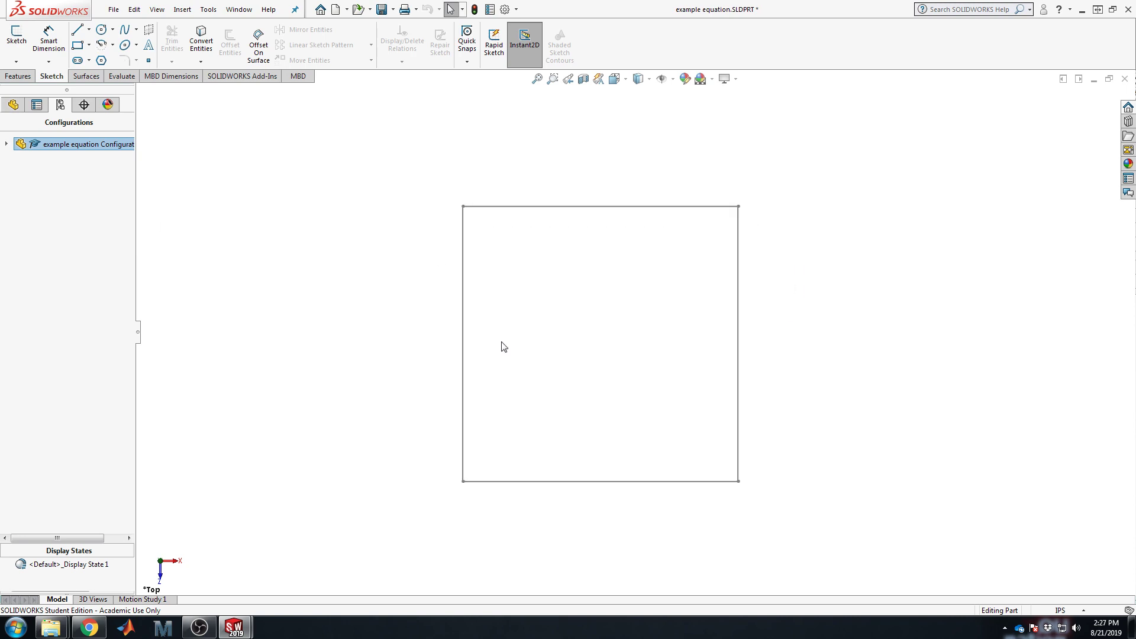
mouse_move(478, 317)
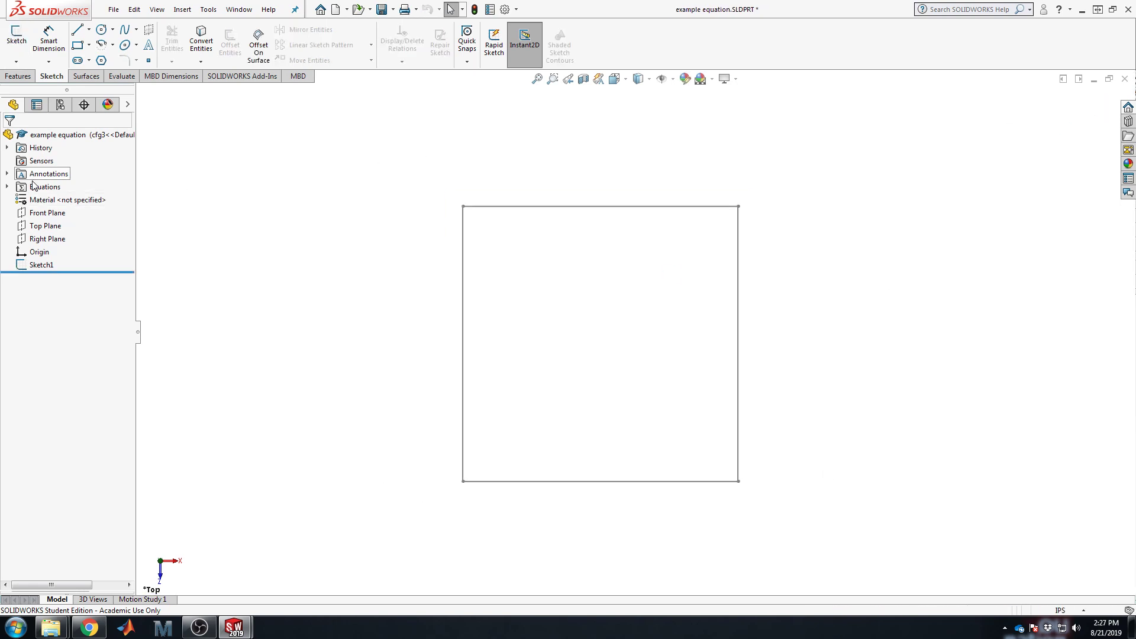
- Review cfg3's global variables width = 2 and height = 4.2 in Manage Equations, then cancel
right_click(46, 187)
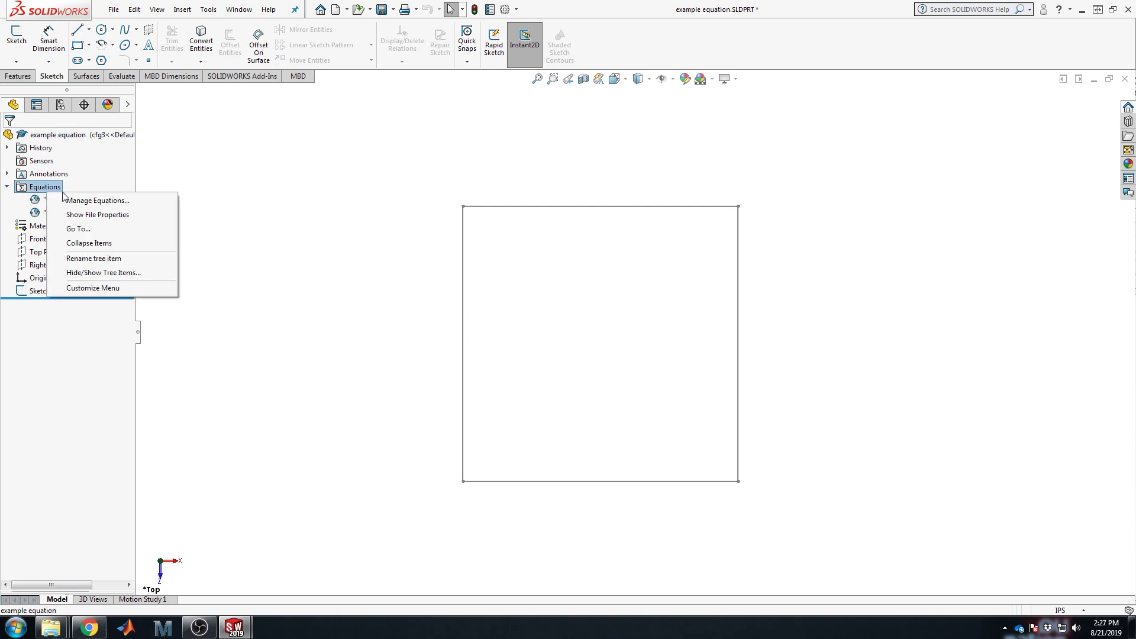
click(97, 200)
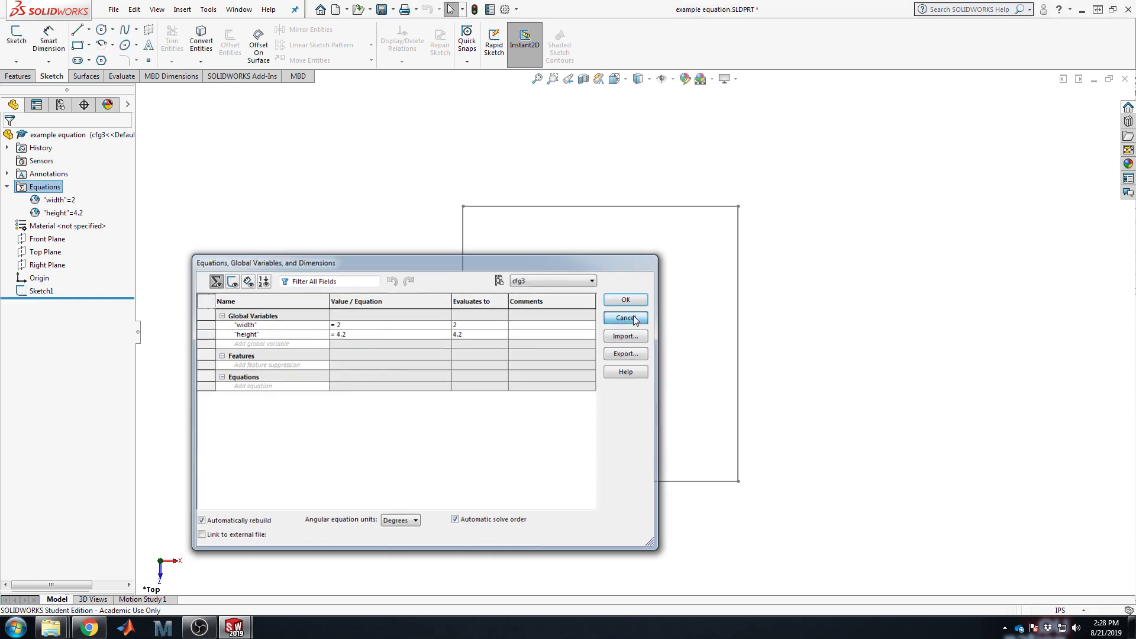
click(625, 317)
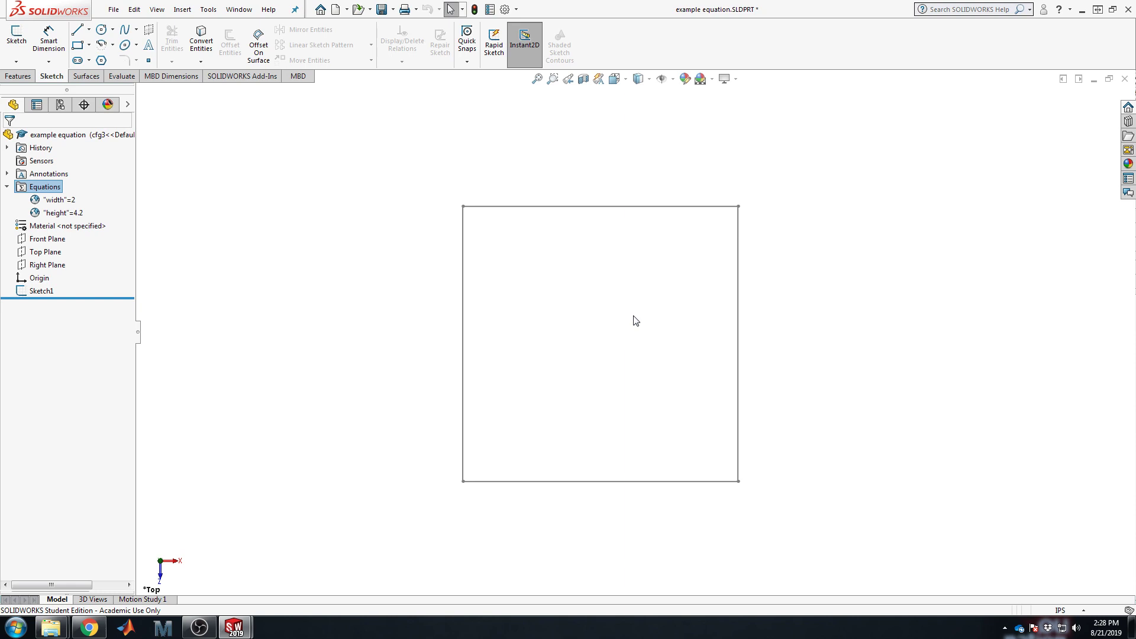
mouse_move(362, 206)
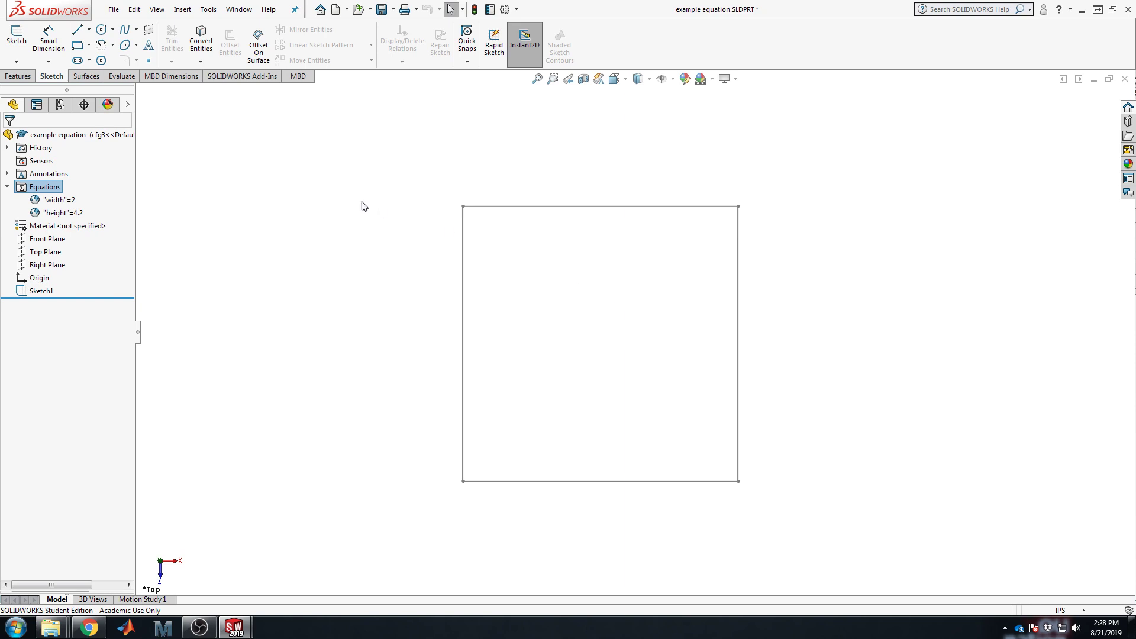
- Collapse the Equations folder to hide the width and height variables
click(7, 186)
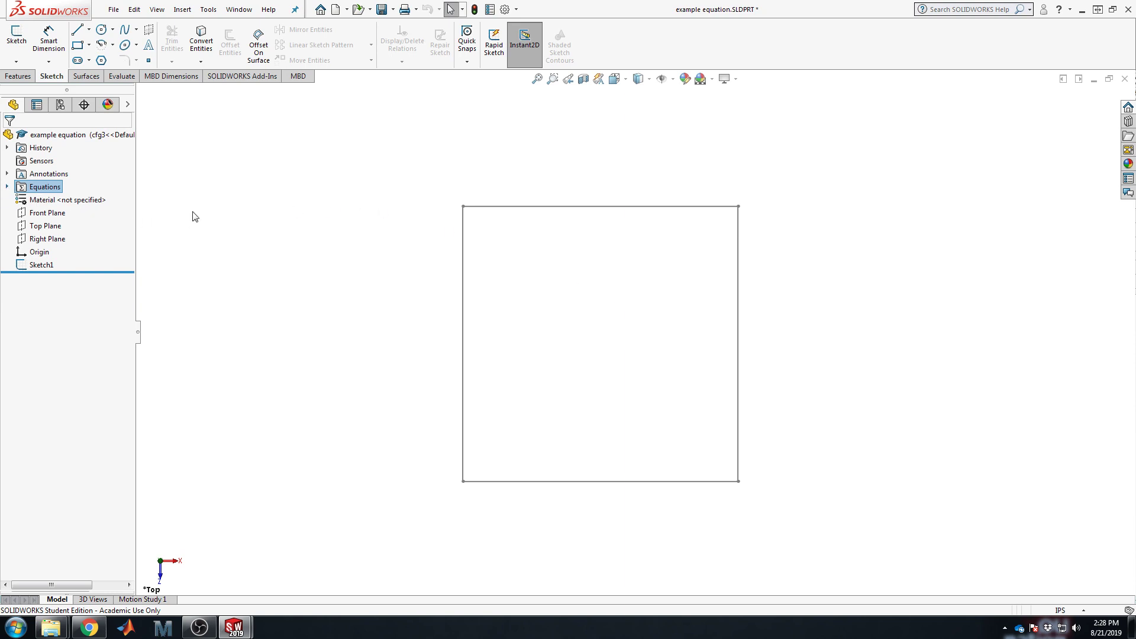